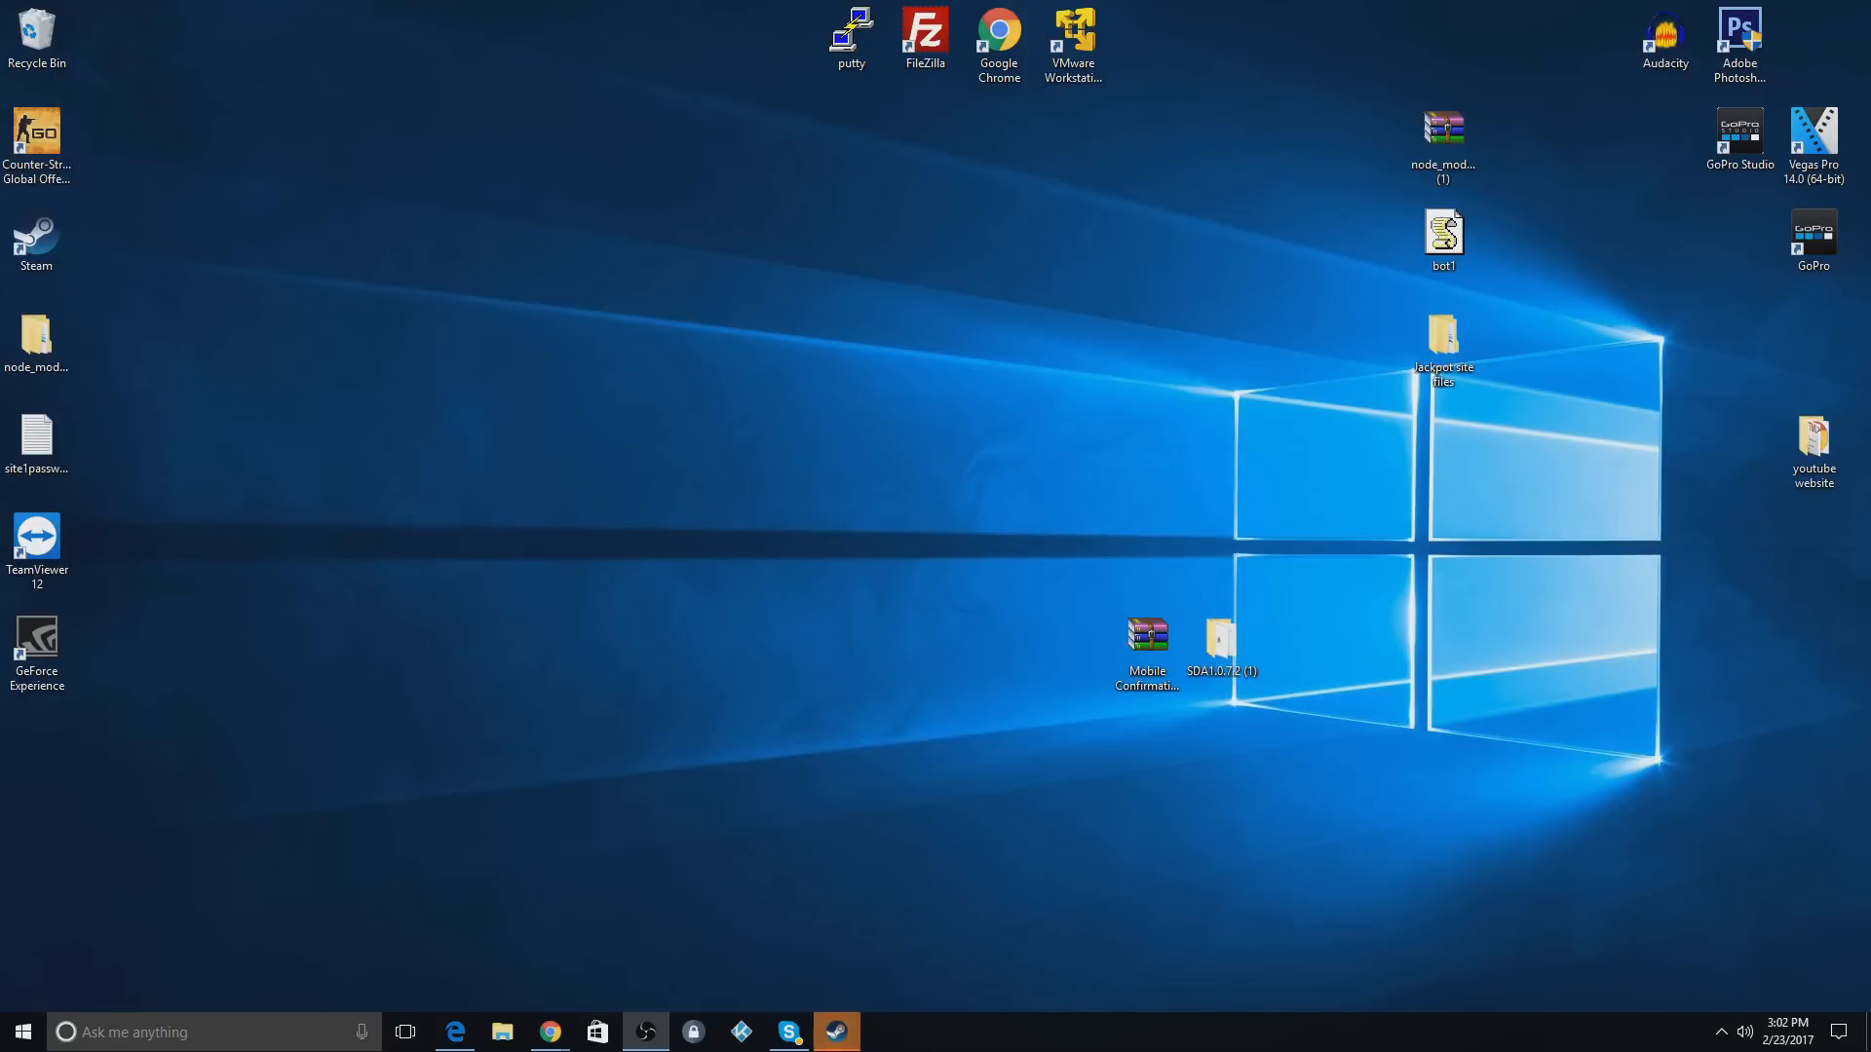
Launch Steam Desktop Authenticator past the security warning to show the three saved accounts and login token.
{"action": "left_click", "coordinate": [1146, 639]}
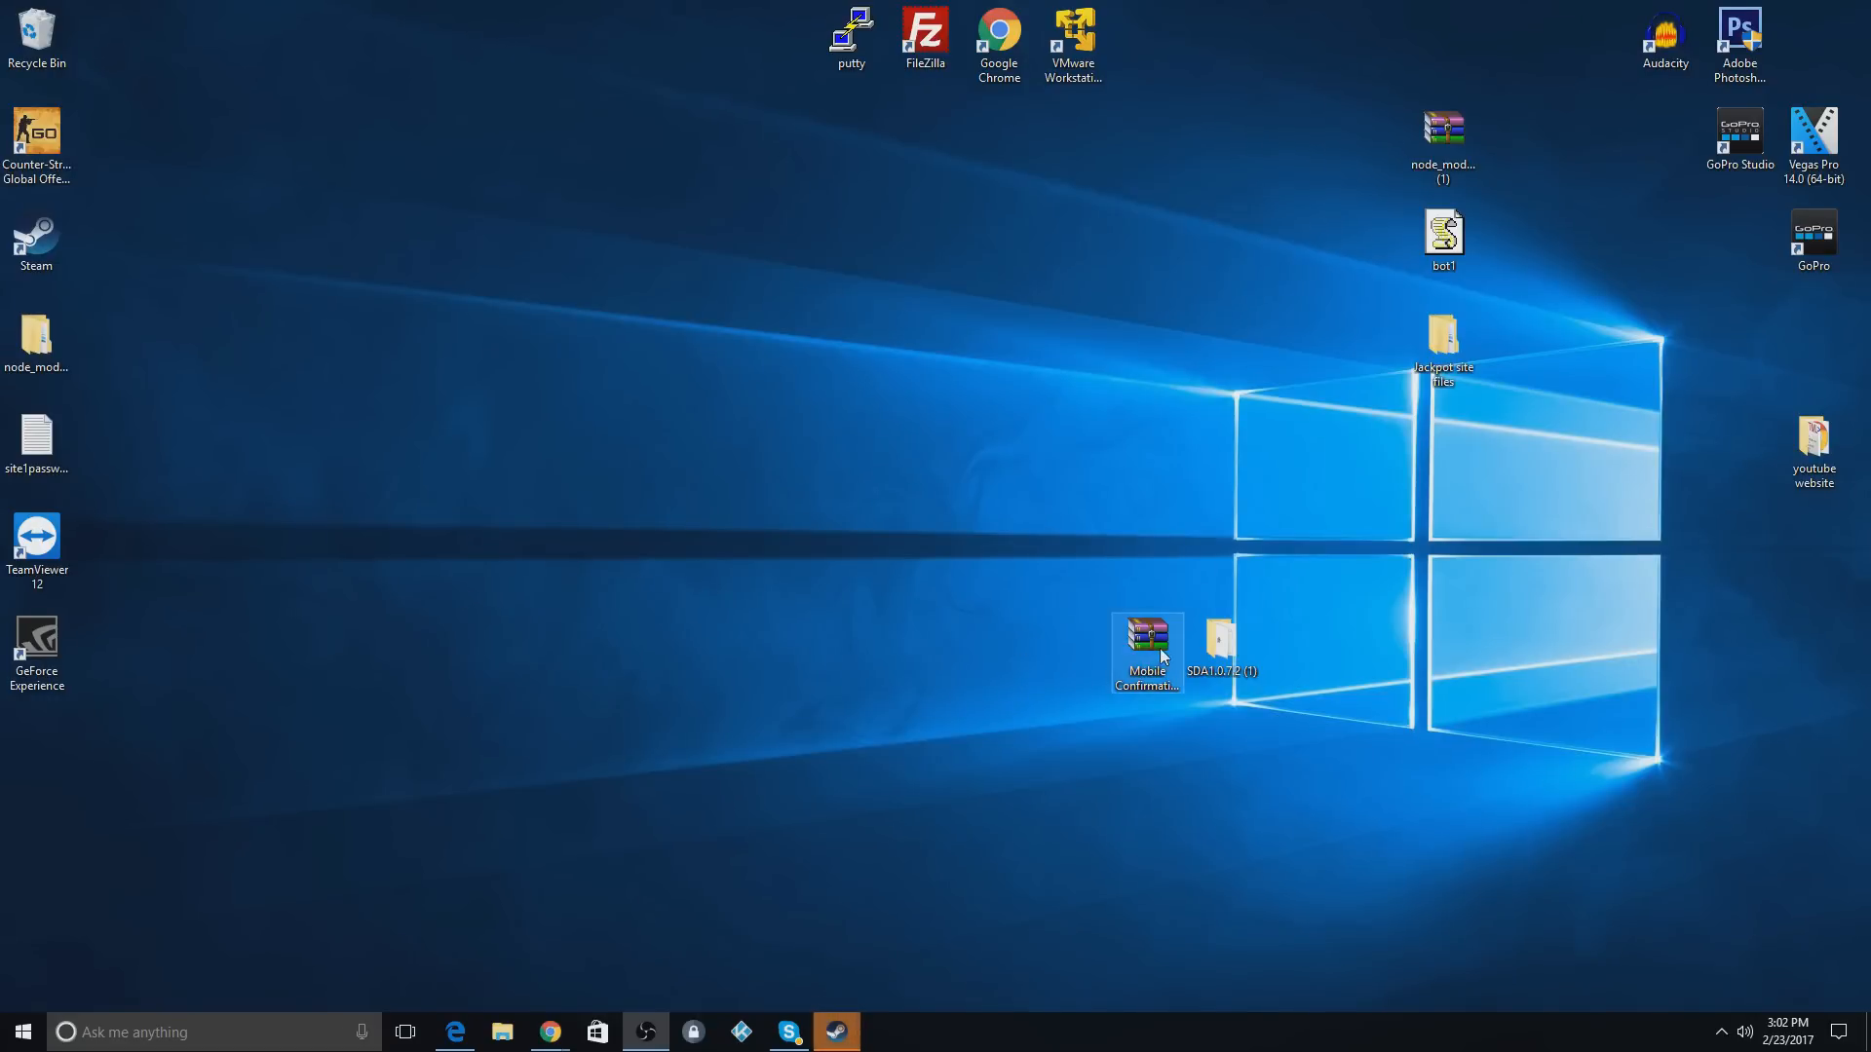
{"action": "left_click_drag", "start_coordinate": [1146, 655], "coordinate": [629, 464]}
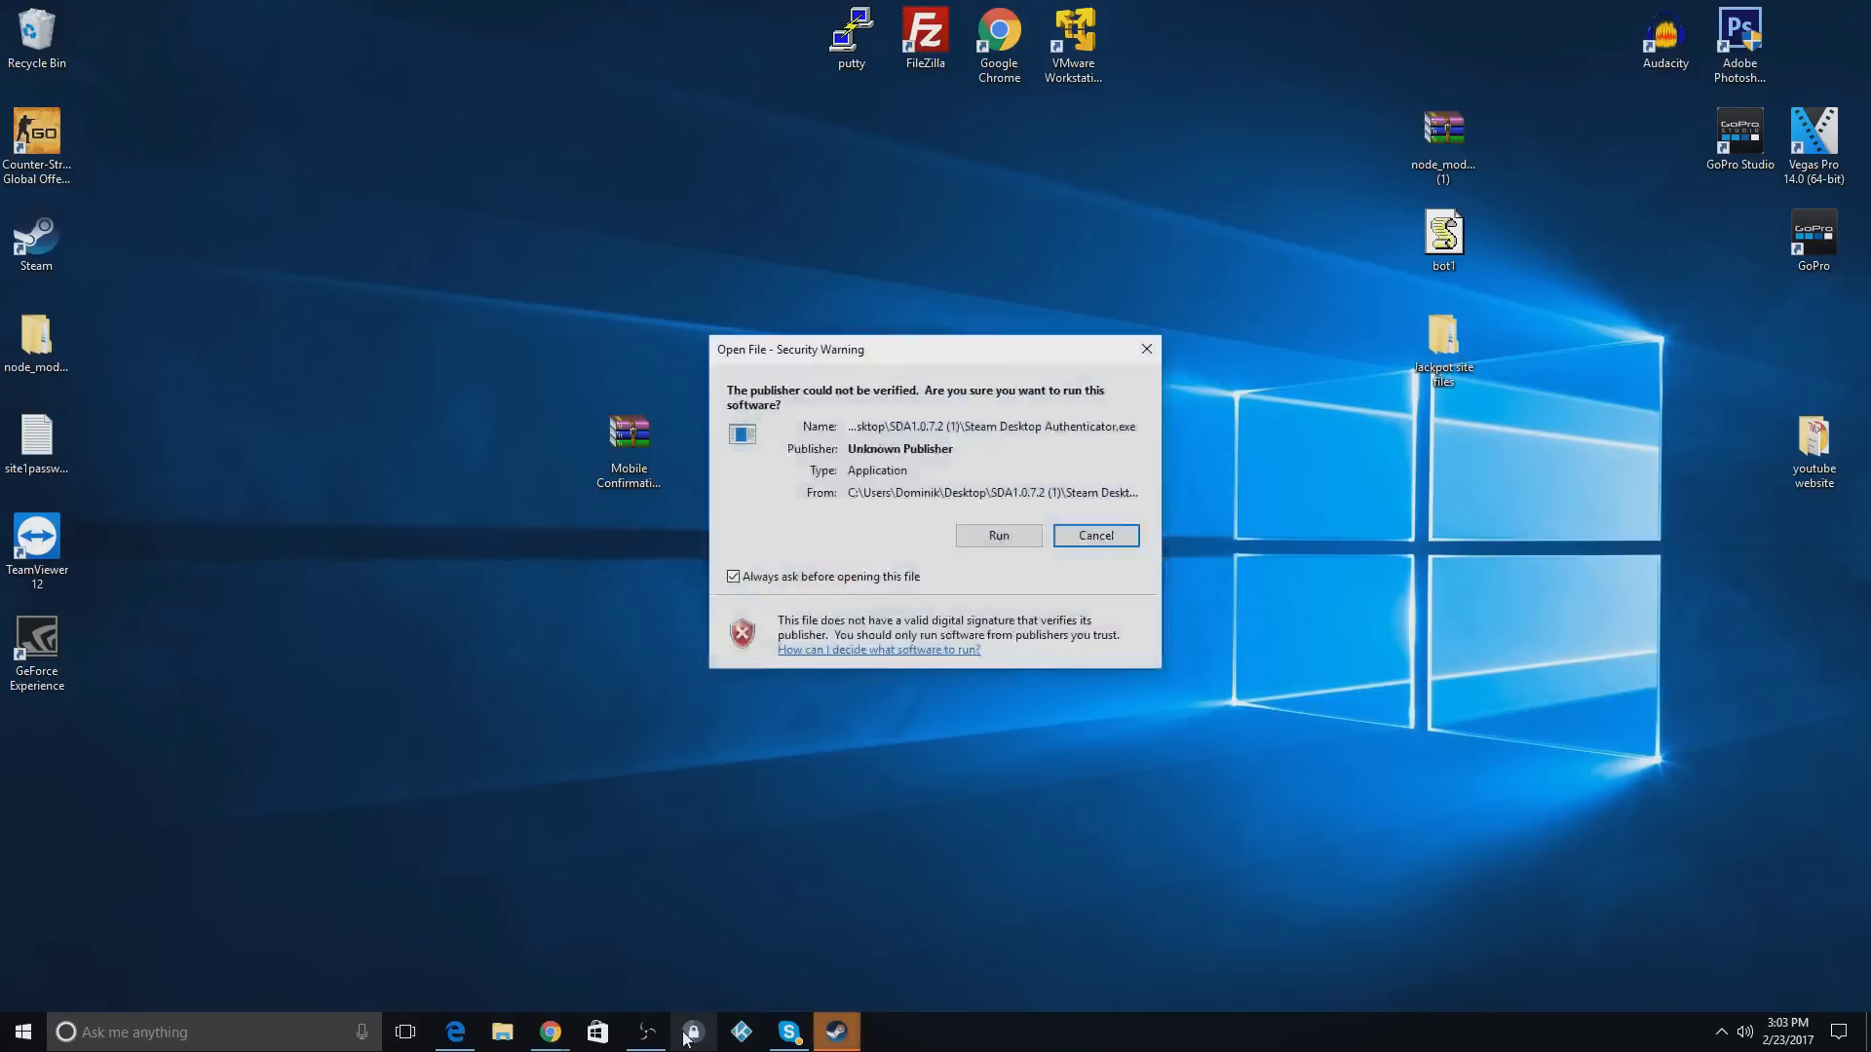
{"action": "left_click", "coordinate": [997, 534]}
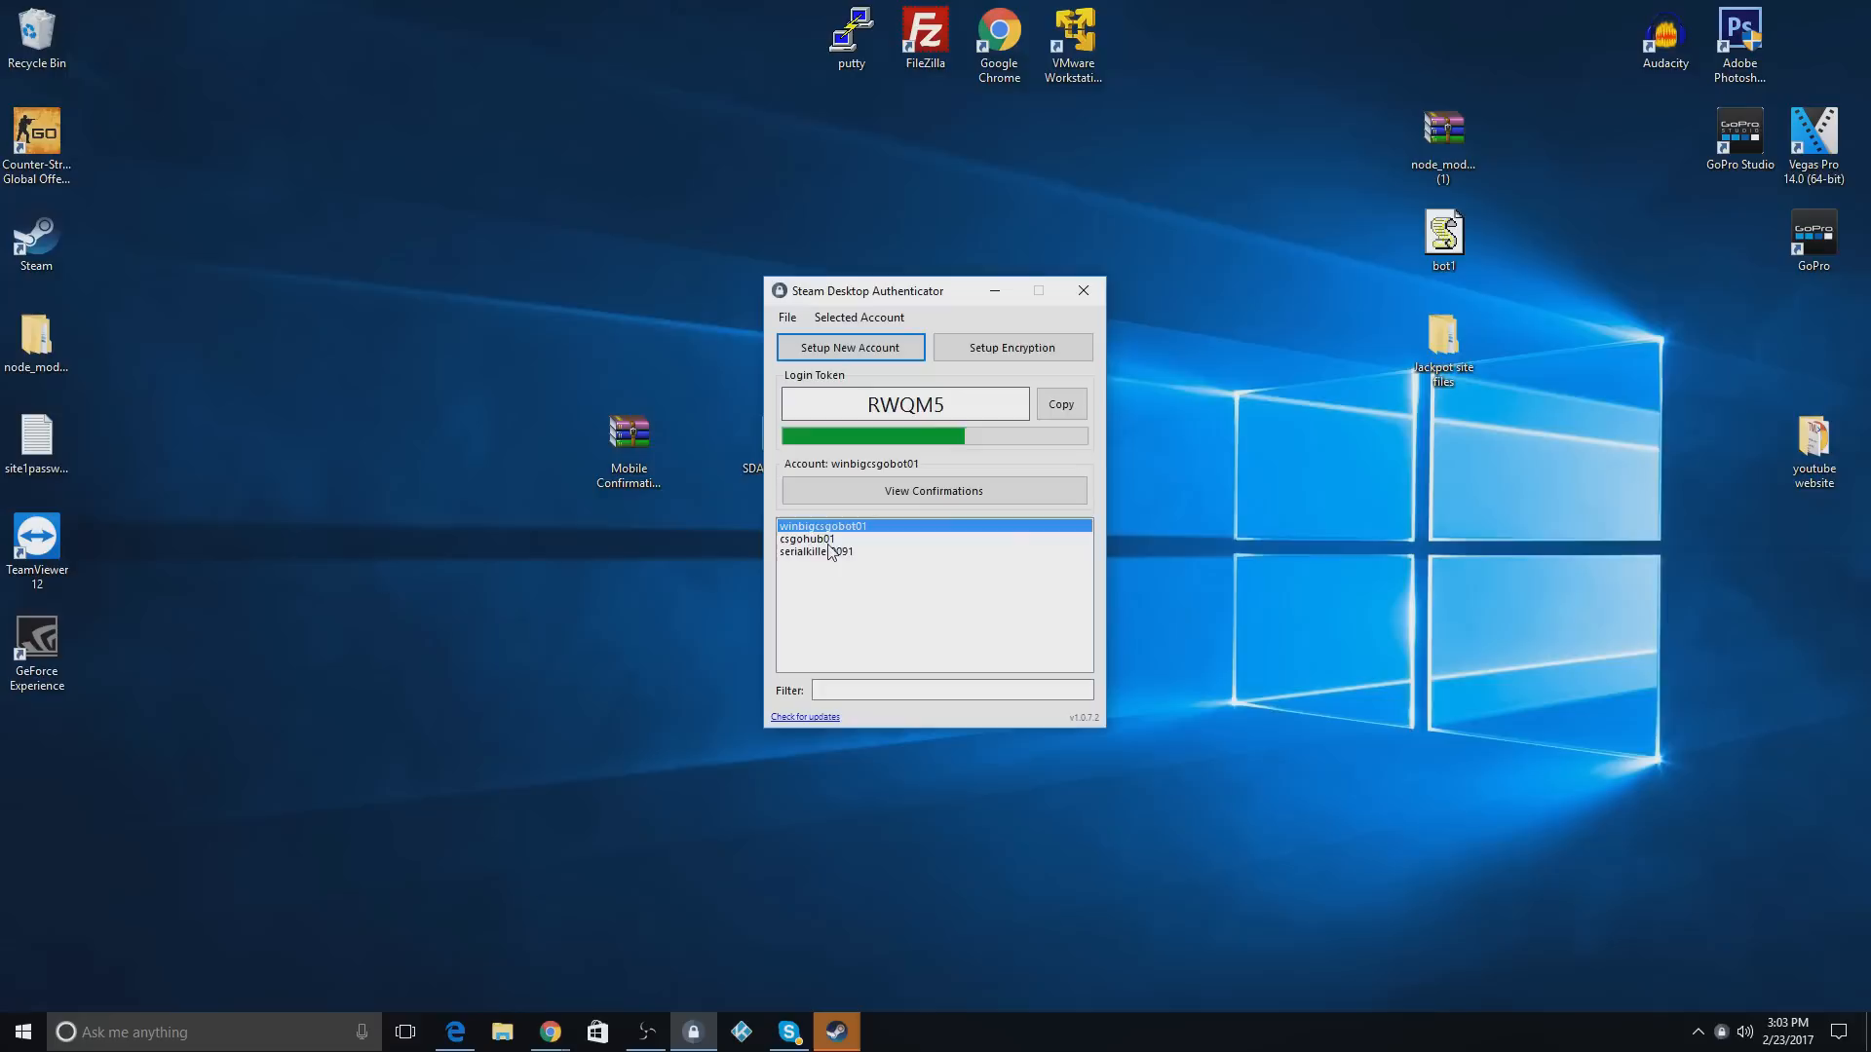
{"action": "left_click", "coordinate": [850, 347]}
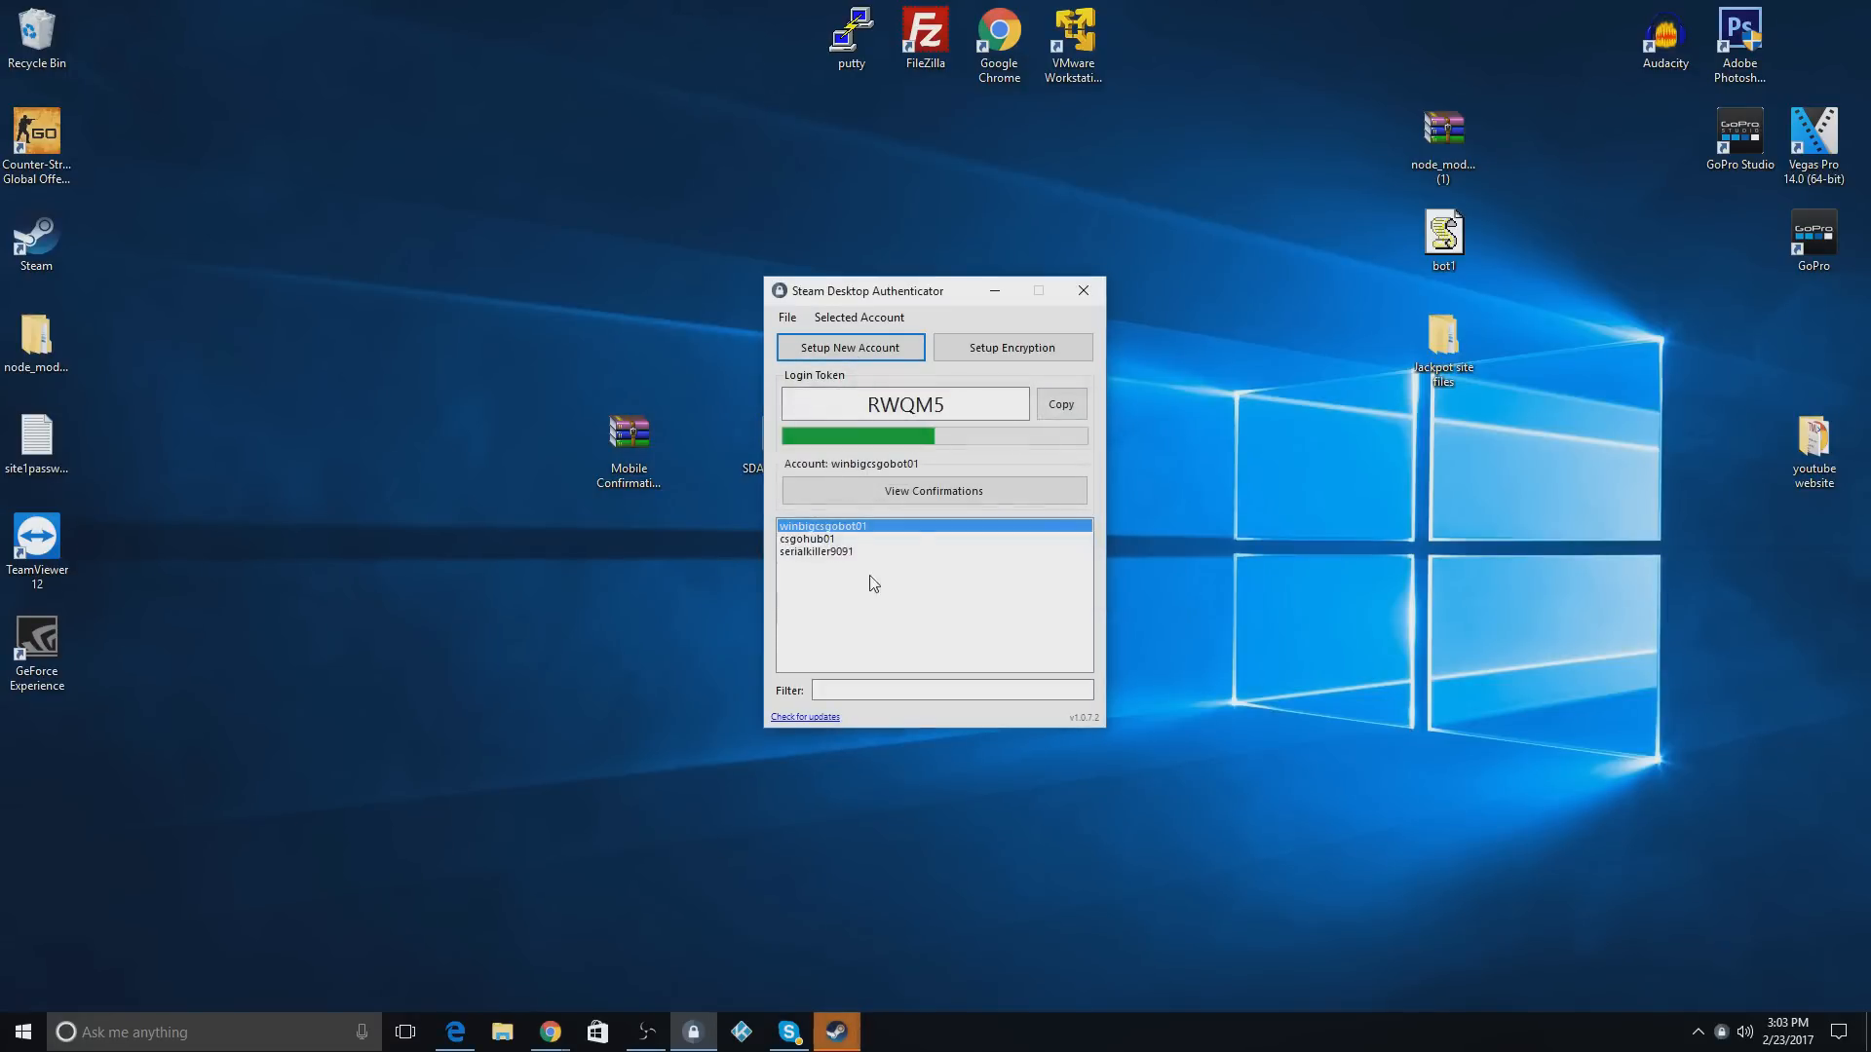
{"action": "left_click", "coordinate": [902, 403]}
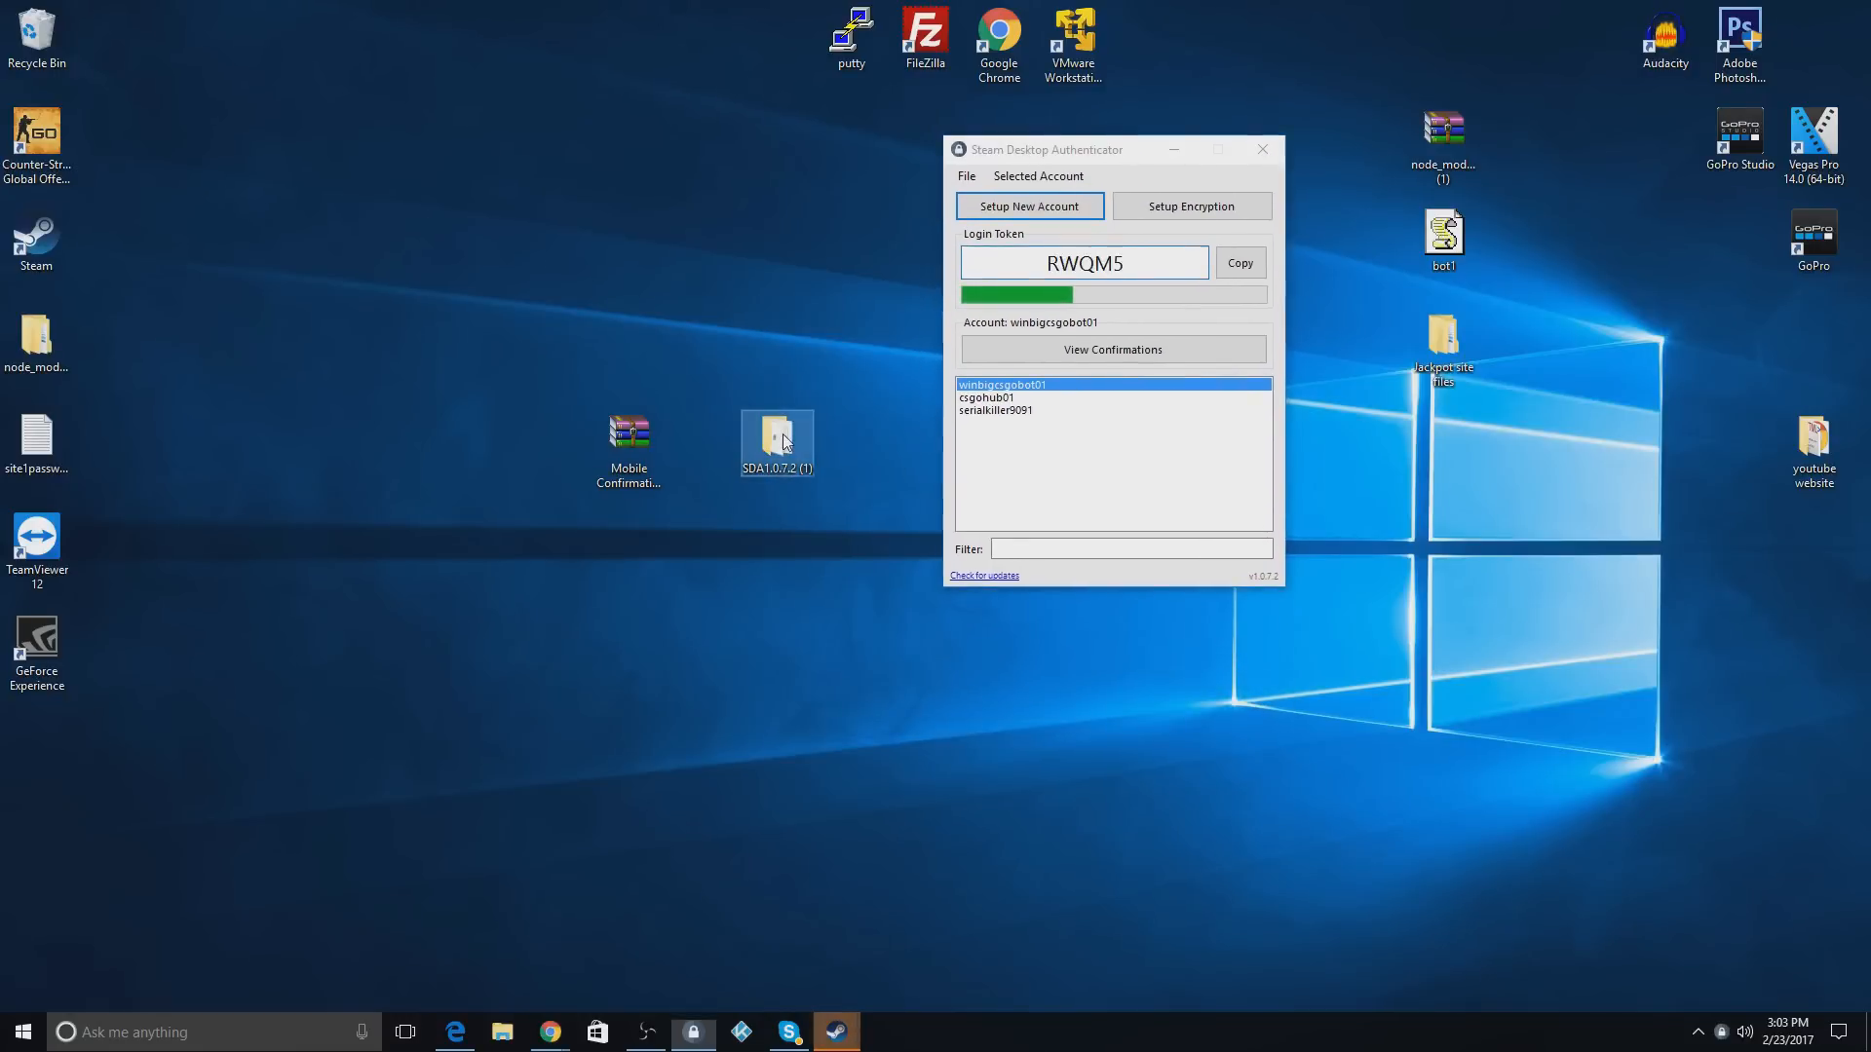
Browse into SDA1.0.7.2 > maFiles and bring up the context menu on the second account's maFile.
{"action": "double_click", "coordinate": [778, 434]}
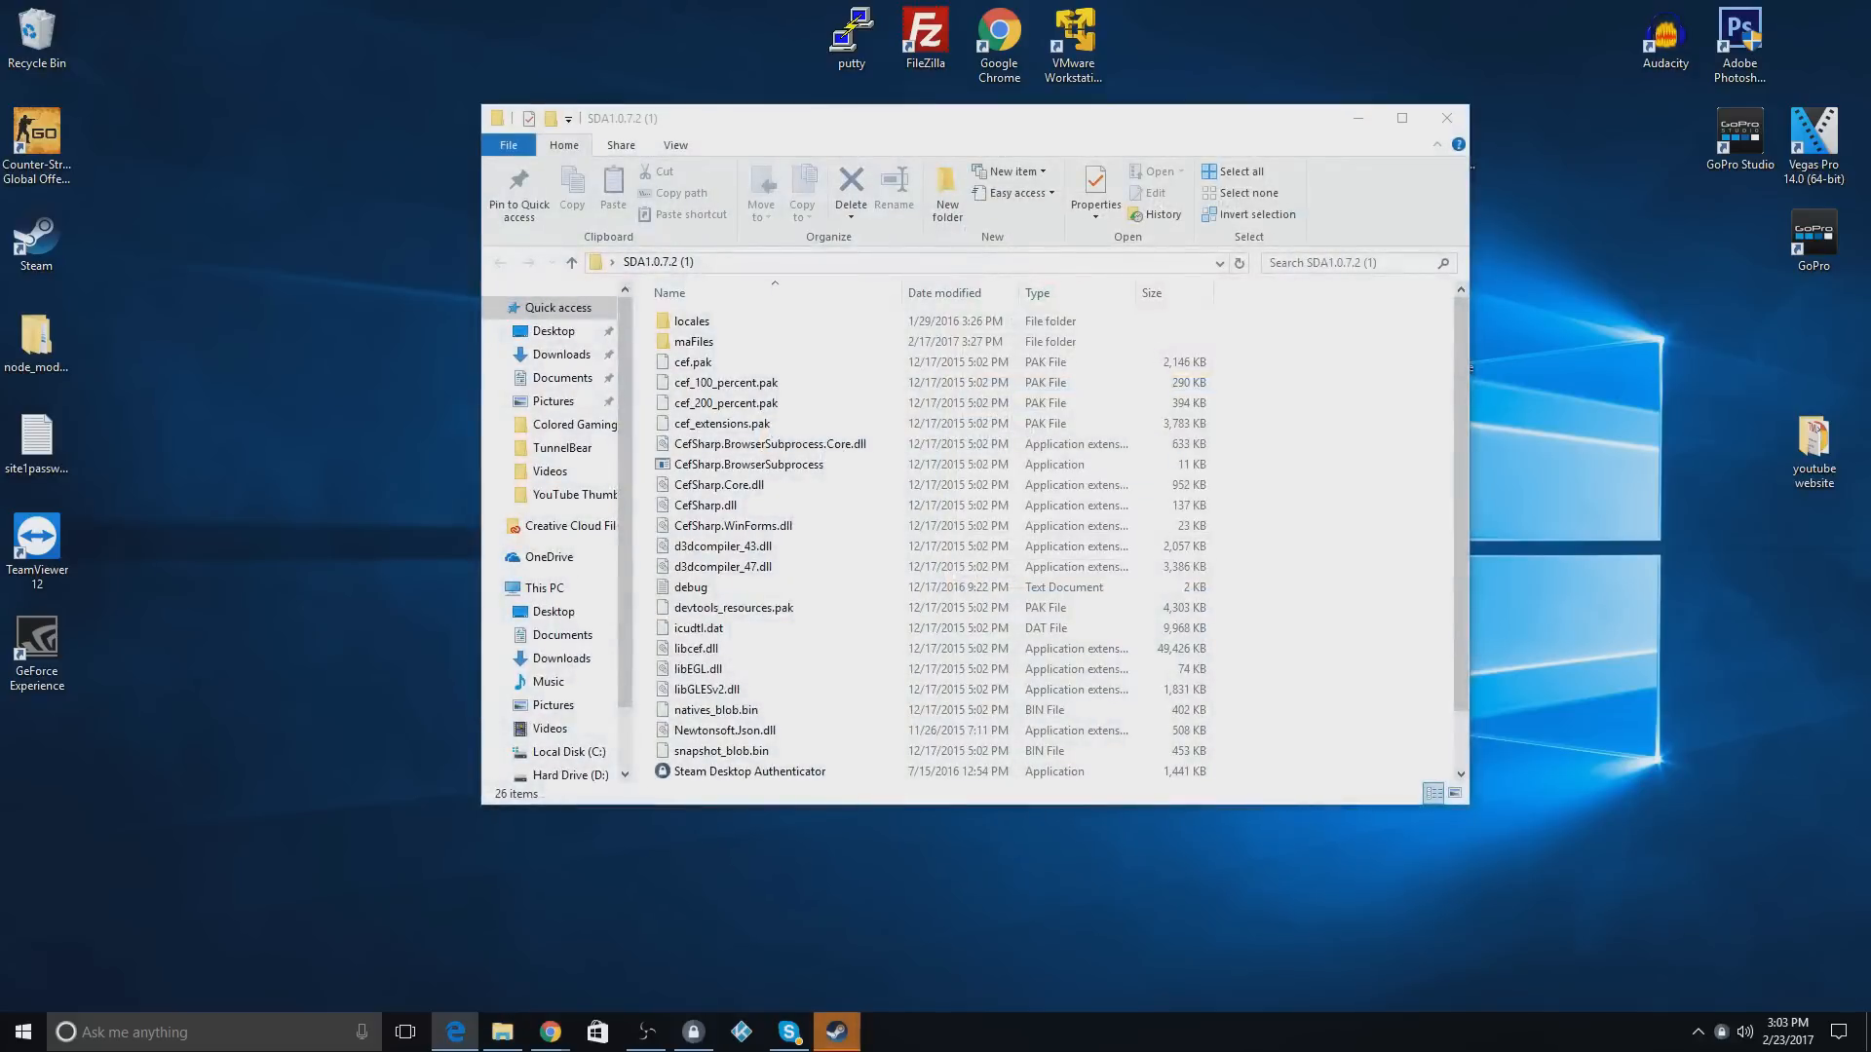
{"action": "left_click", "coordinate": [694, 341]}
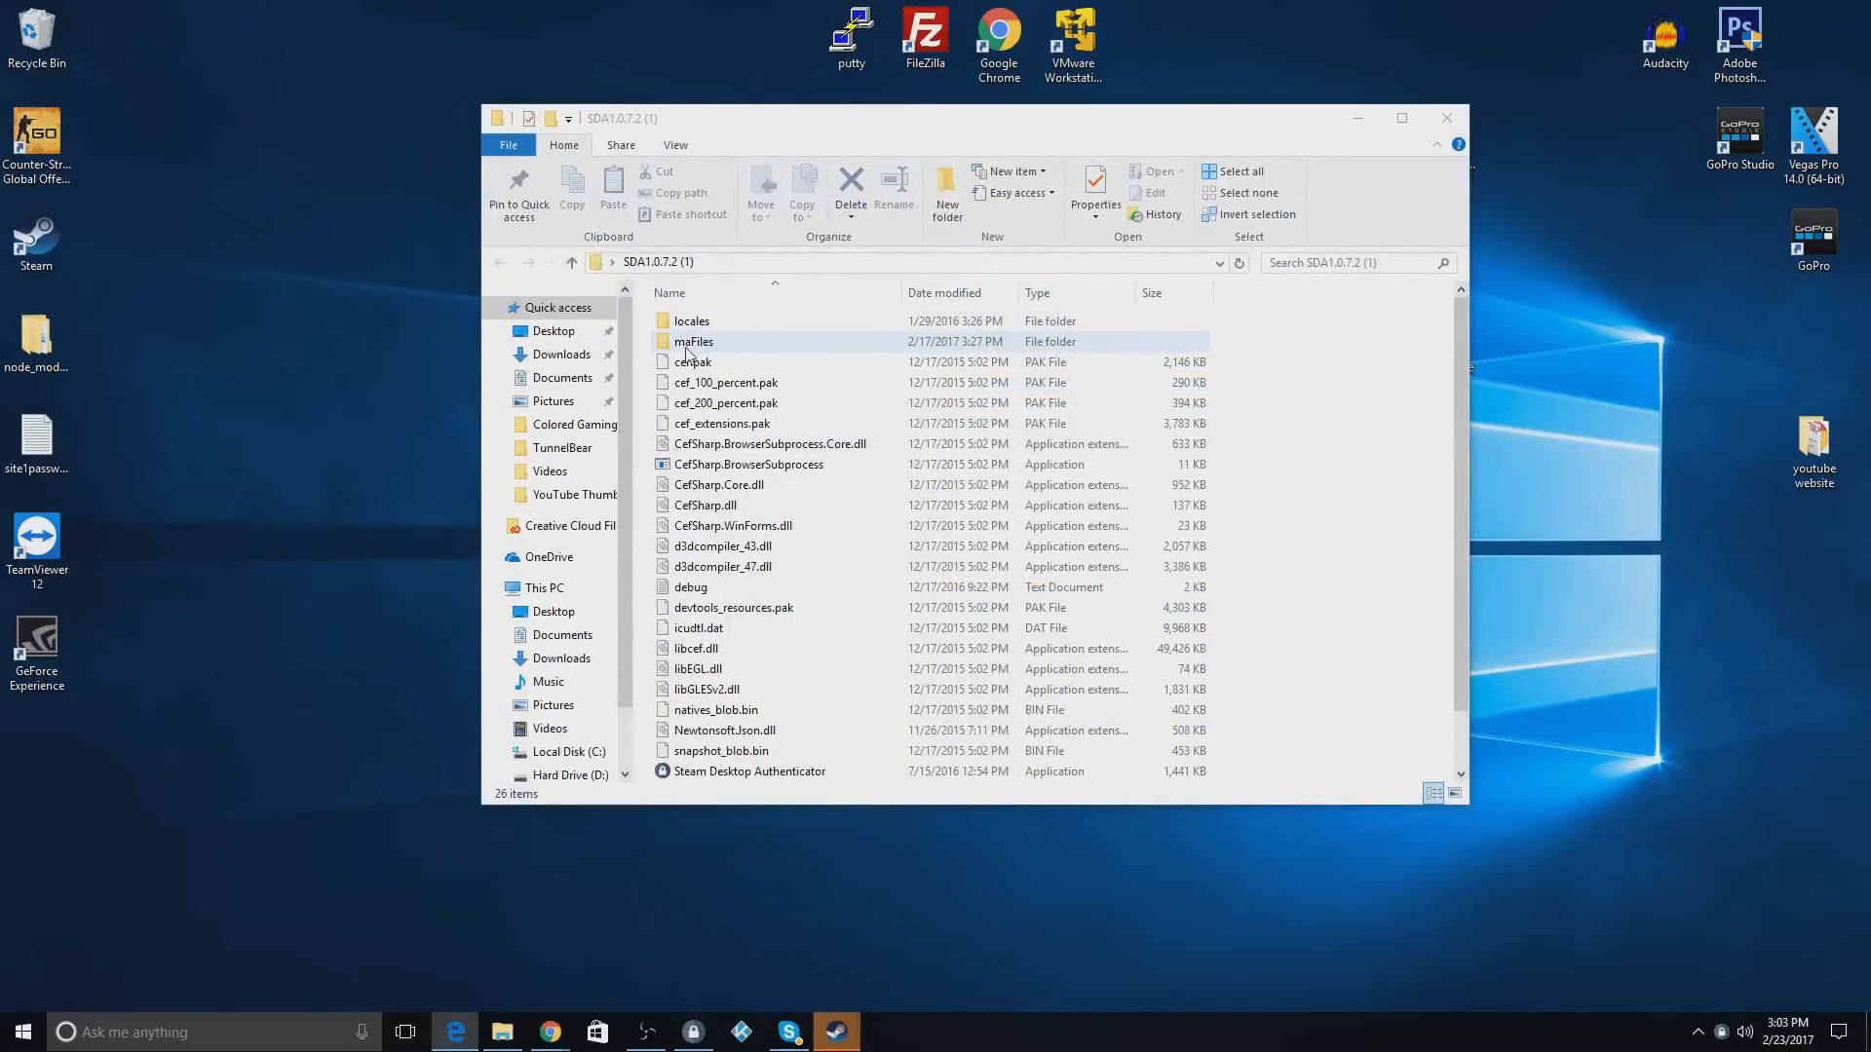
{"action": "double_click", "coordinate": [694, 341]}
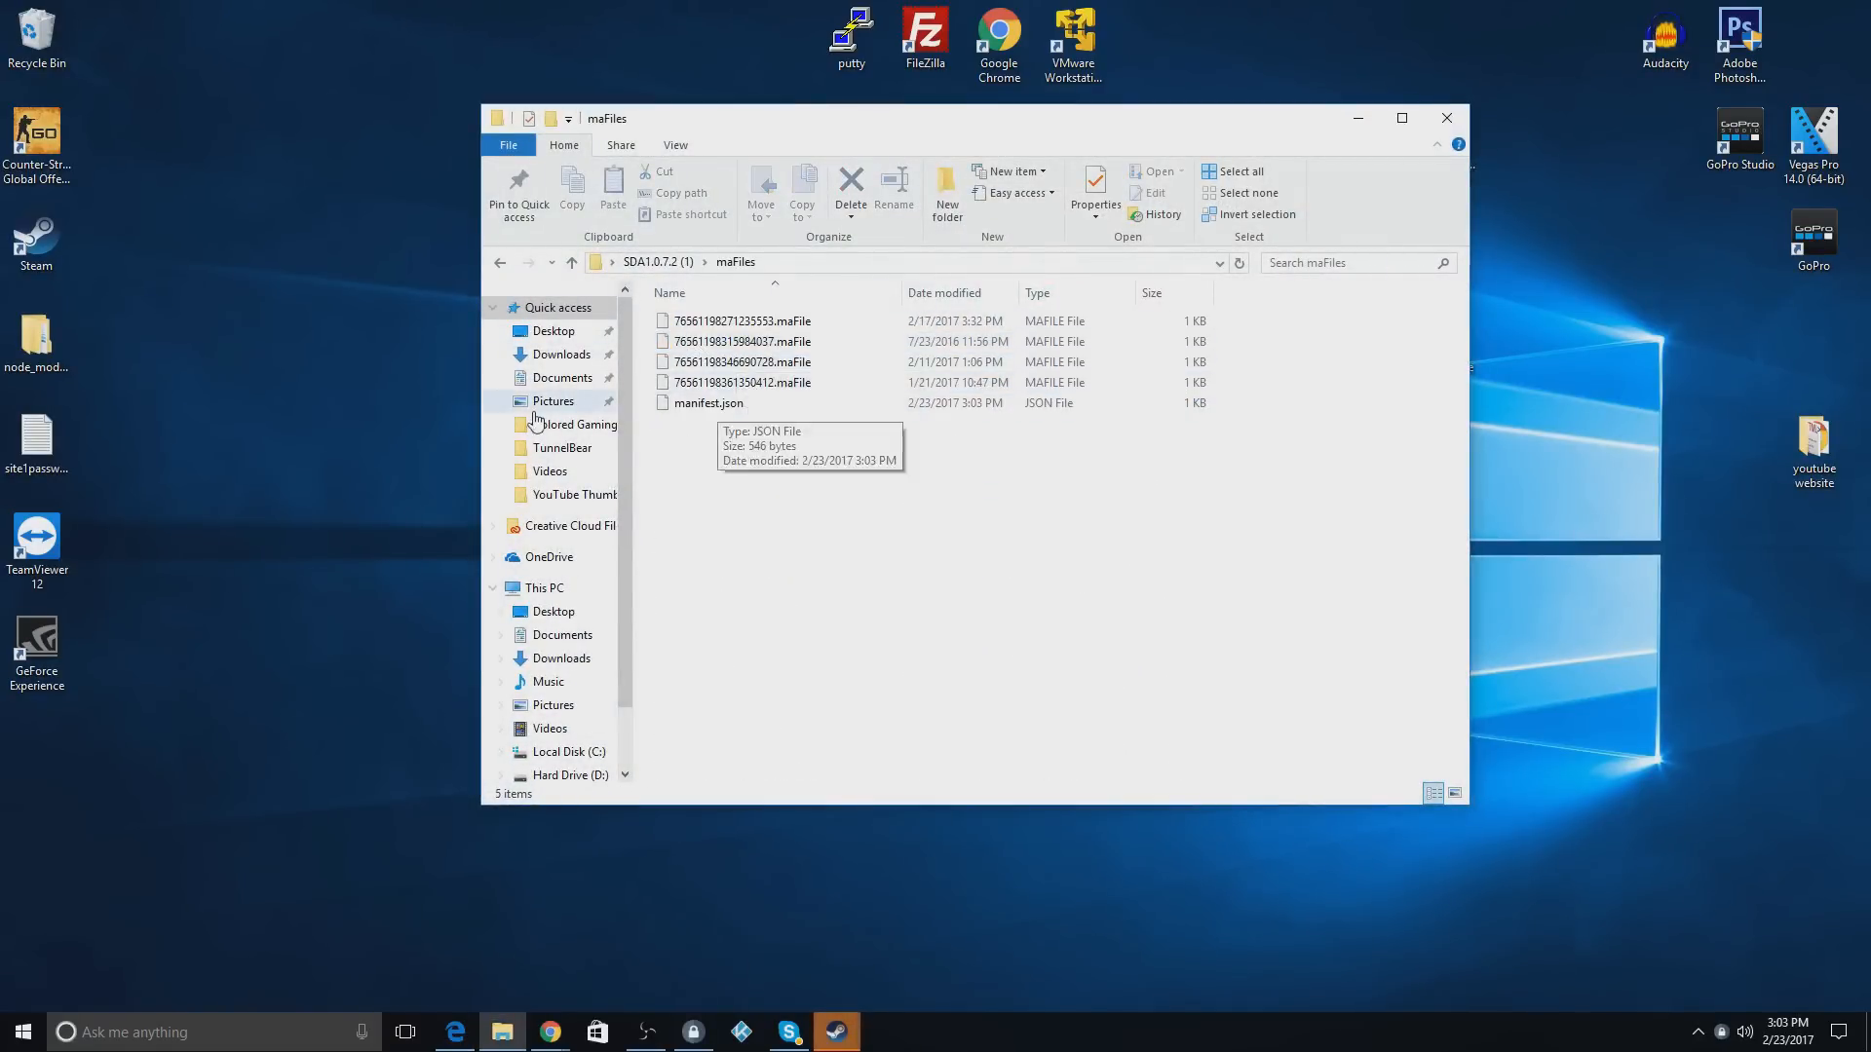
{"action": "mouse_move", "coordinate": [852, 470]}
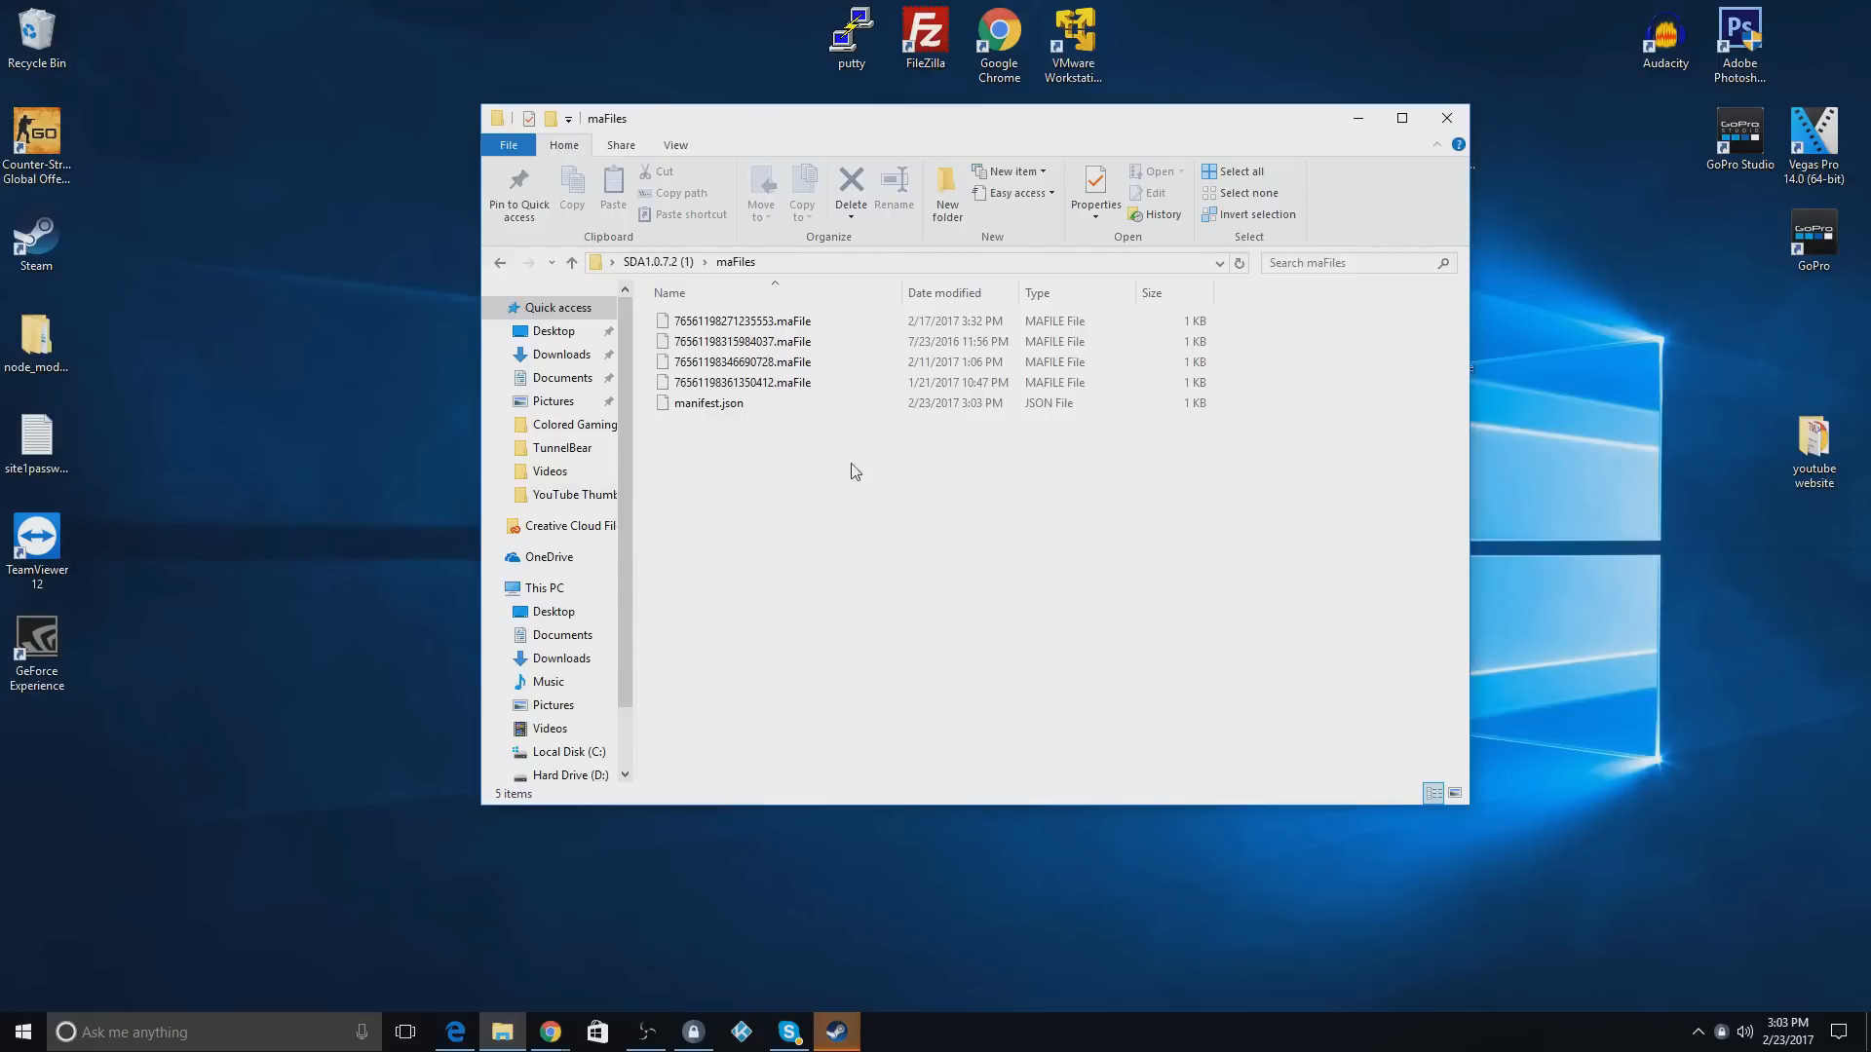
{"action": "left_click", "coordinate": [742, 341]}
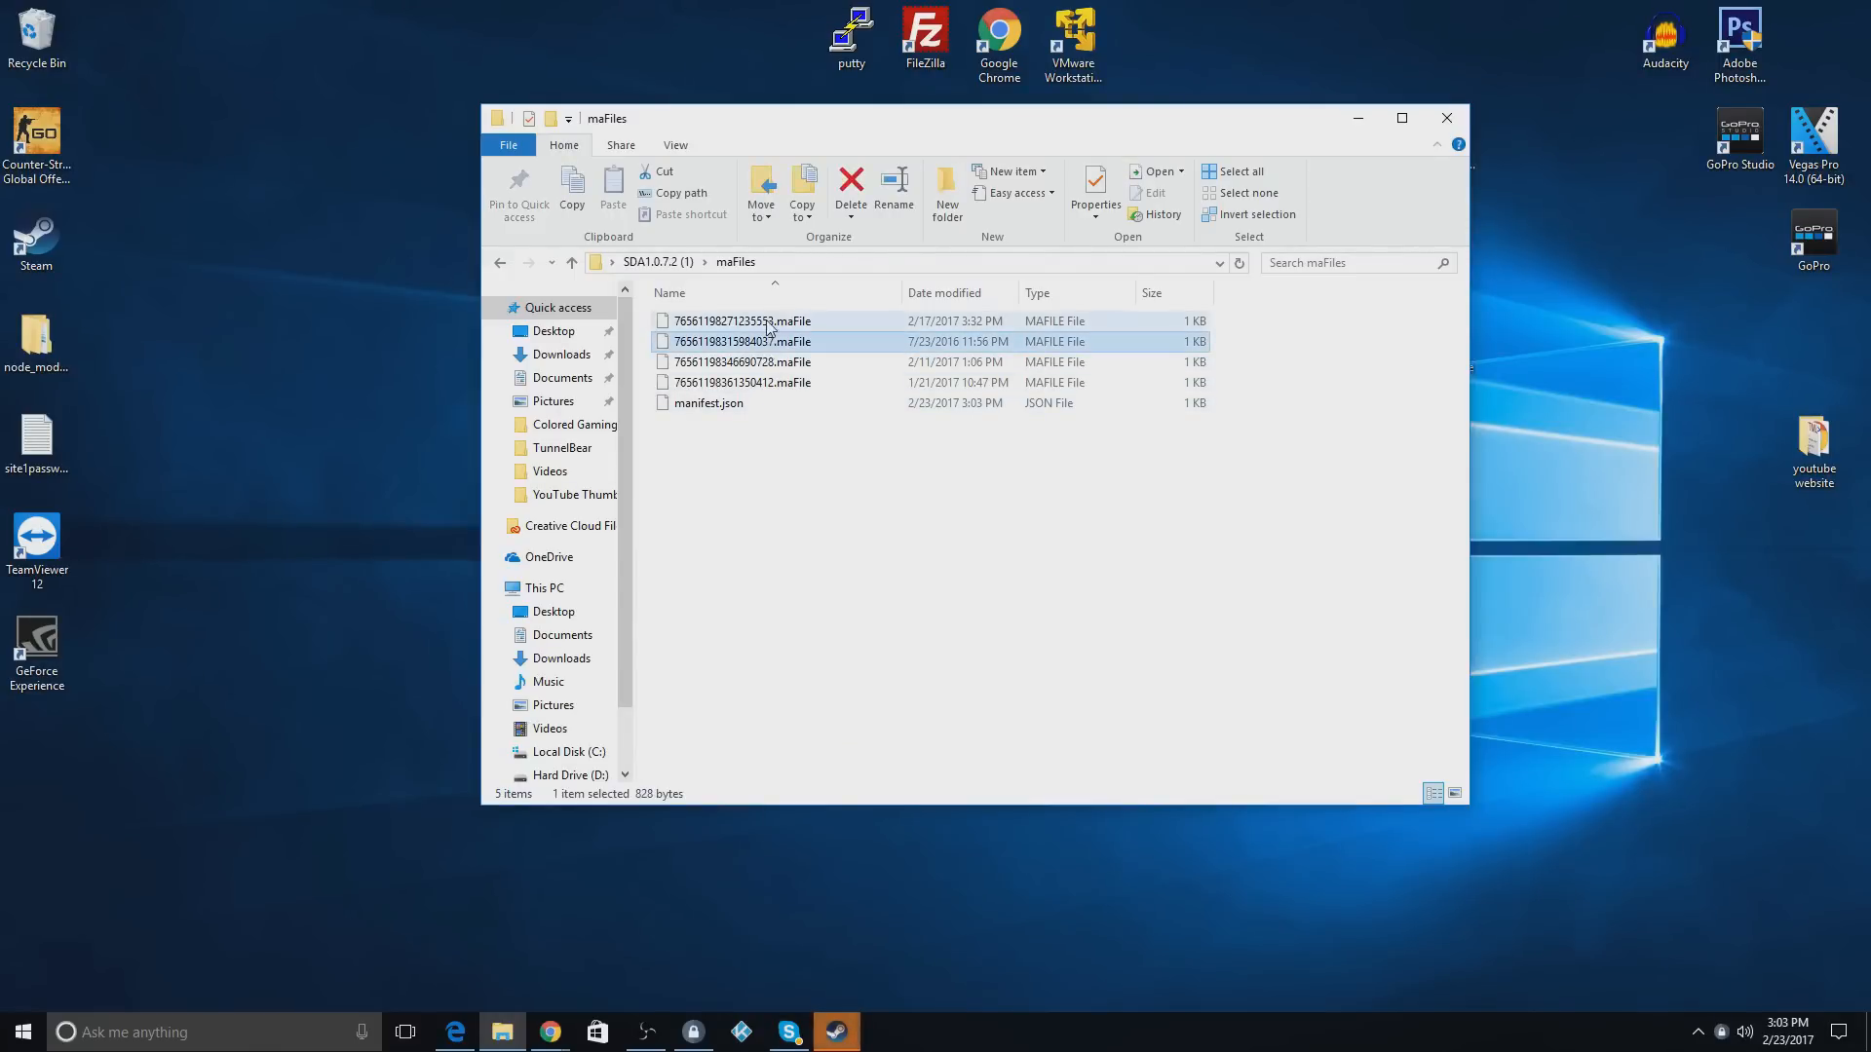
{"action": "mouse_move", "coordinate": [799, 353]}
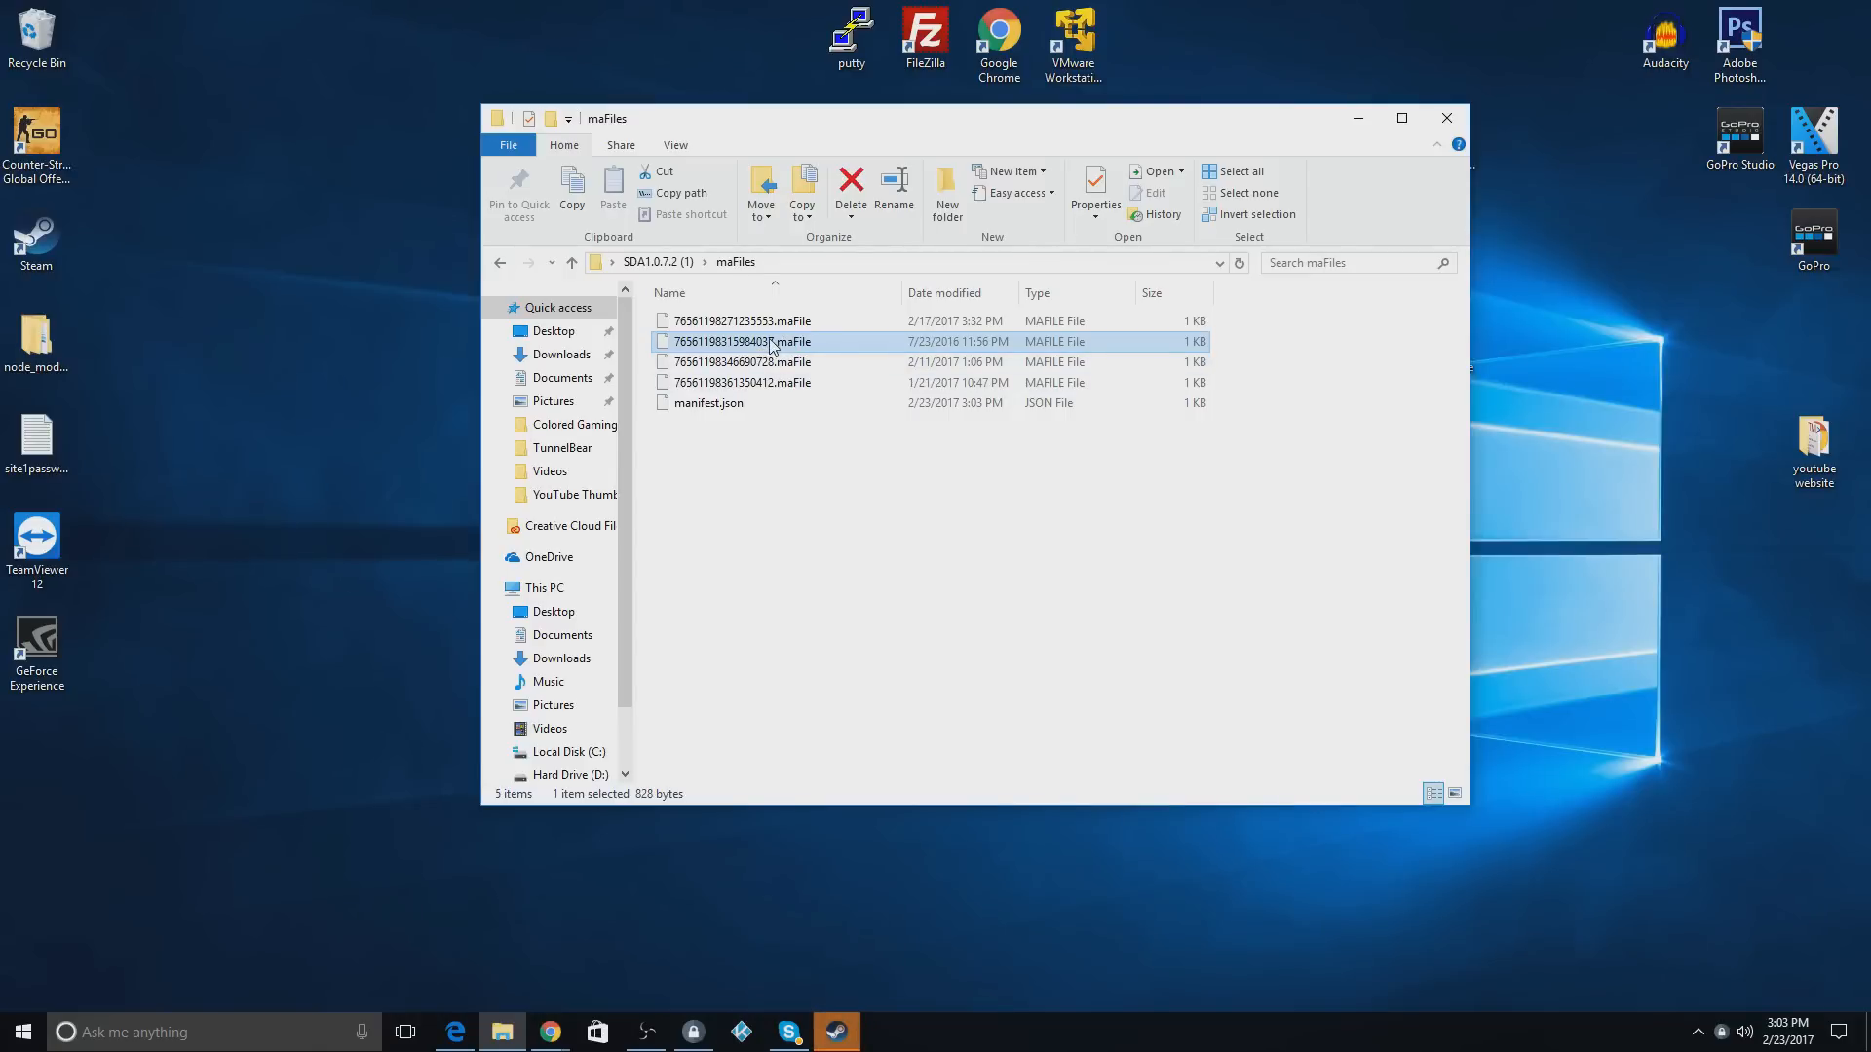
{"action": "right_click", "coordinate": [741, 341]}
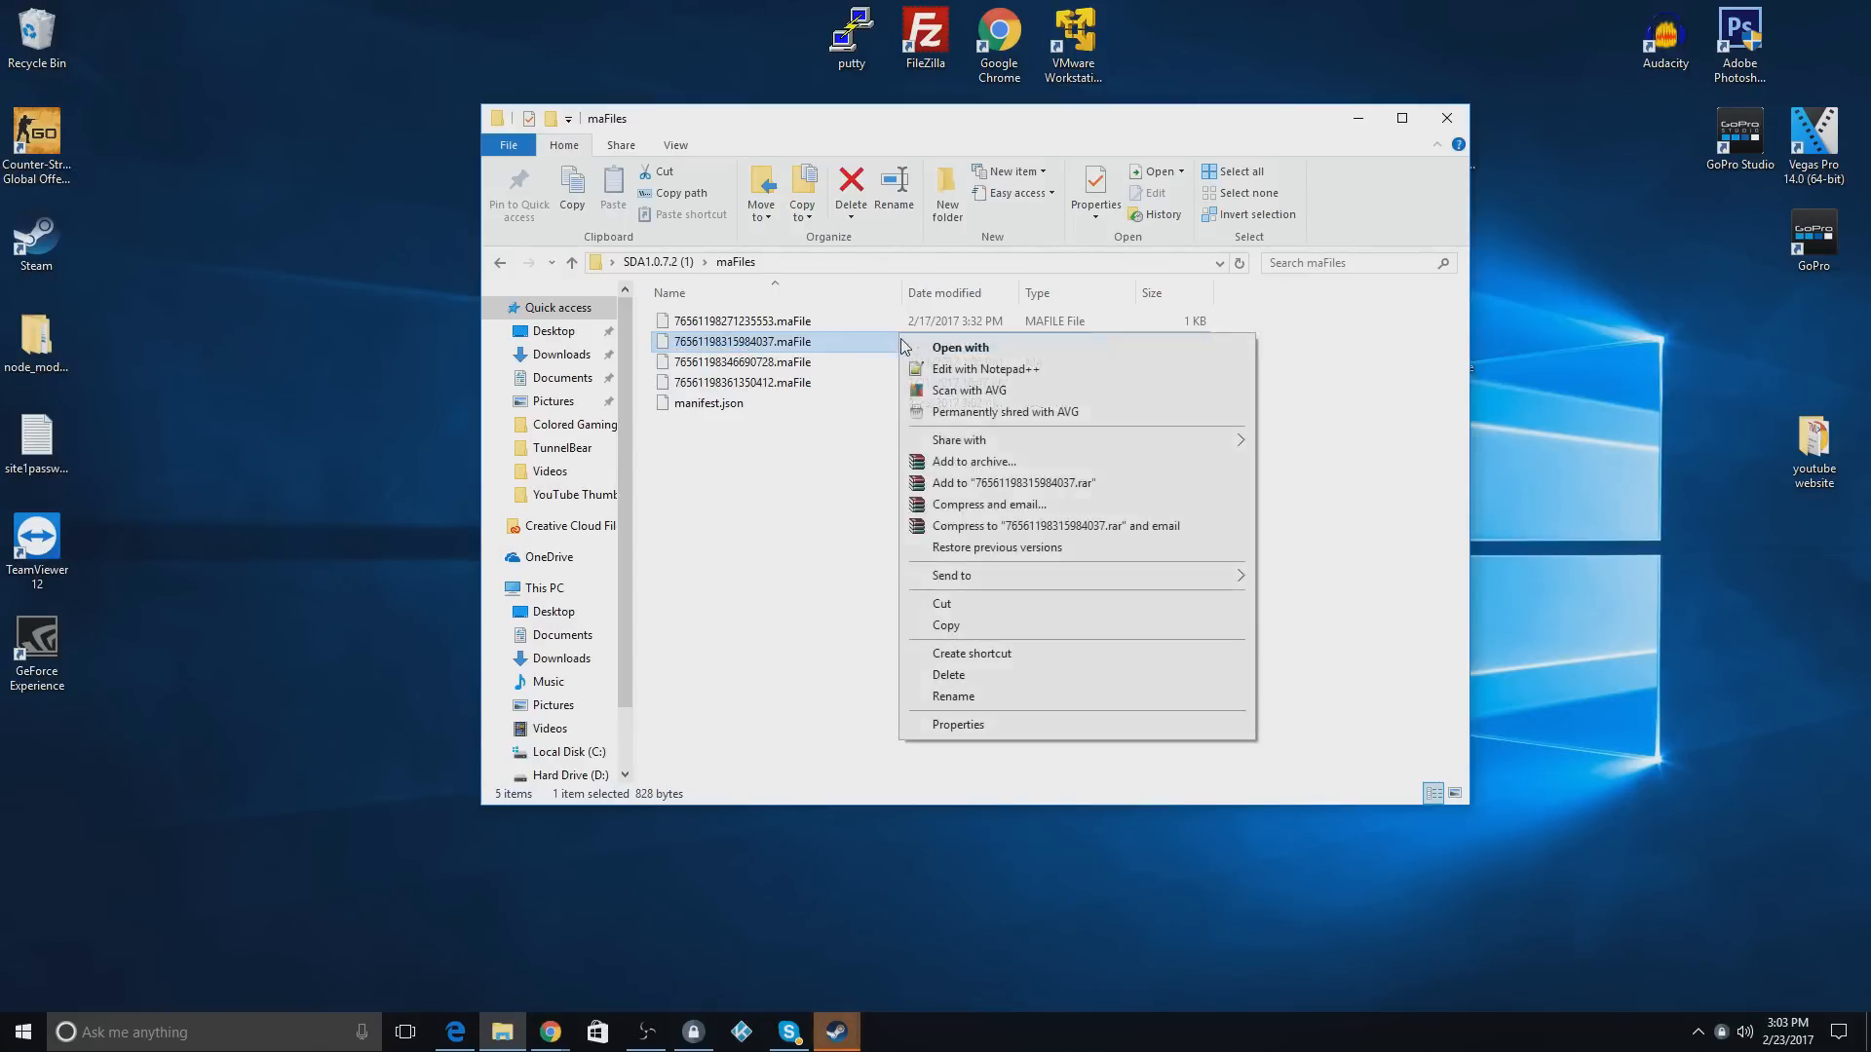
{"action": "mouse_move", "coordinate": [955, 376]}
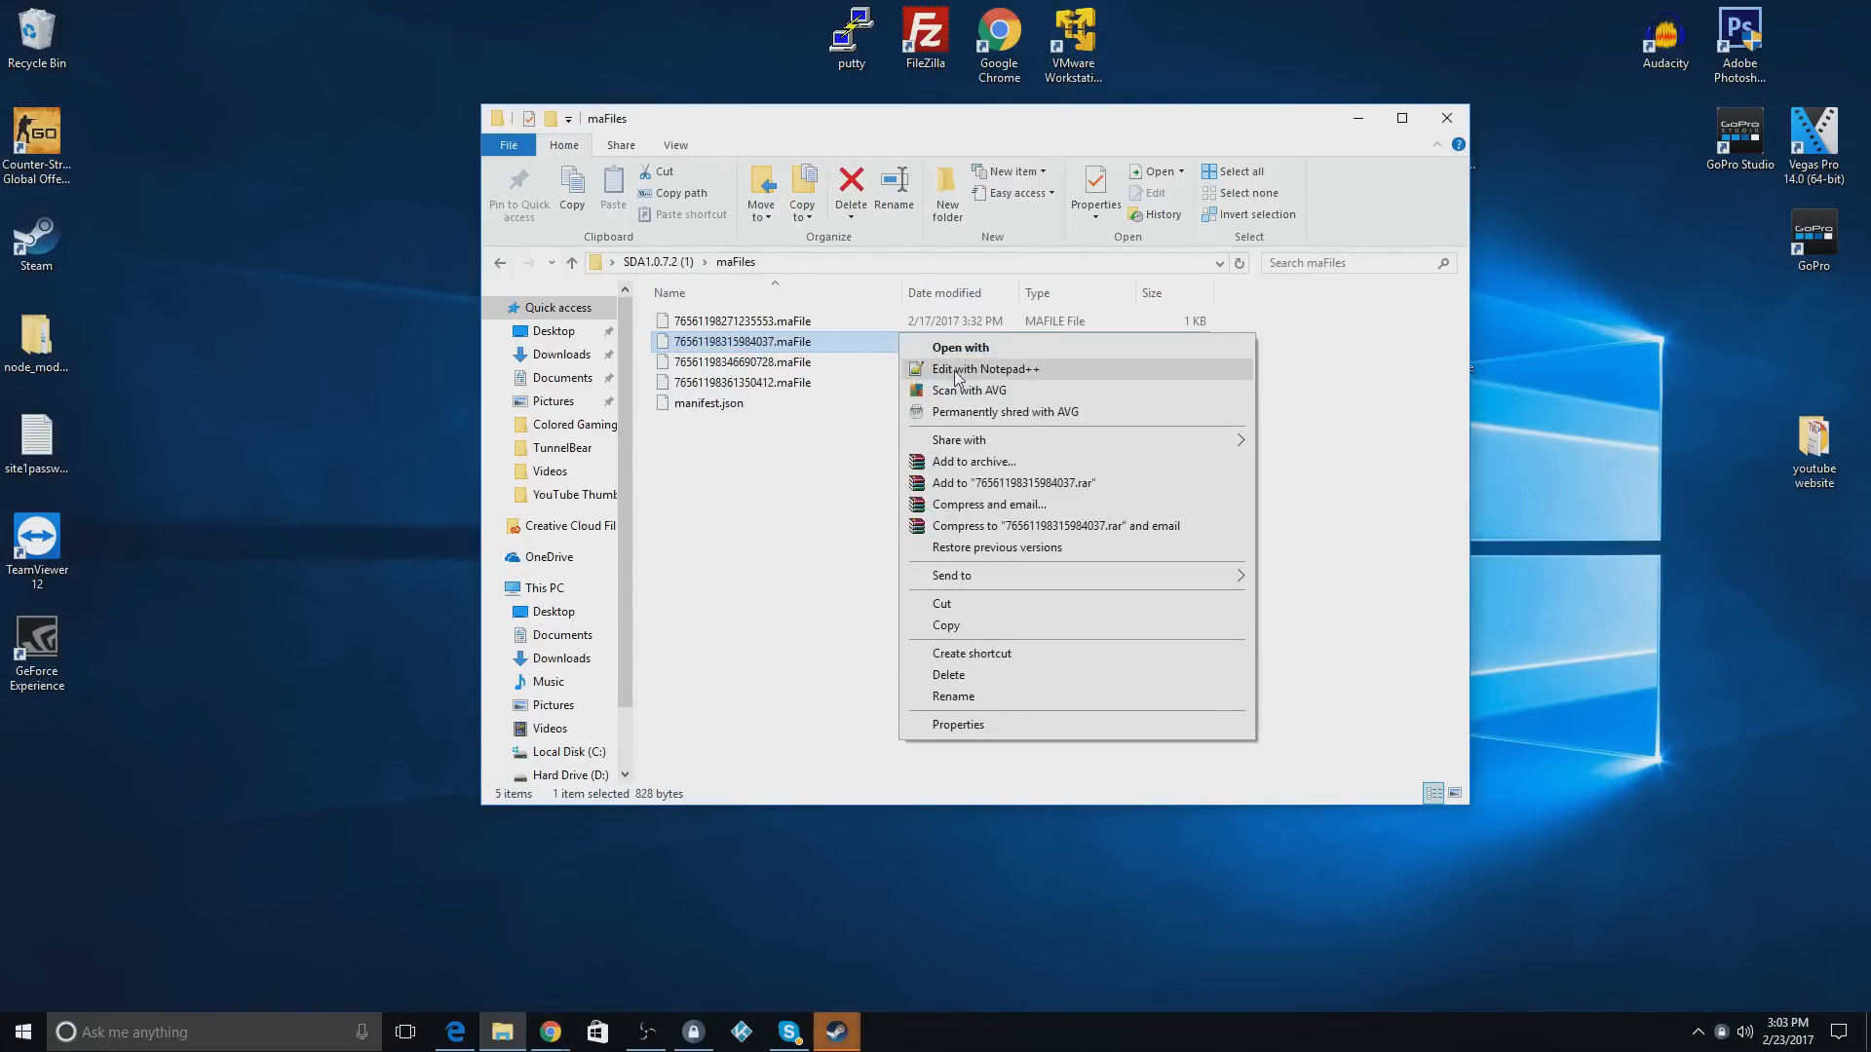
Open the maFile in Notepad++, create a desktop folder 'bot' and select the archive's files for extraction.
{"action": "left_click", "coordinate": [986, 369]}
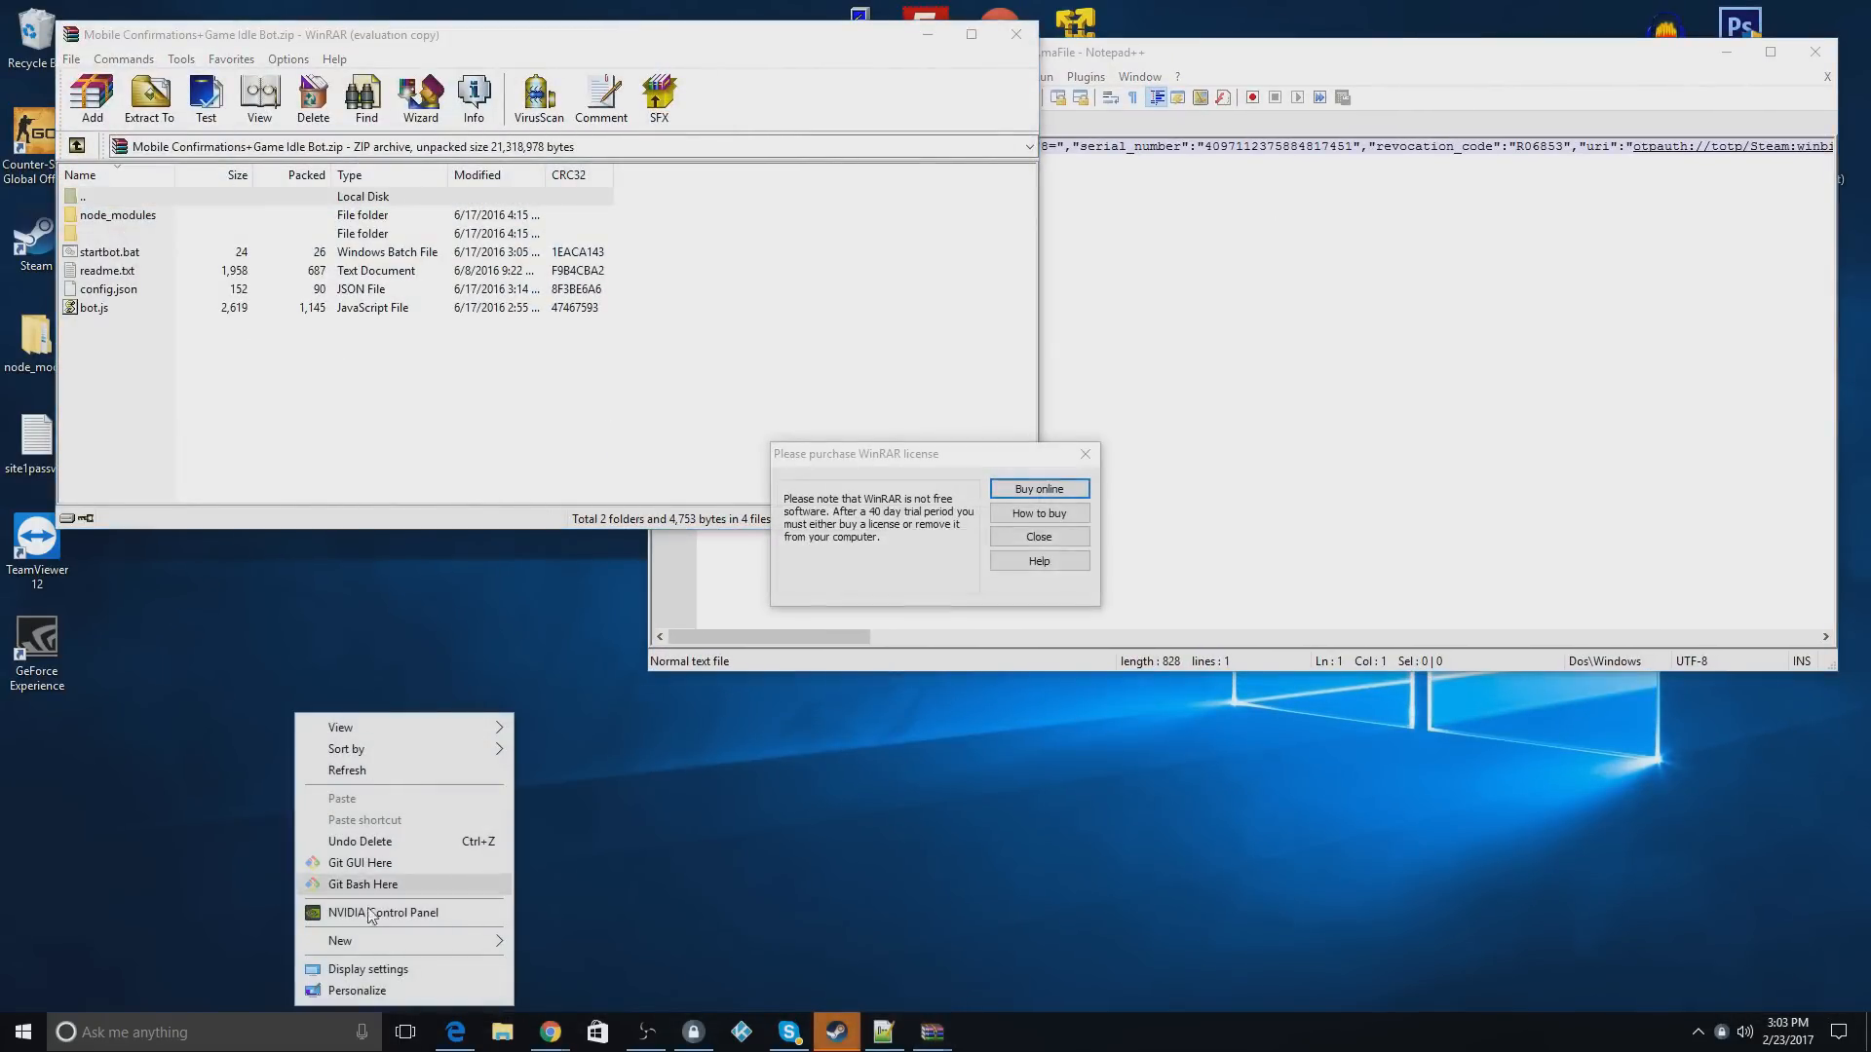
{"action": "left_click", "coordinate": [339, 940]}
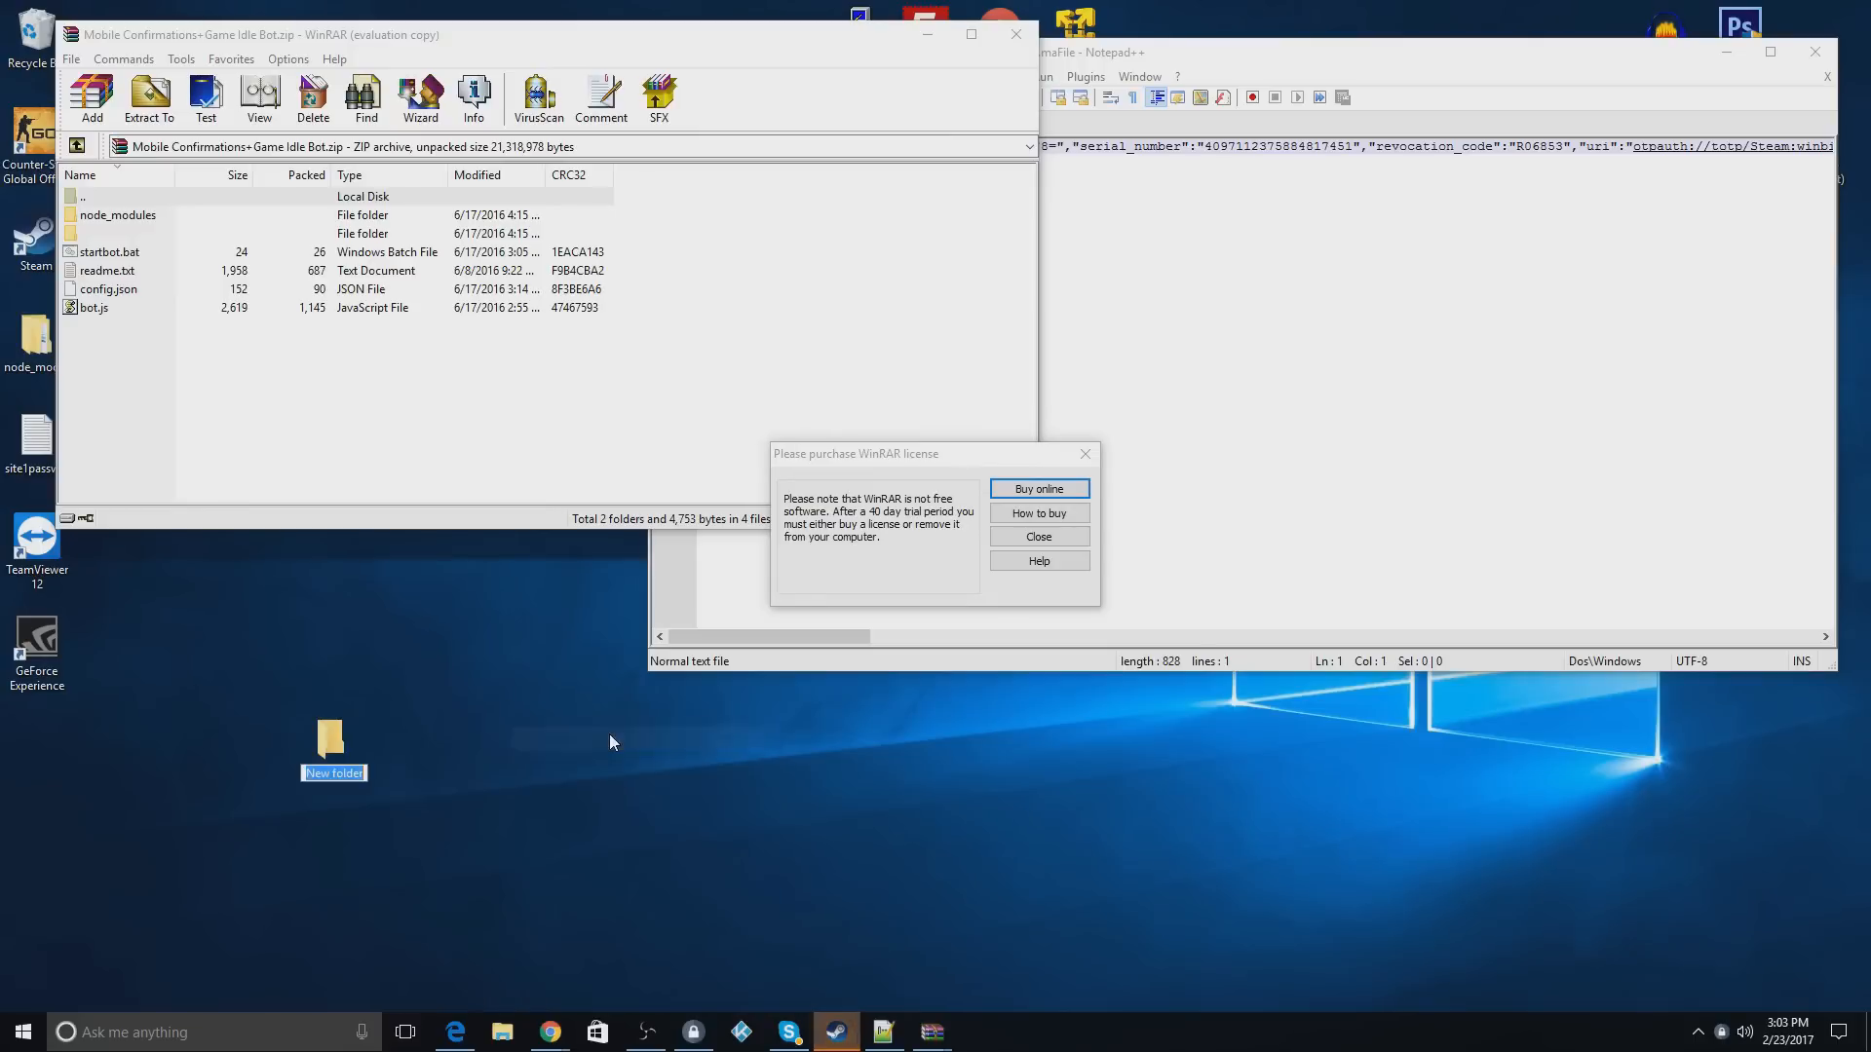
{"action": "type", "text": "bot"}
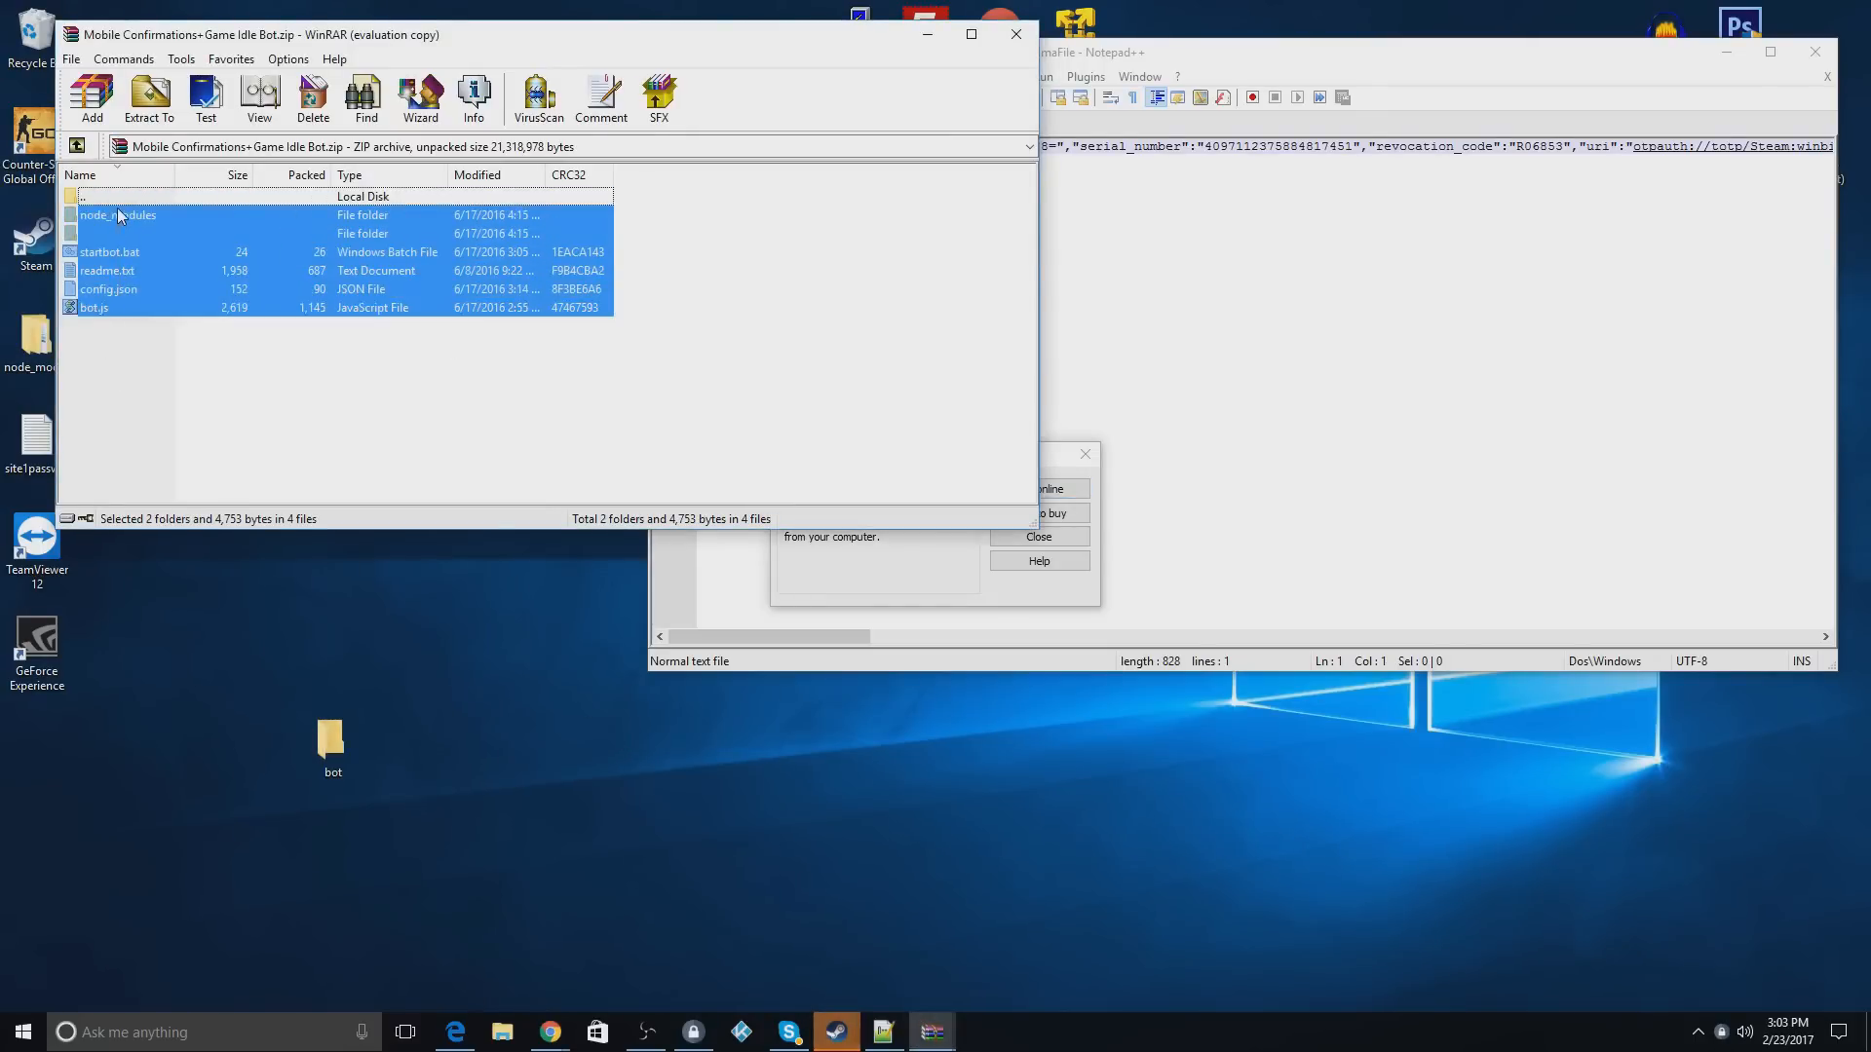
{"action": "left_click", "coordinate": [148, 98]}
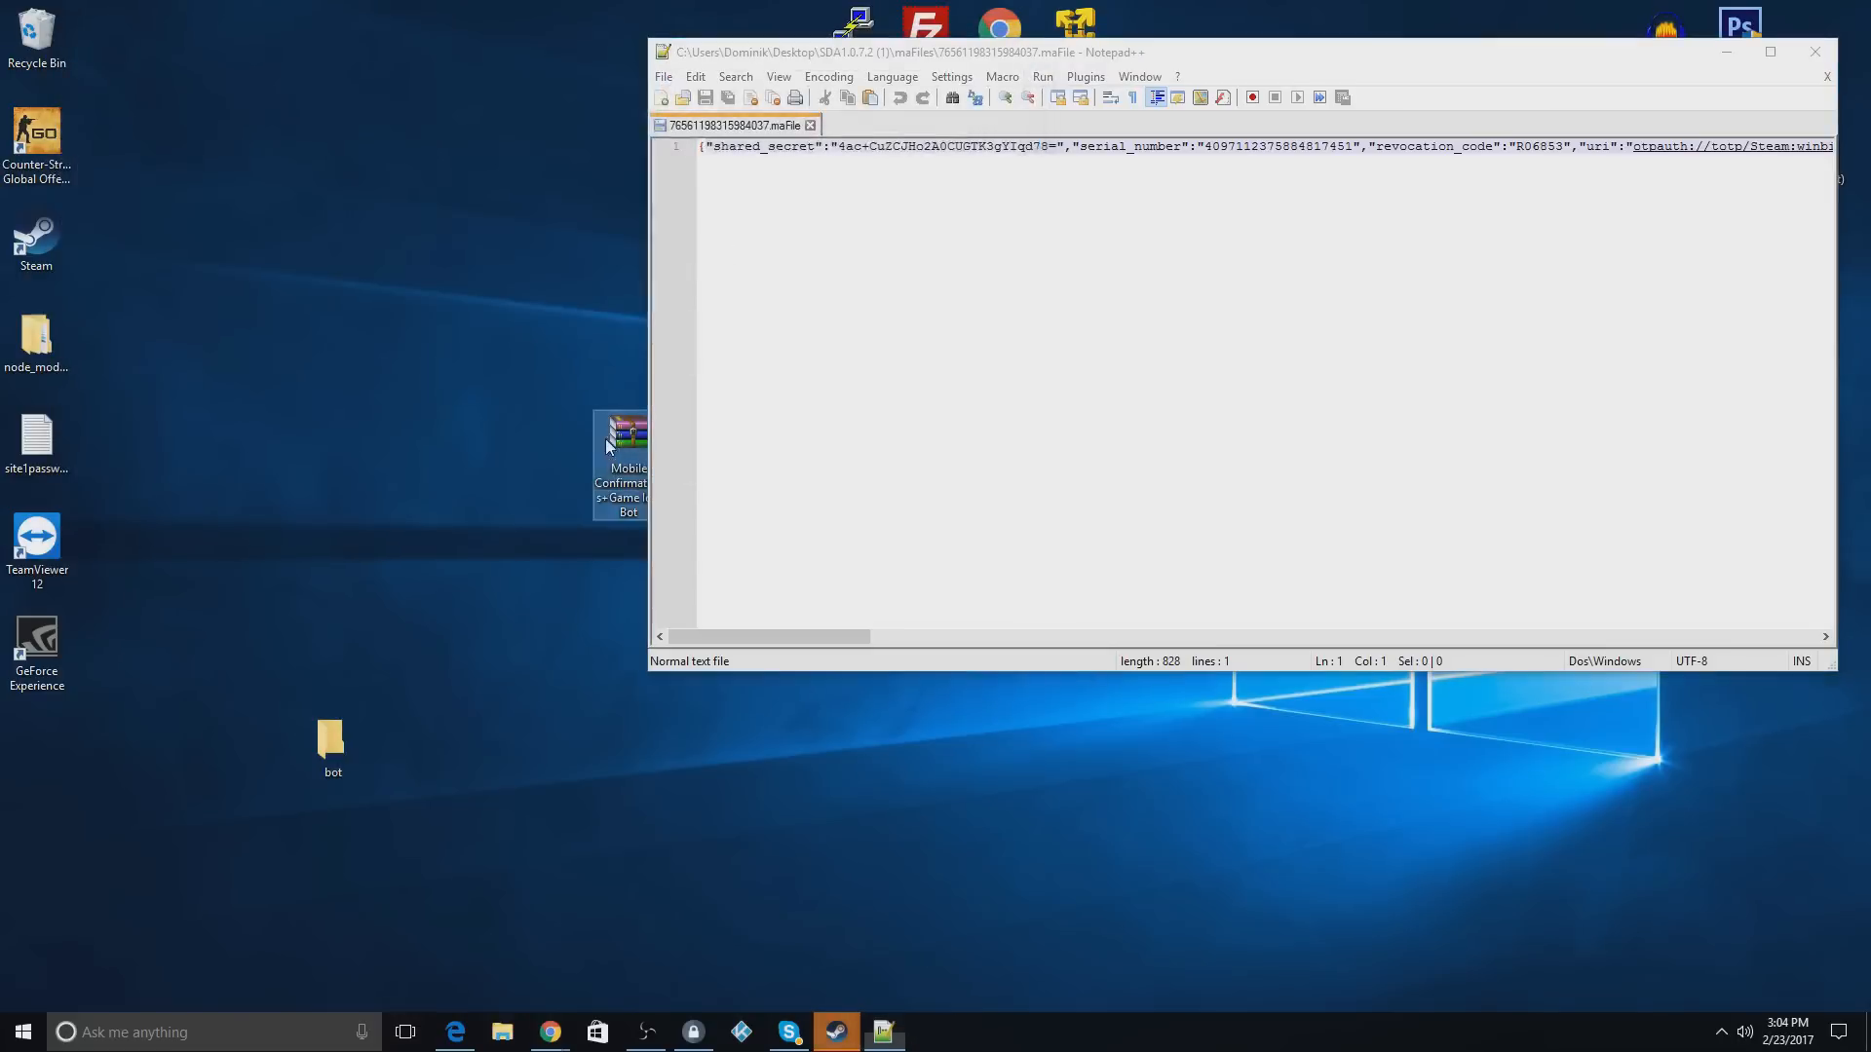
Read readme.txt from the extracted bot folder in Notepad, then close it.
{"action": "left_click_drag", "start_coordinate": [619, 466], "coordinate": [331, 60]}
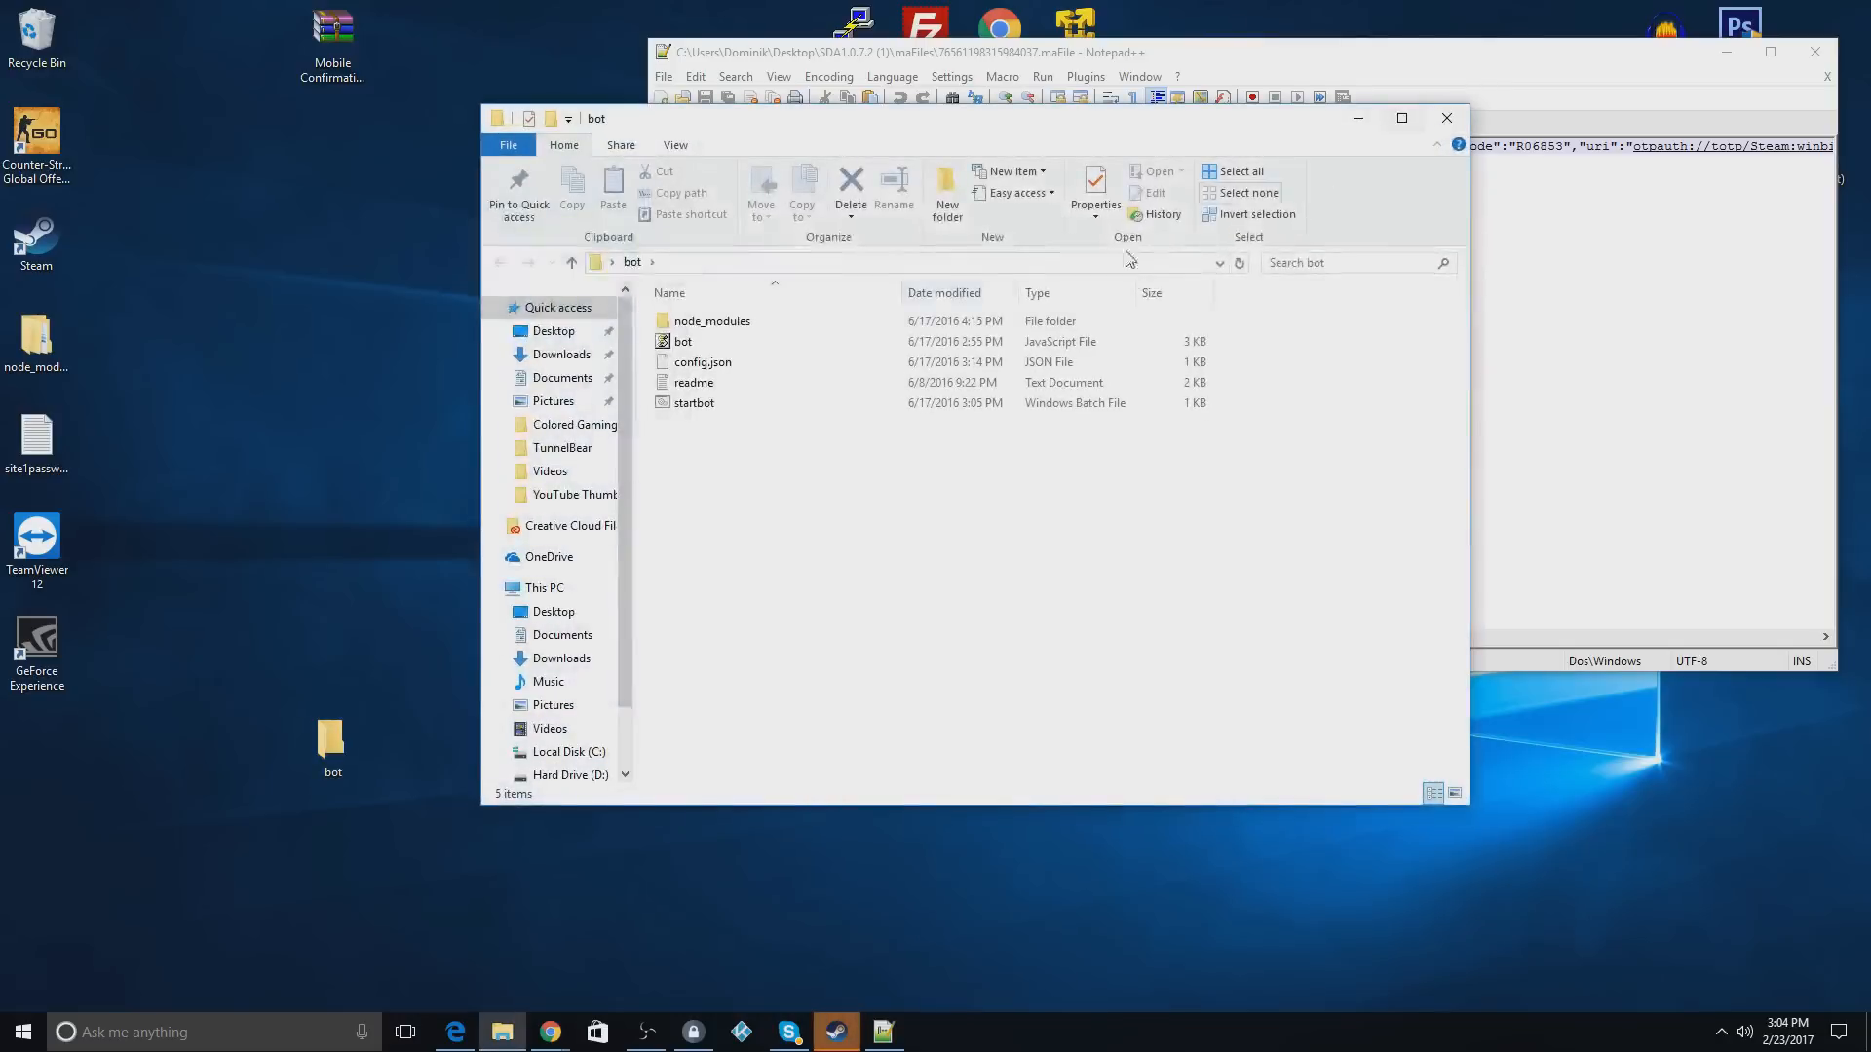
{"action": "mouse_move", "coordinate": [704, 362]}
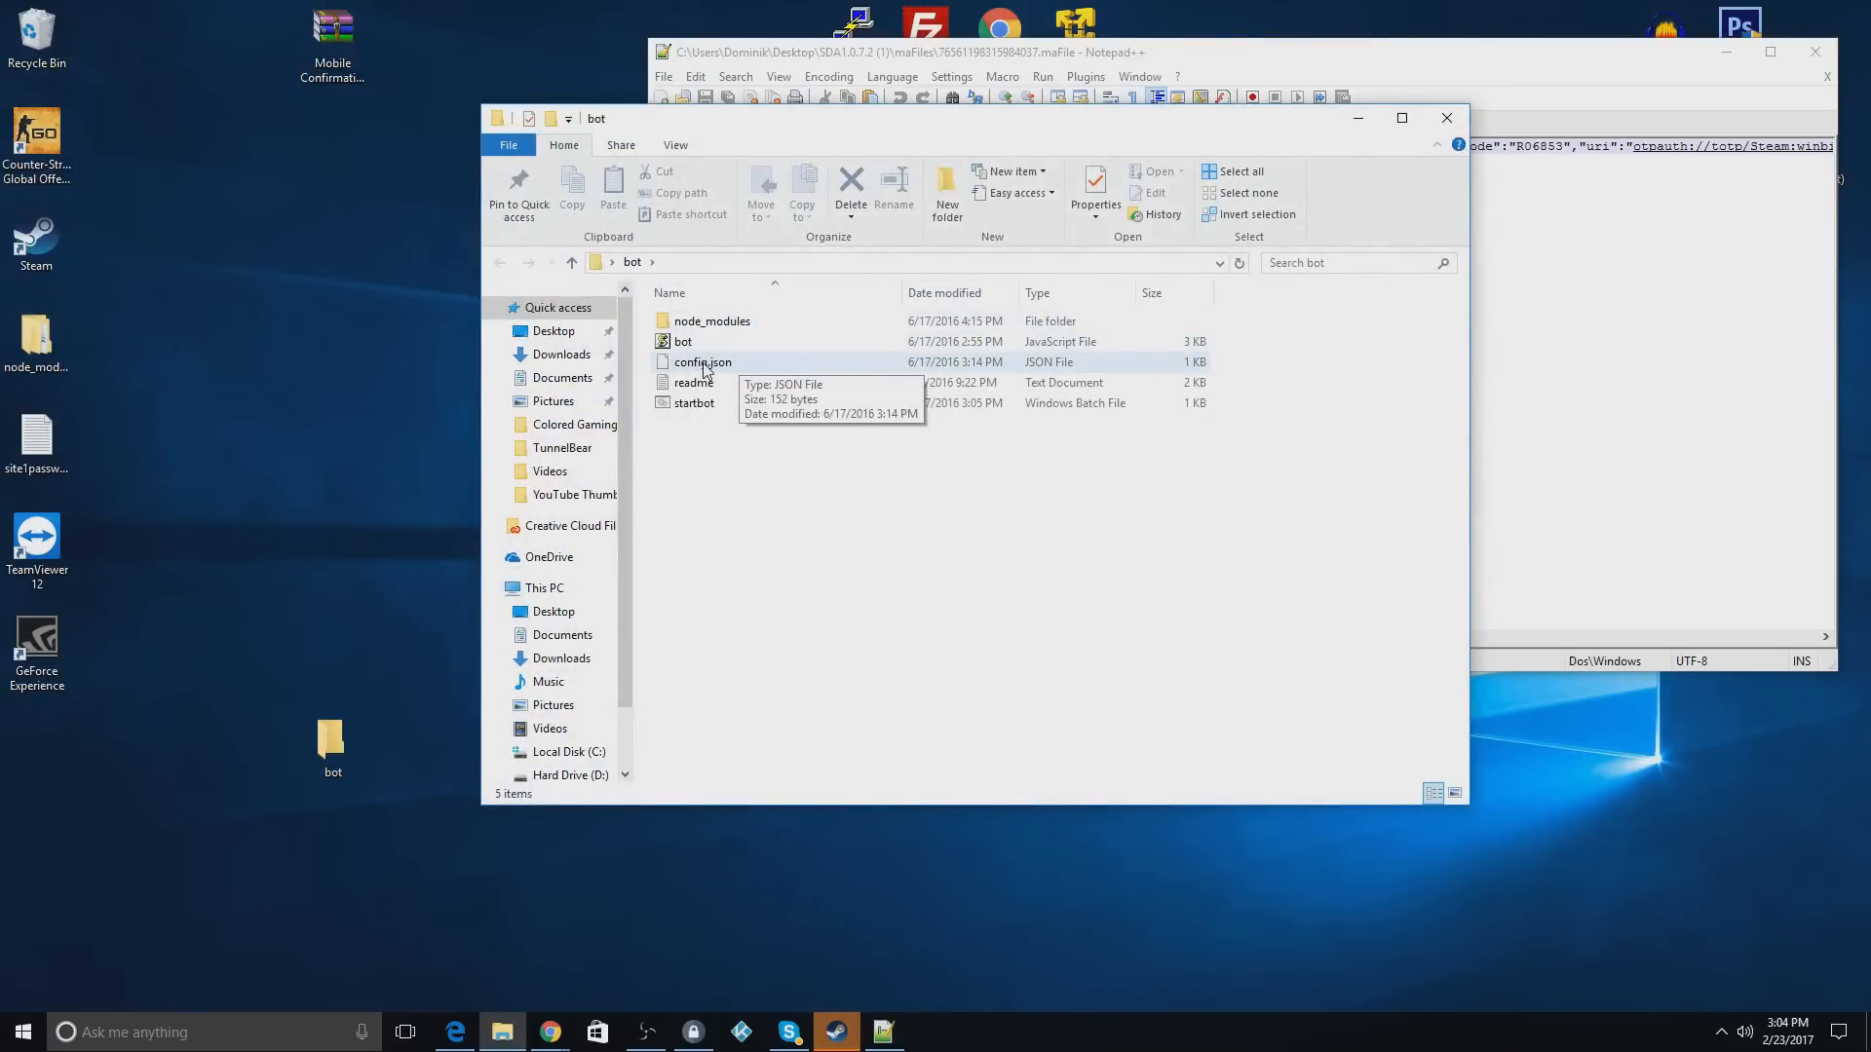
{"action": "left_click", "coordinate": [704, 363]}
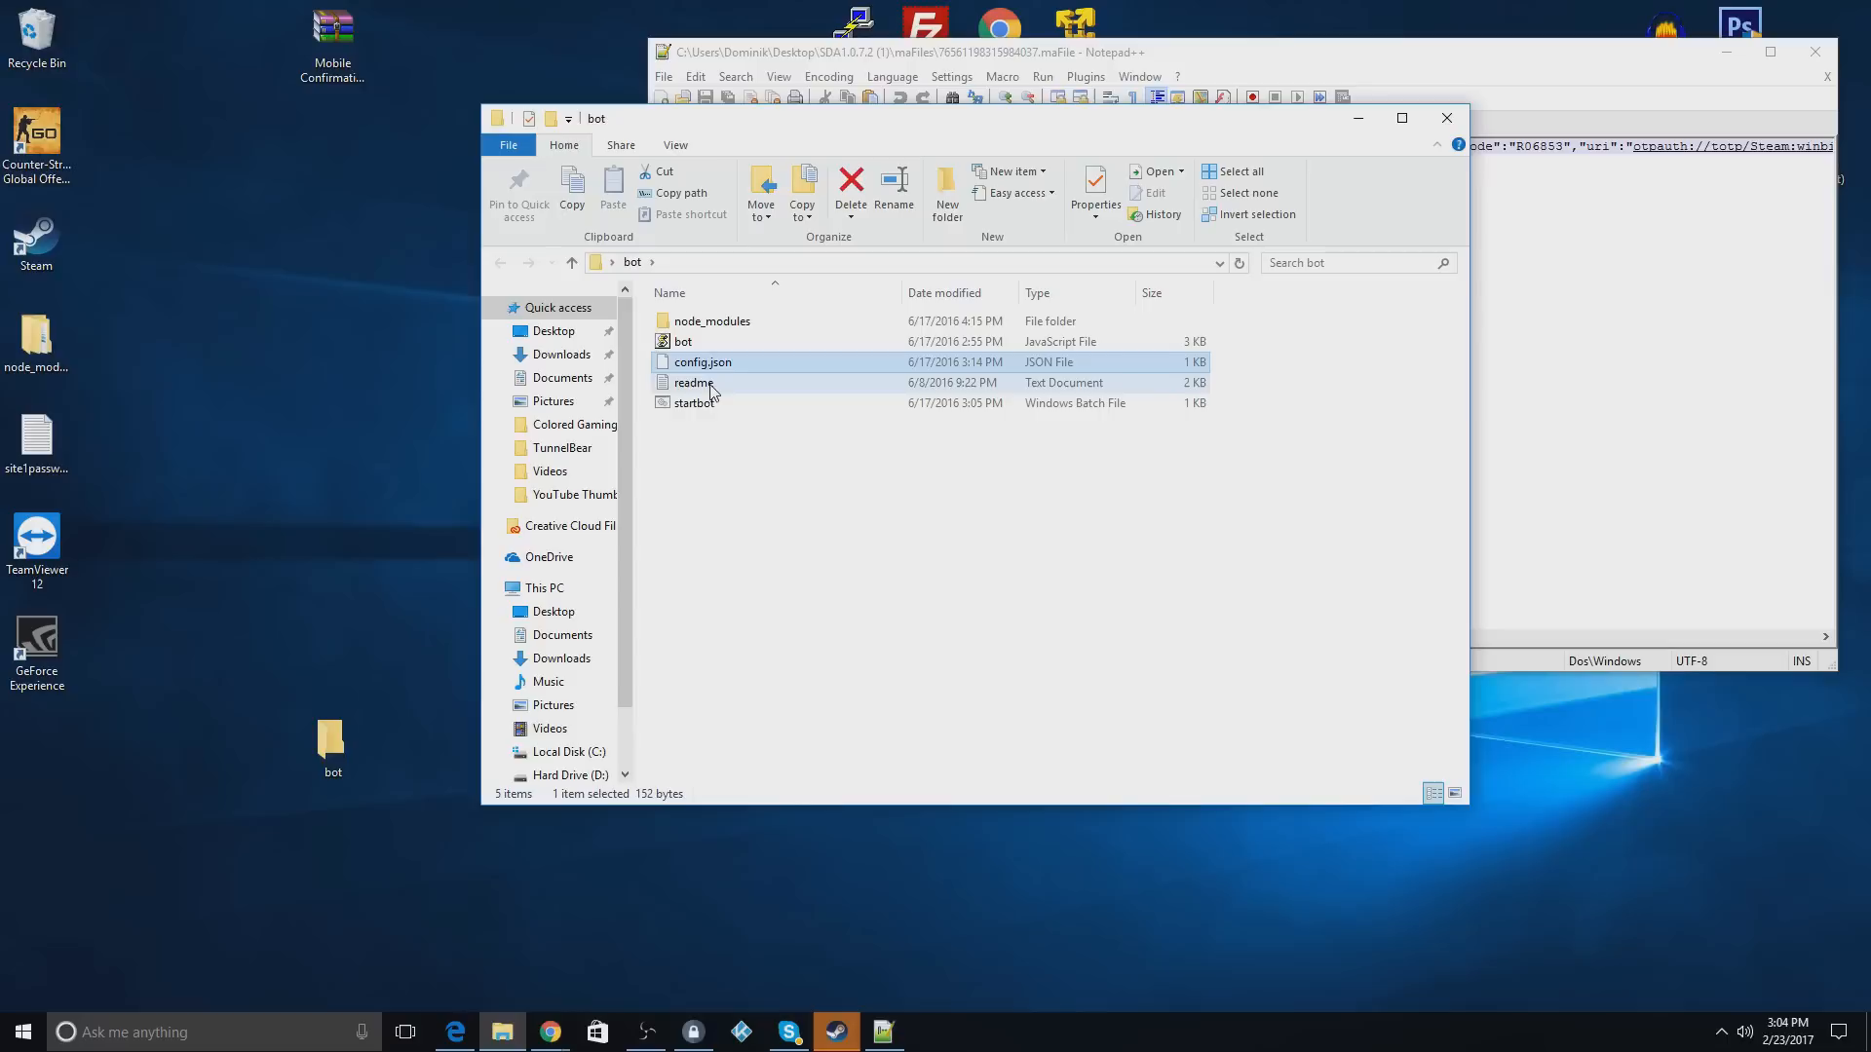
{"action": "double_click", "coordinate": [694, 383]}
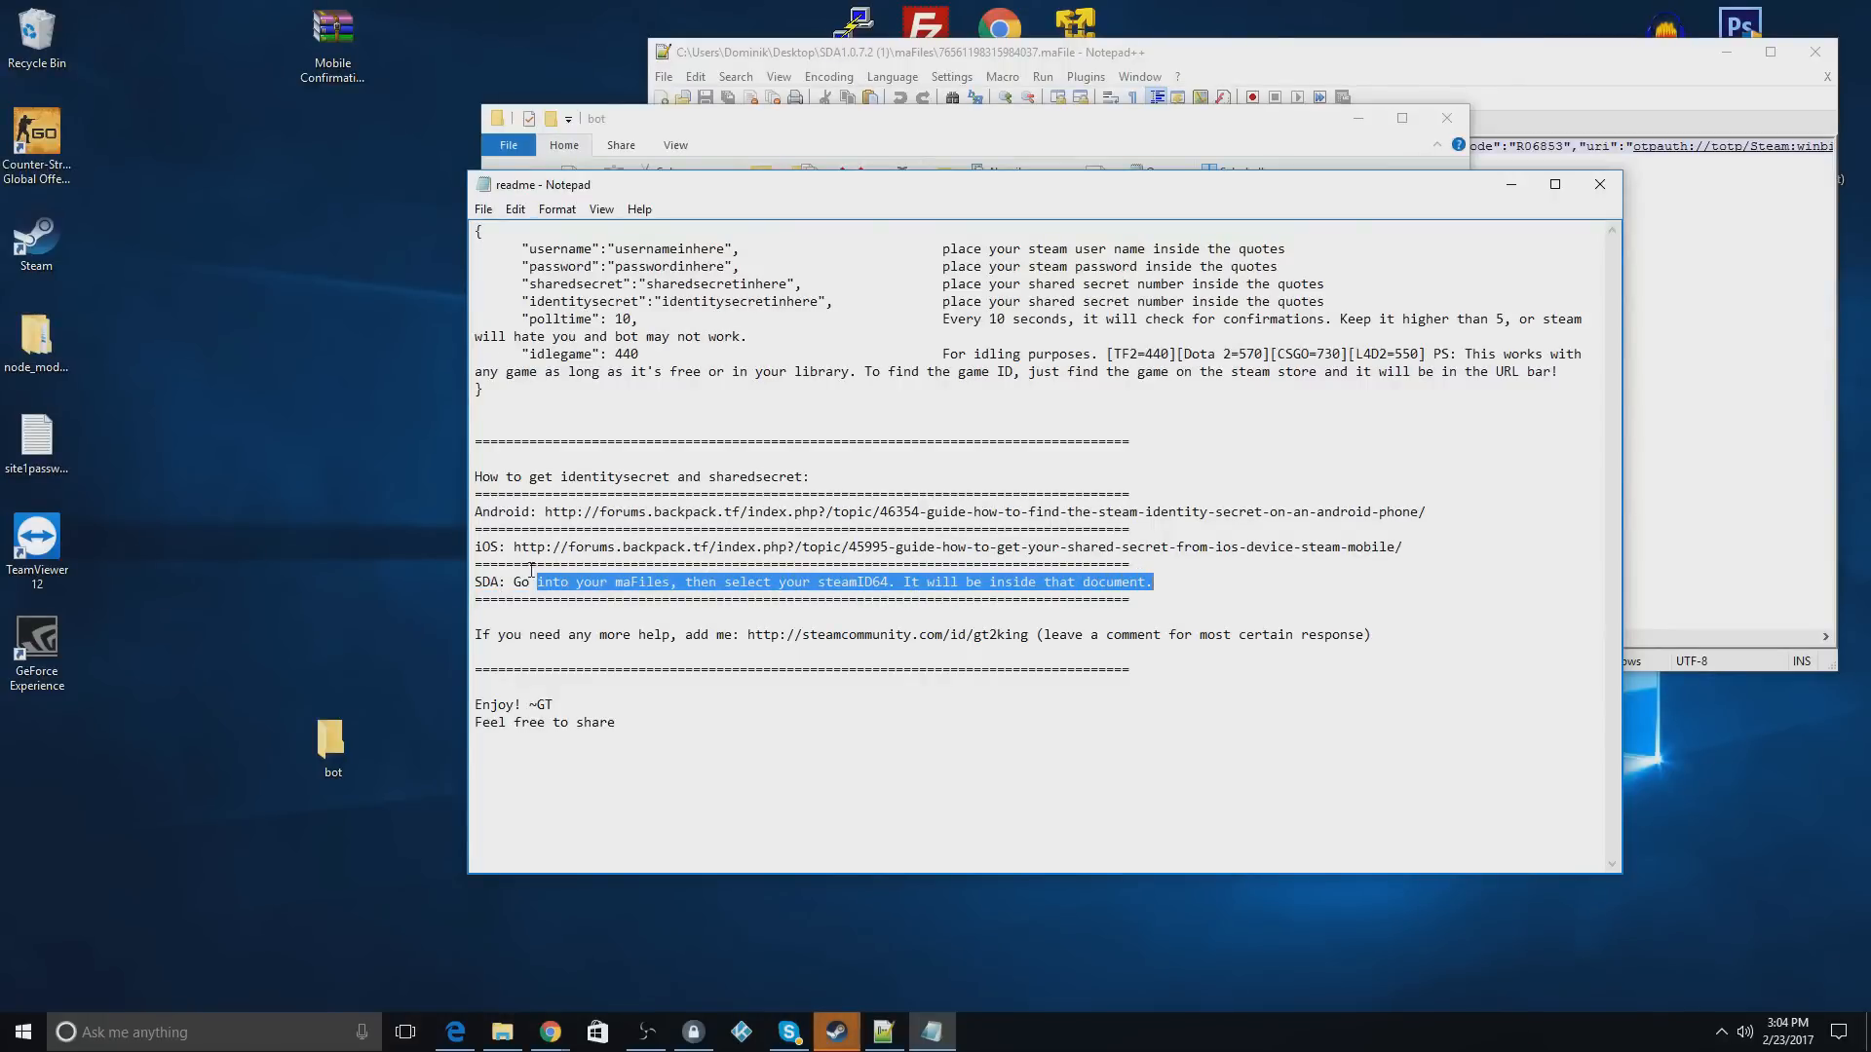
{"action": "left_click", "coordinate": [1551, 663]}
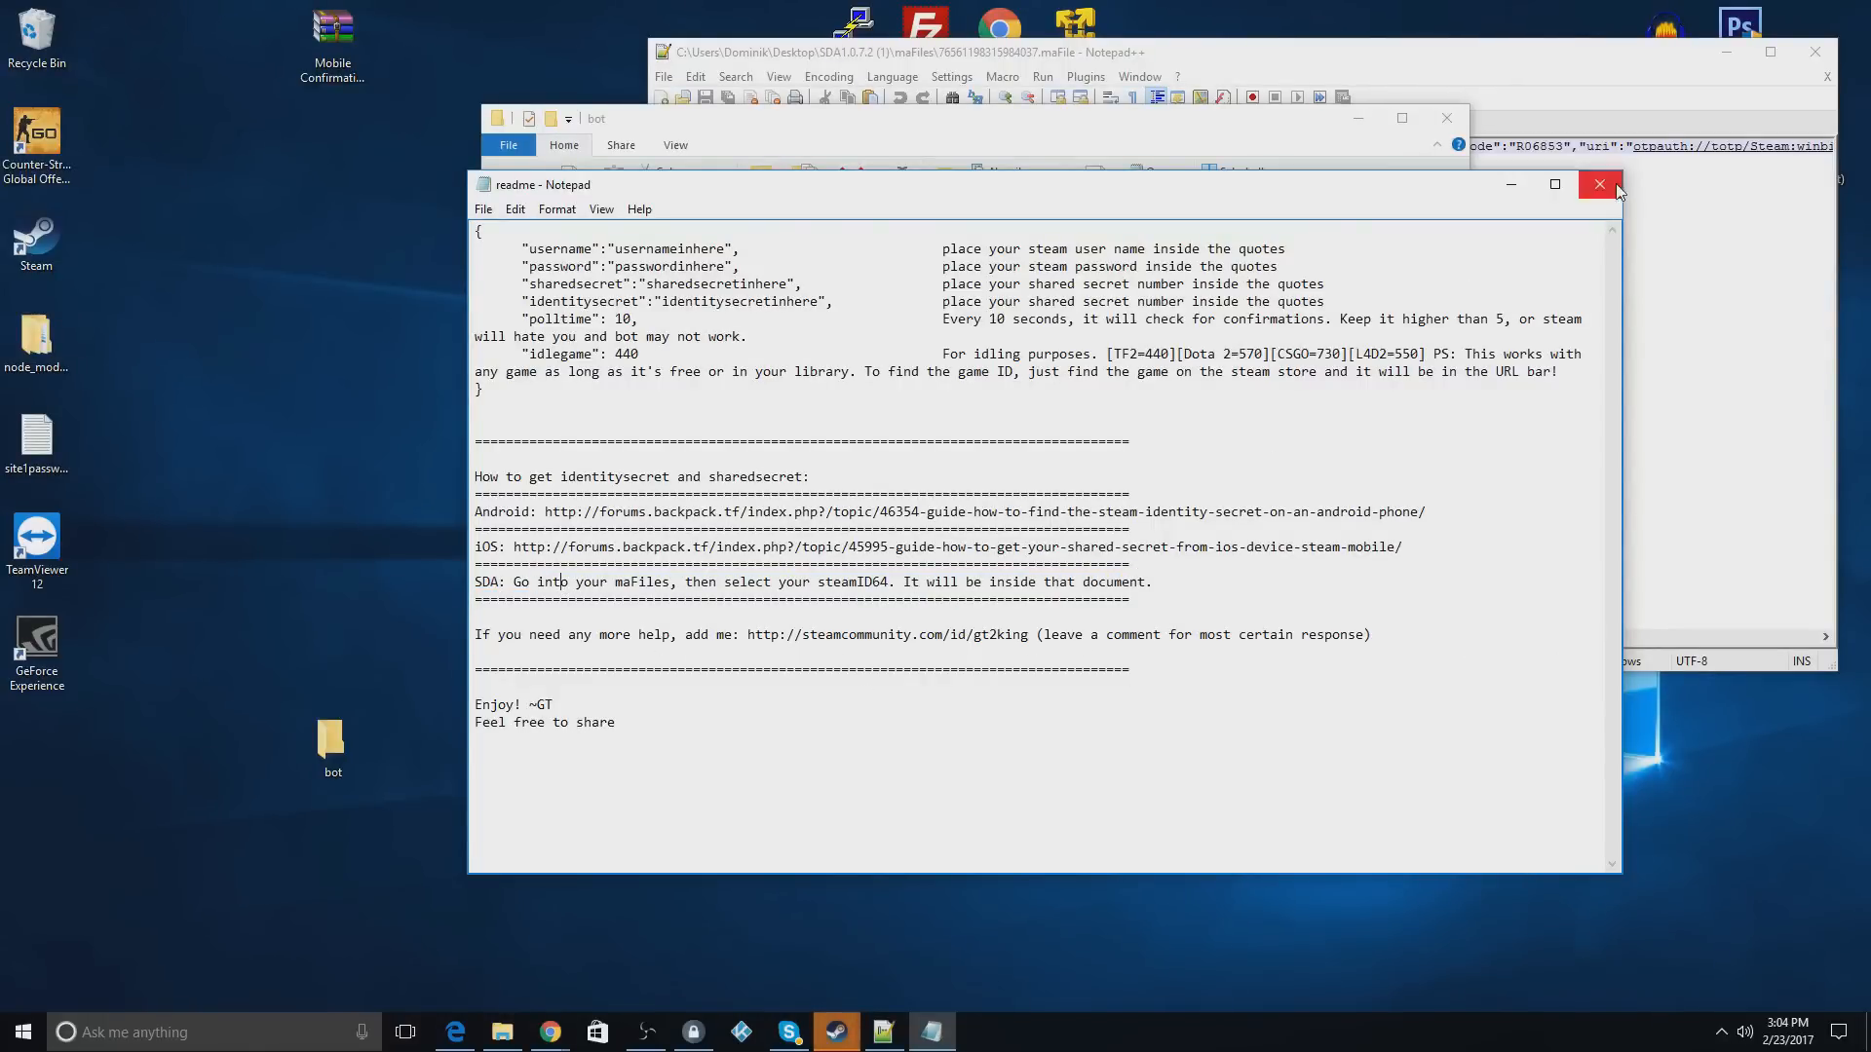
{"action": "left_click", "coordinate": [1598, 184]}
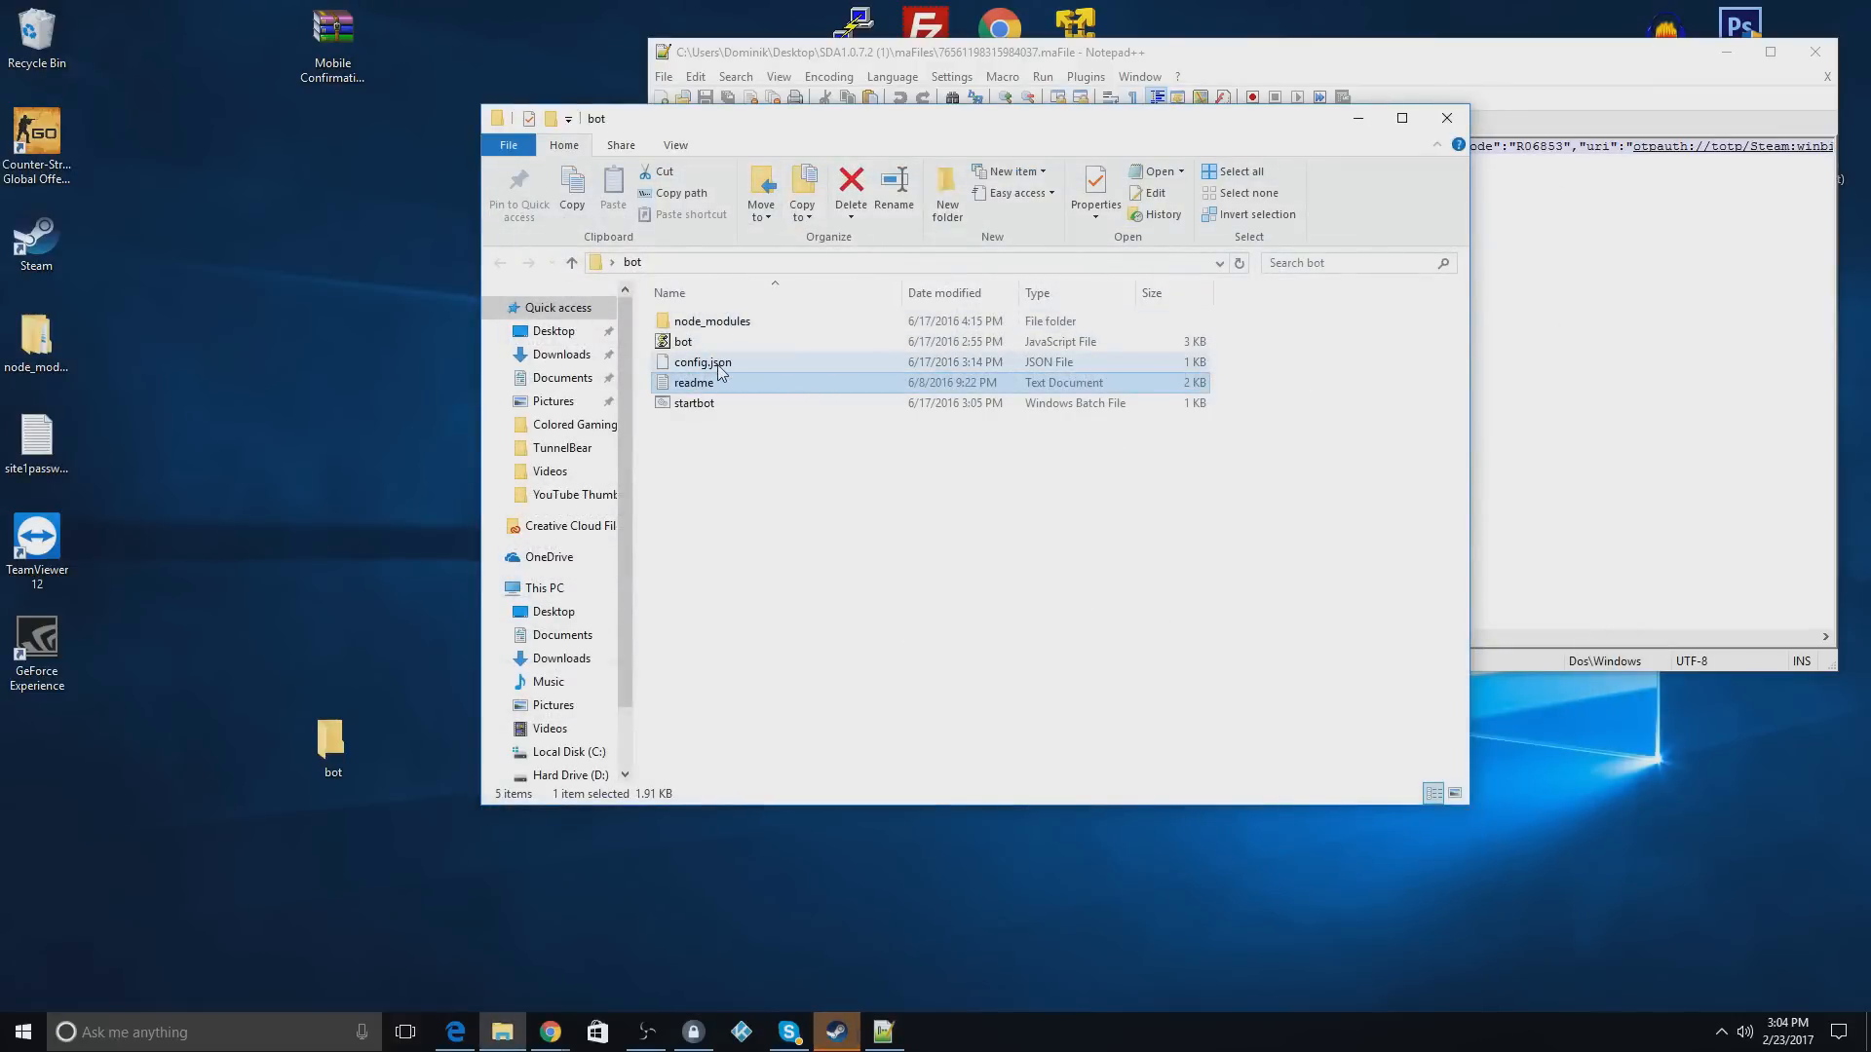
{"action": "right_click", "coordinate": [701, 363]}
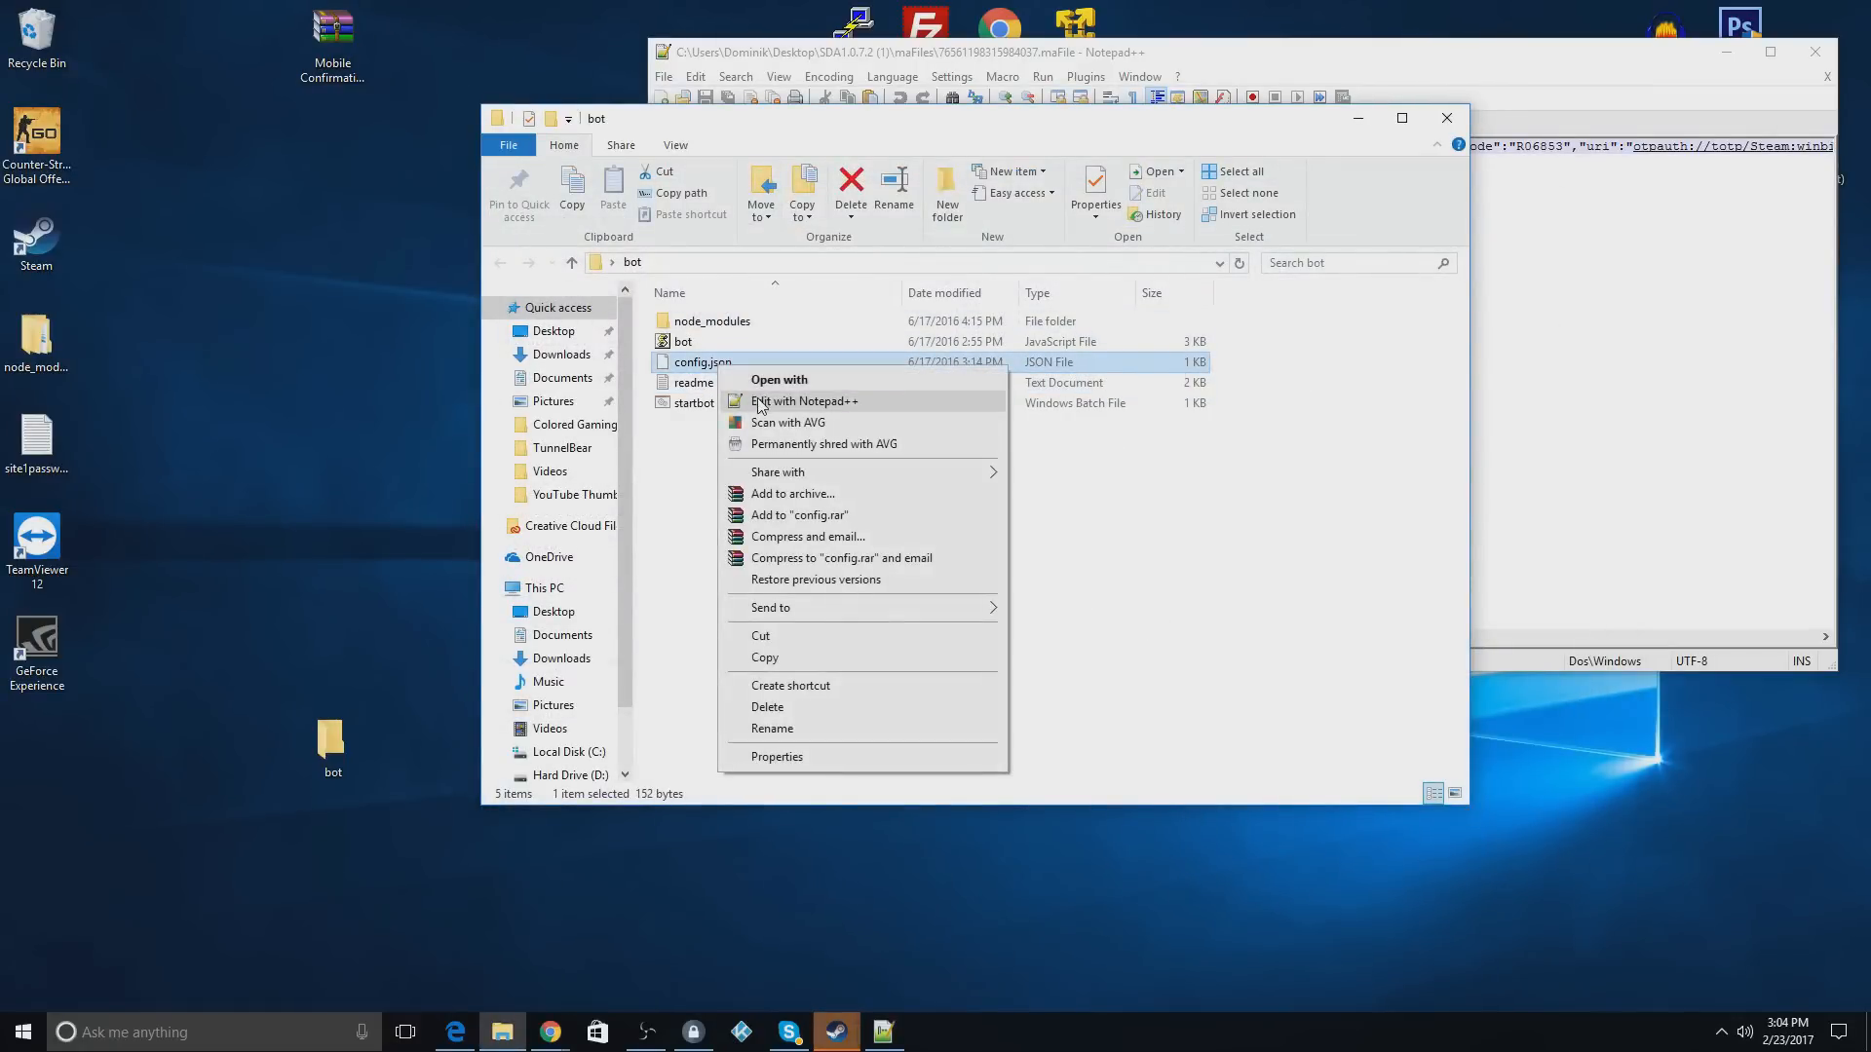
{"action": "left_click", "coordinate": [804, 402]}
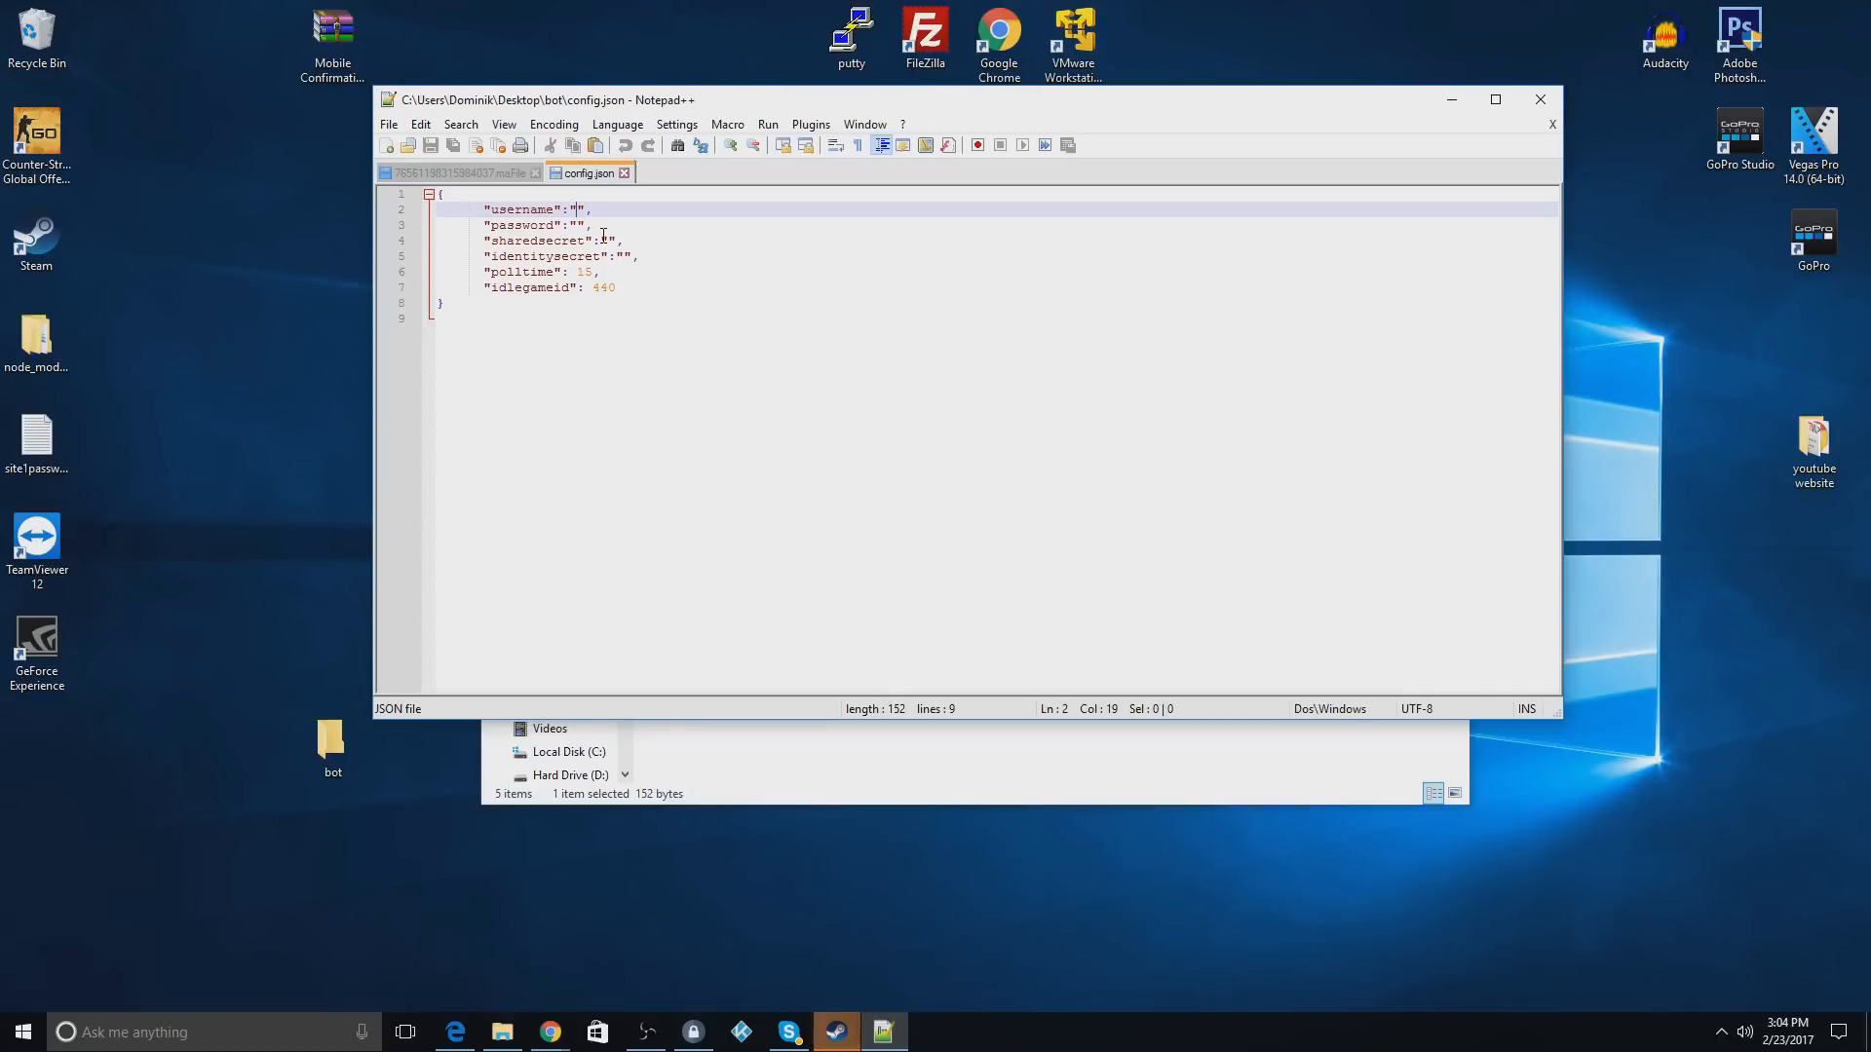
{"action": "type", "text": "wi"}
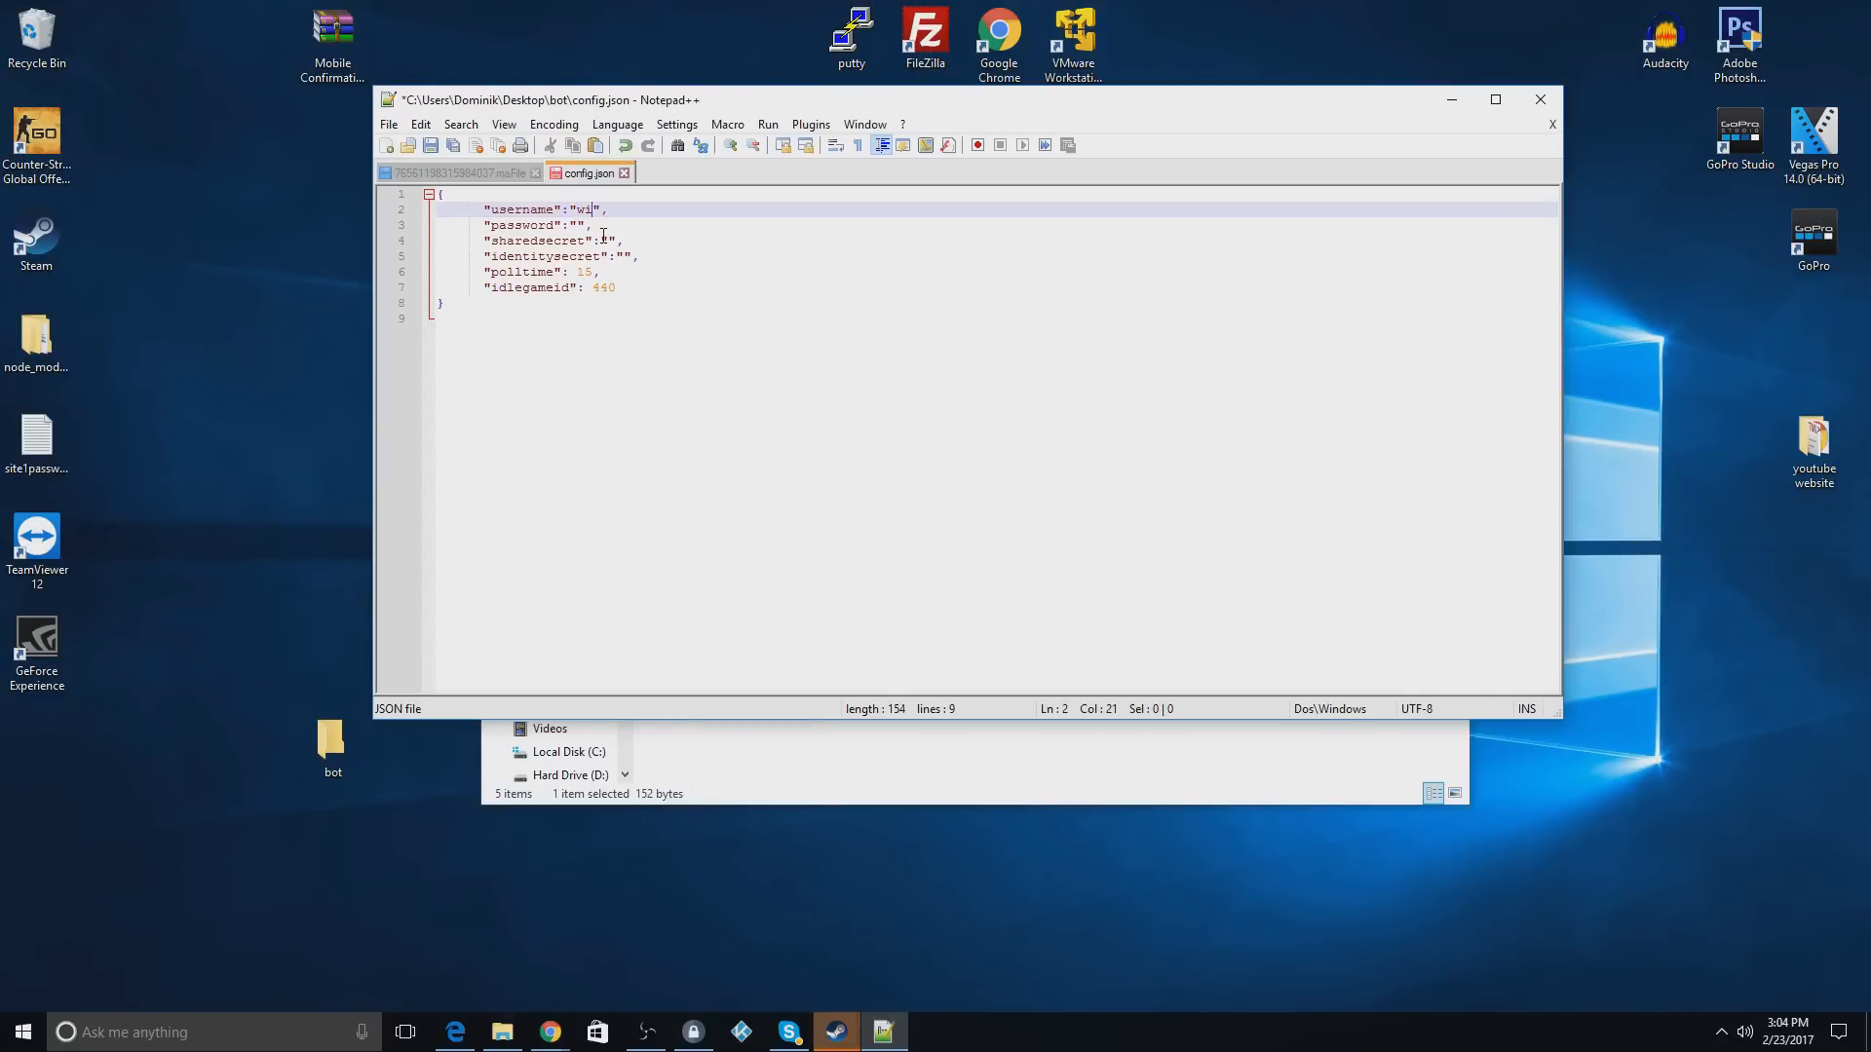
{"action": "type", "text": "nbigcsgobot"}
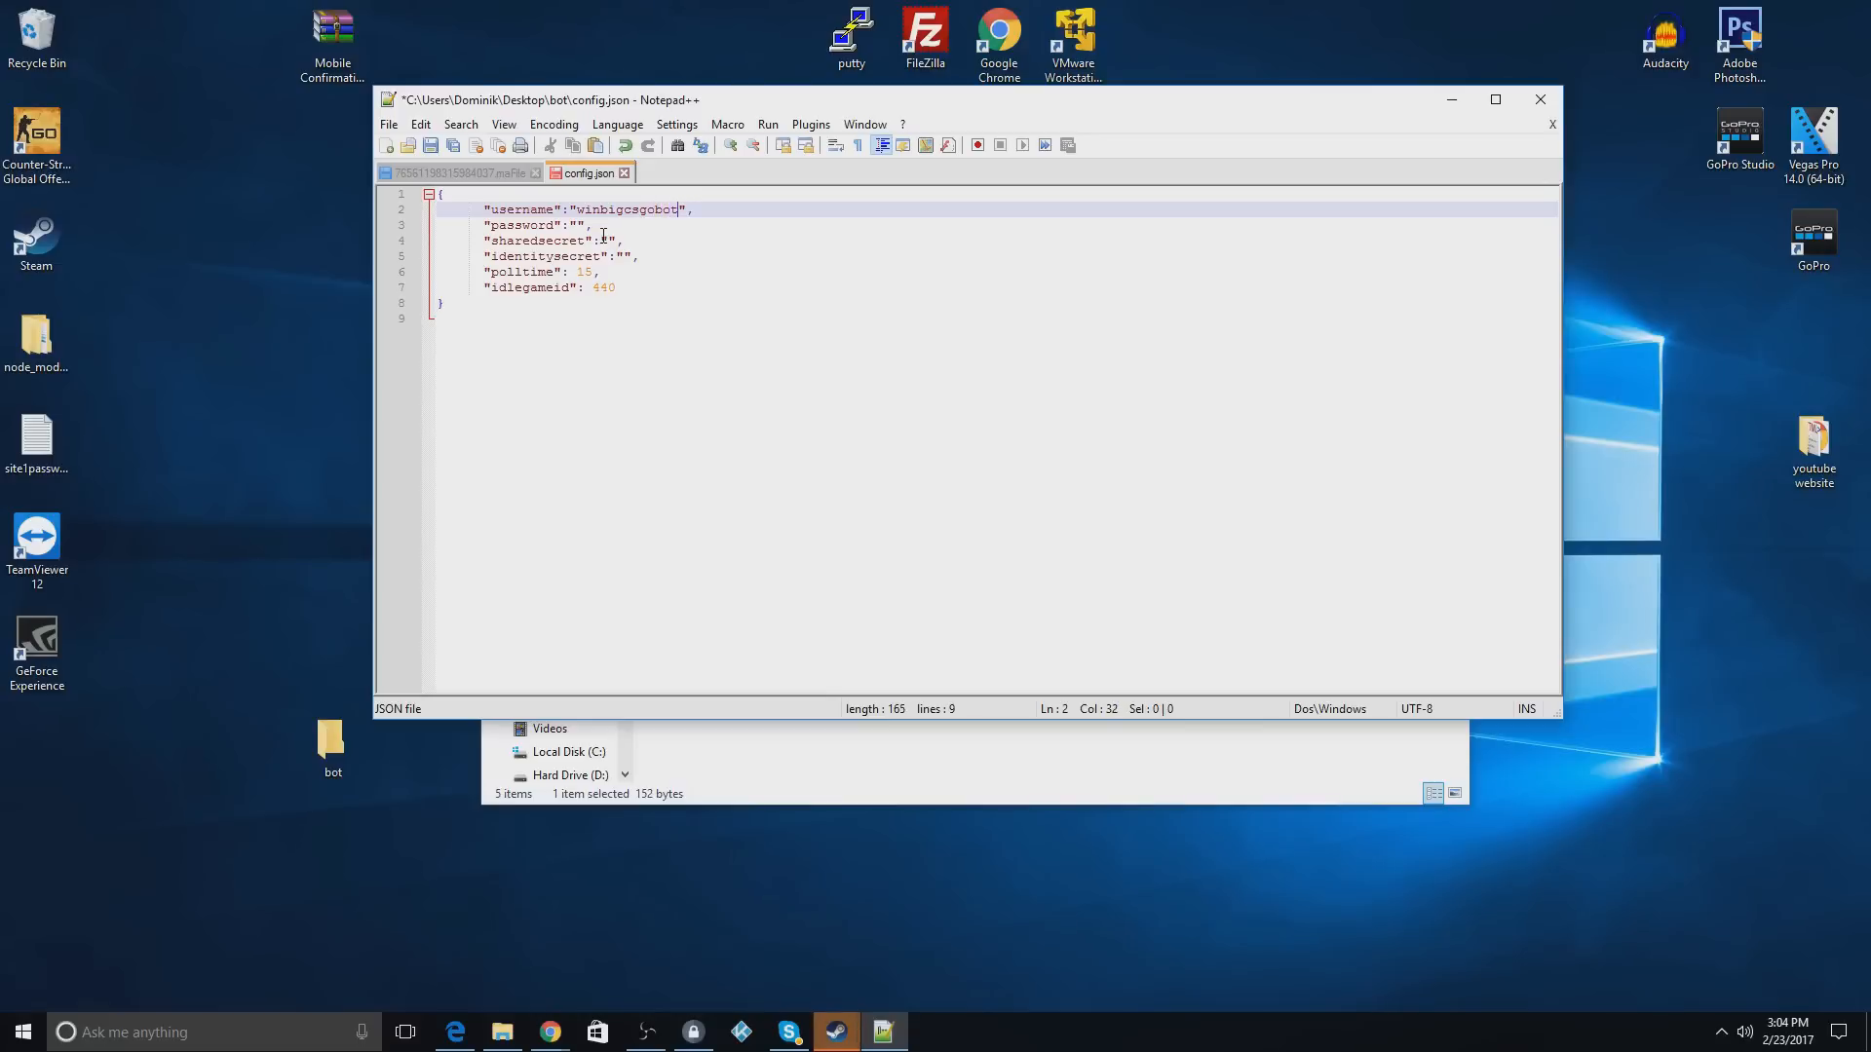
{"action": "type", "text": "01"}
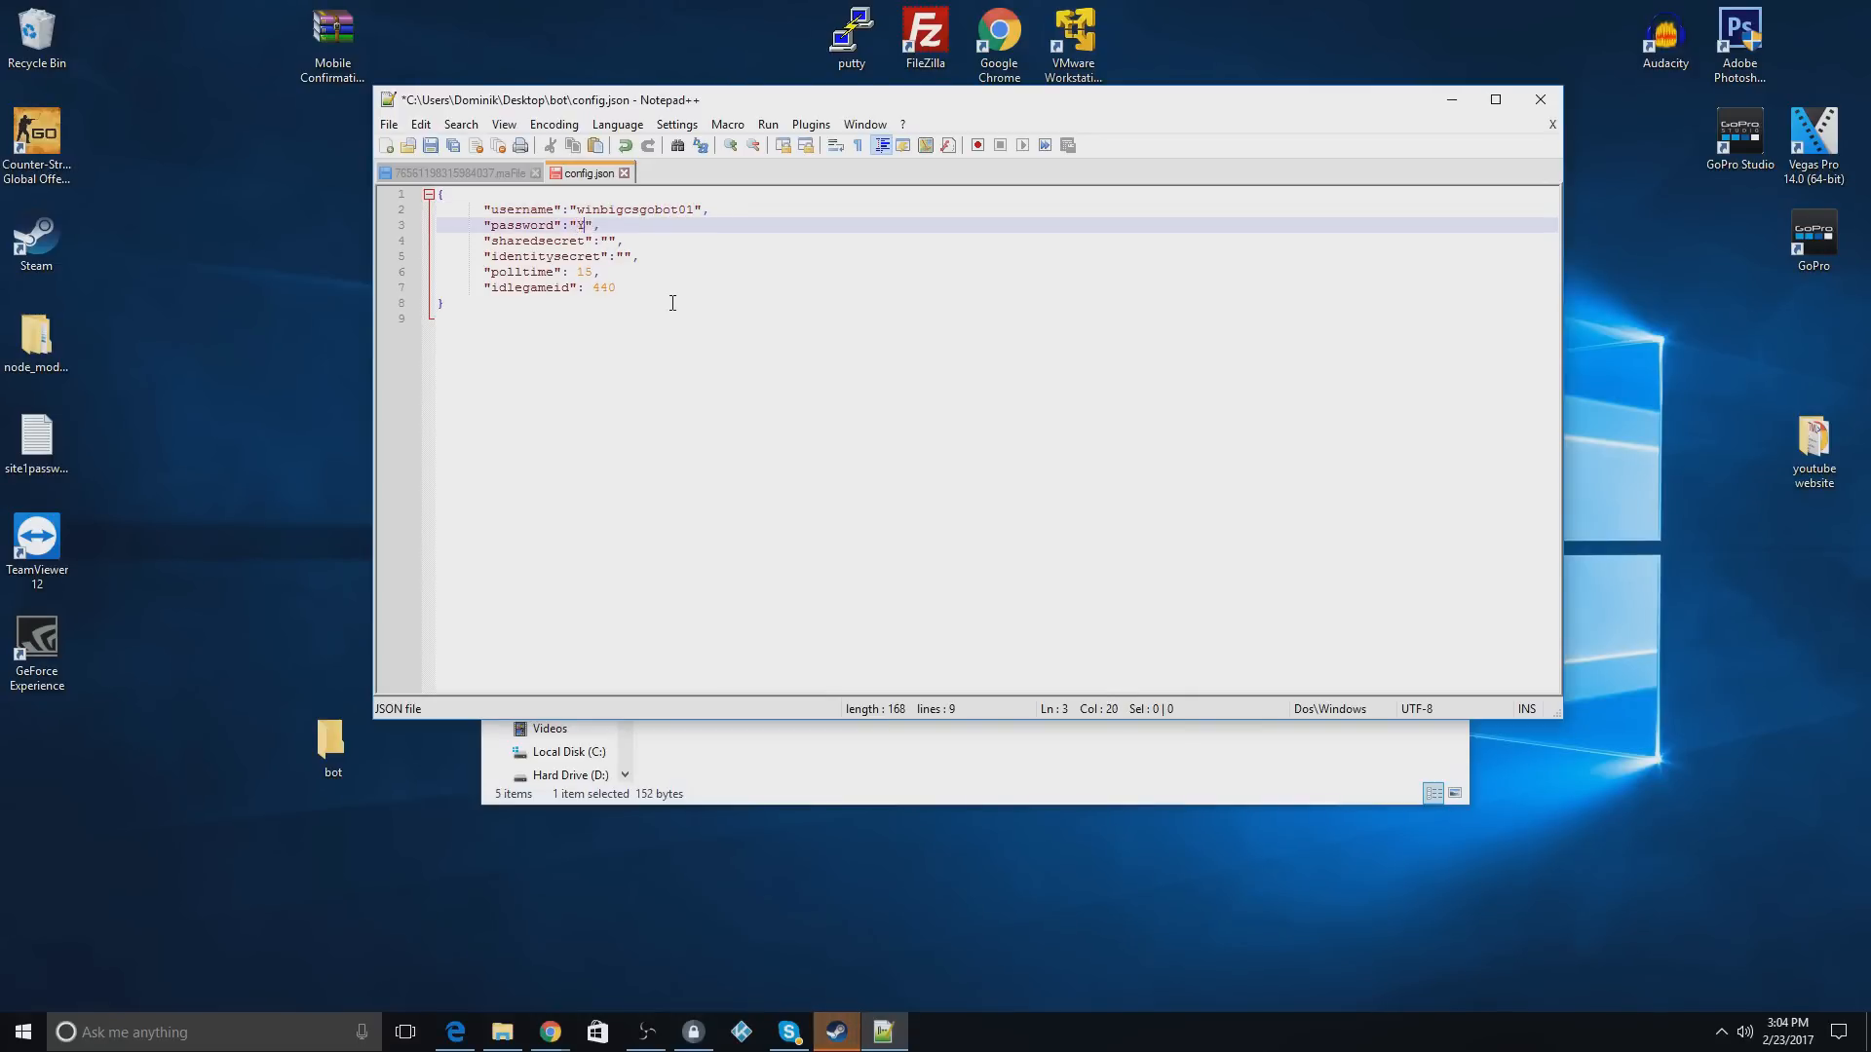
{"action": "type", "text": "Yourpasswor"}
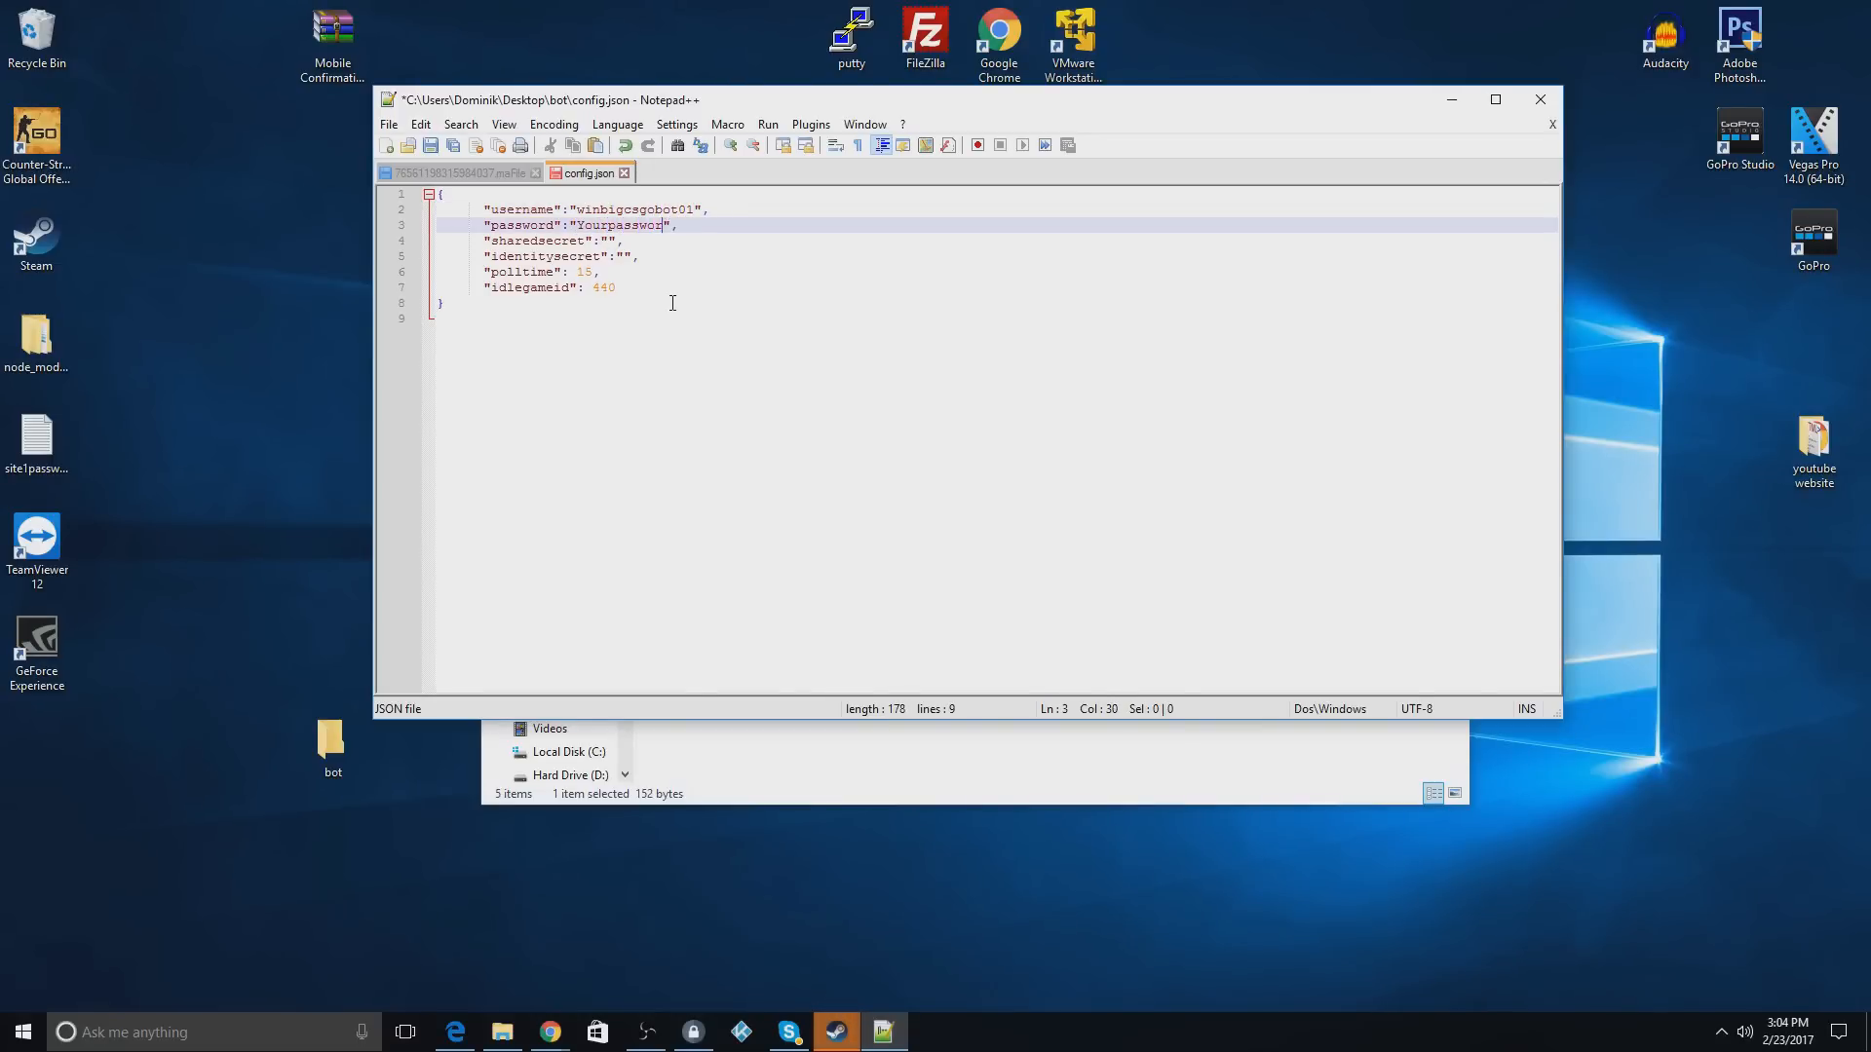
{"action": "type", "text": "d"}
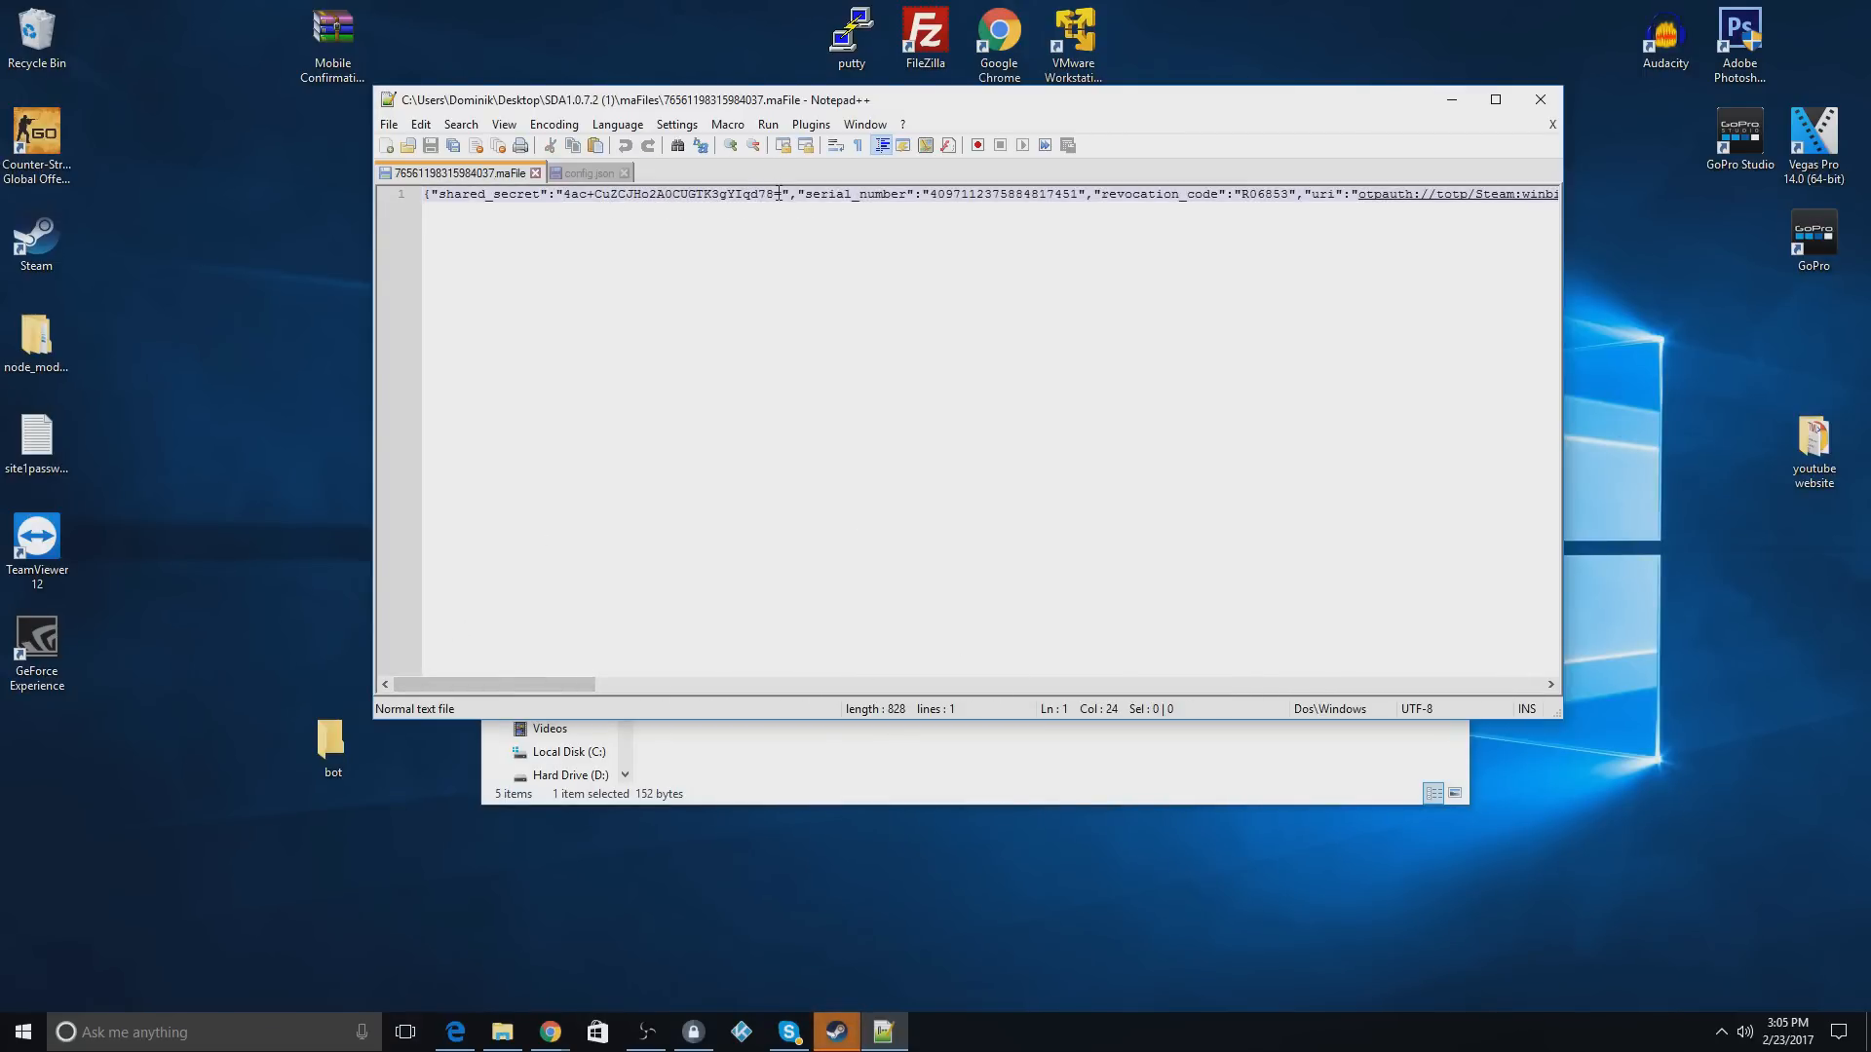
{"action": "left_click_drag", "start_coordinate": [776, 193], "coordinate": [562, 193]}
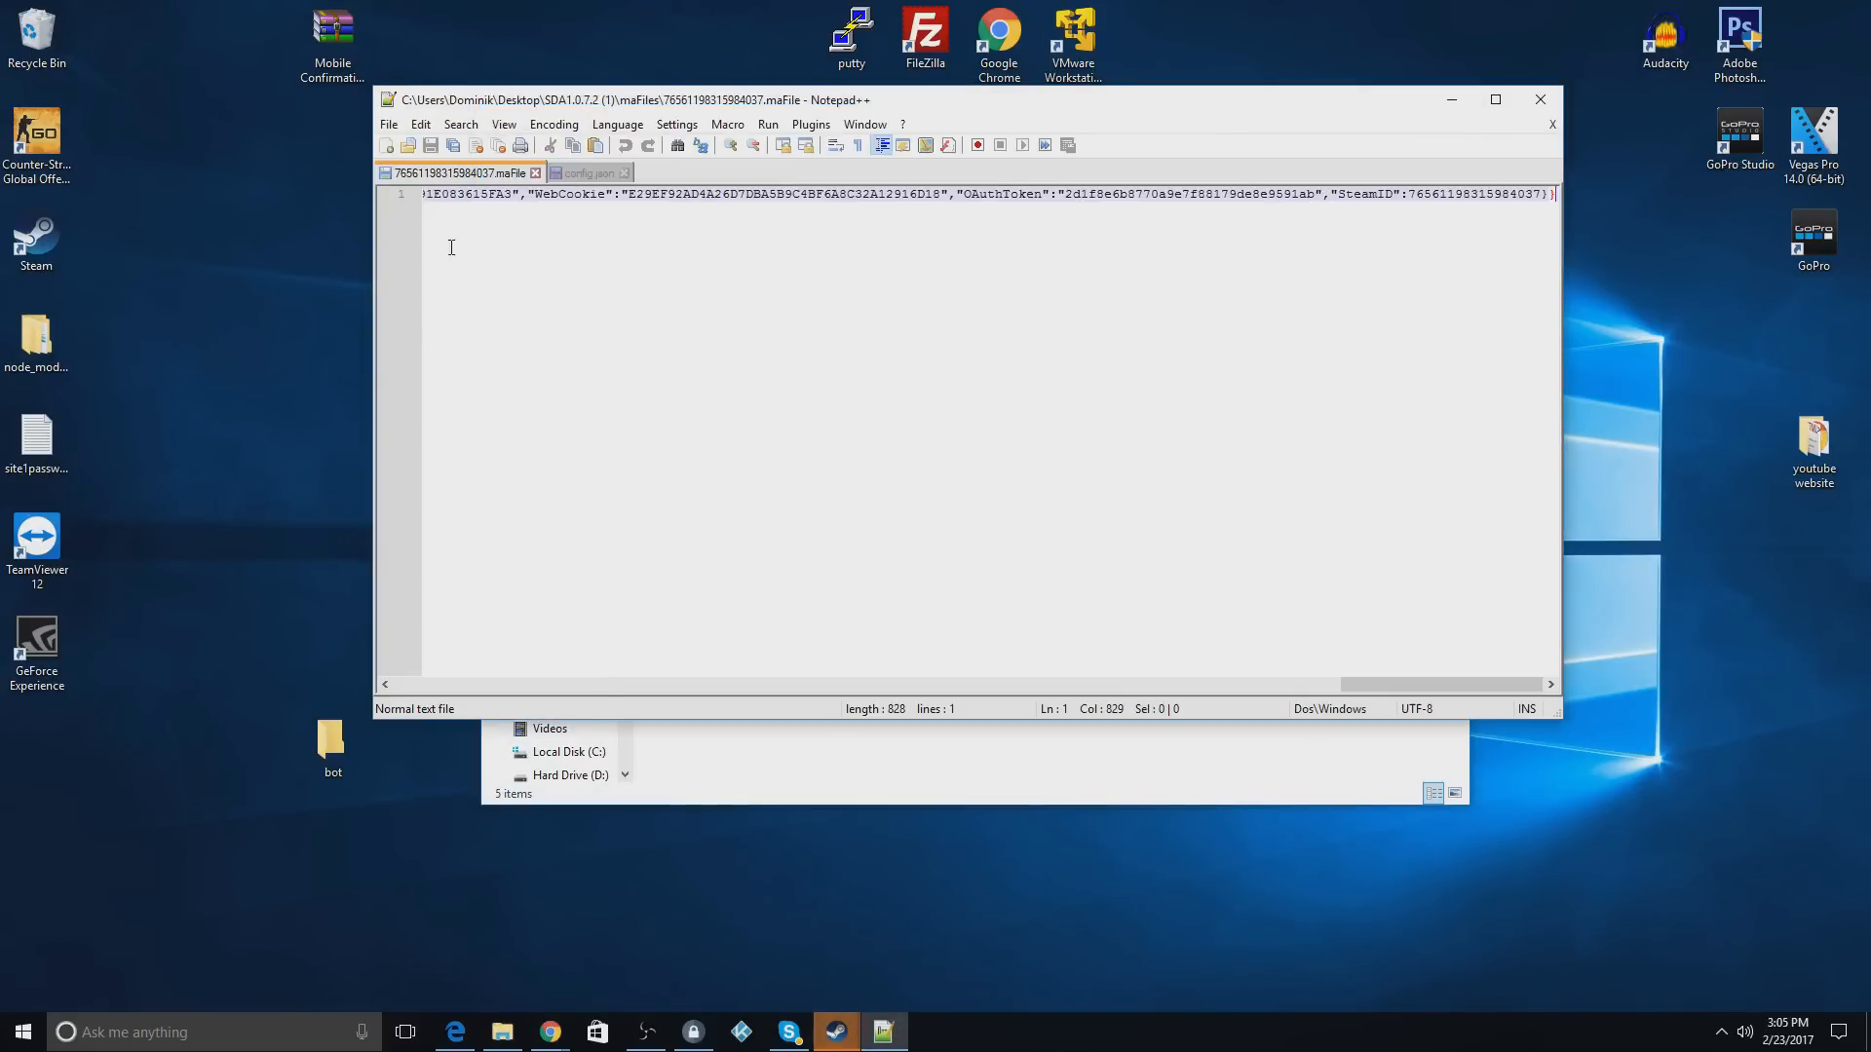
{"action": "left_click", "coordinate": [586, 172]}
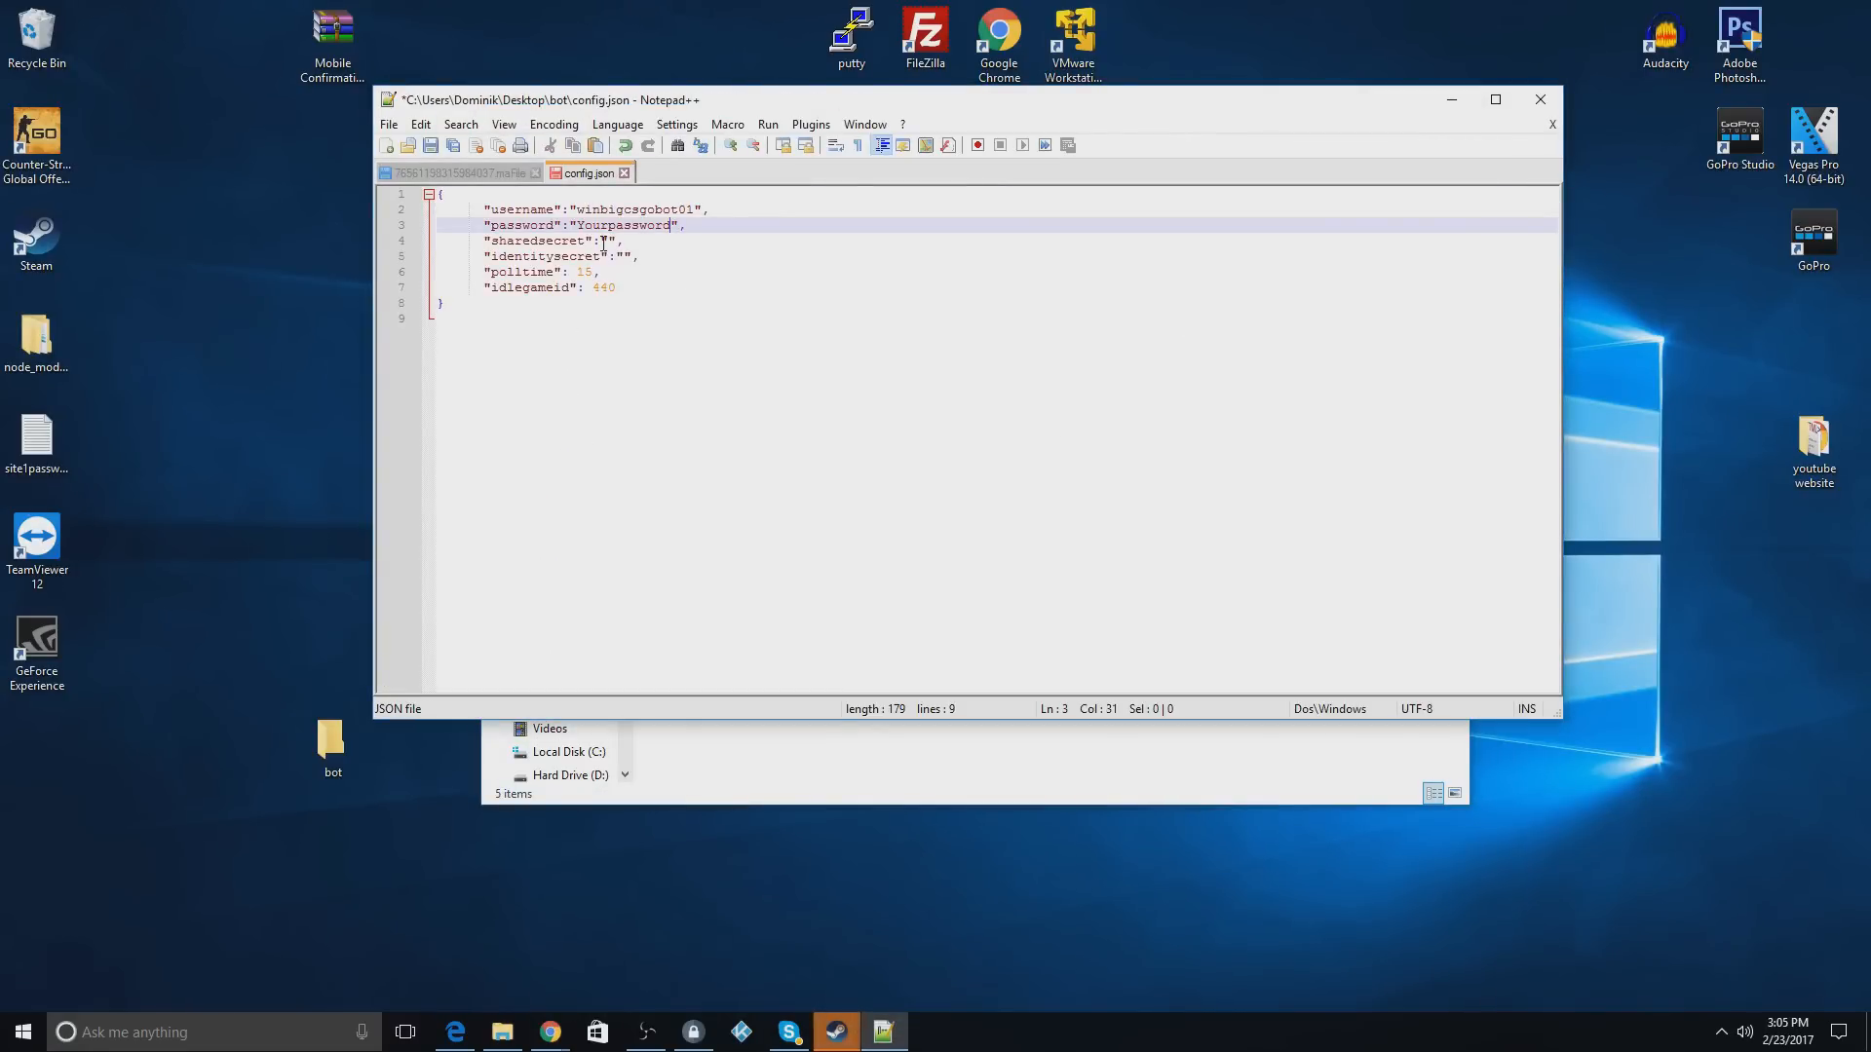
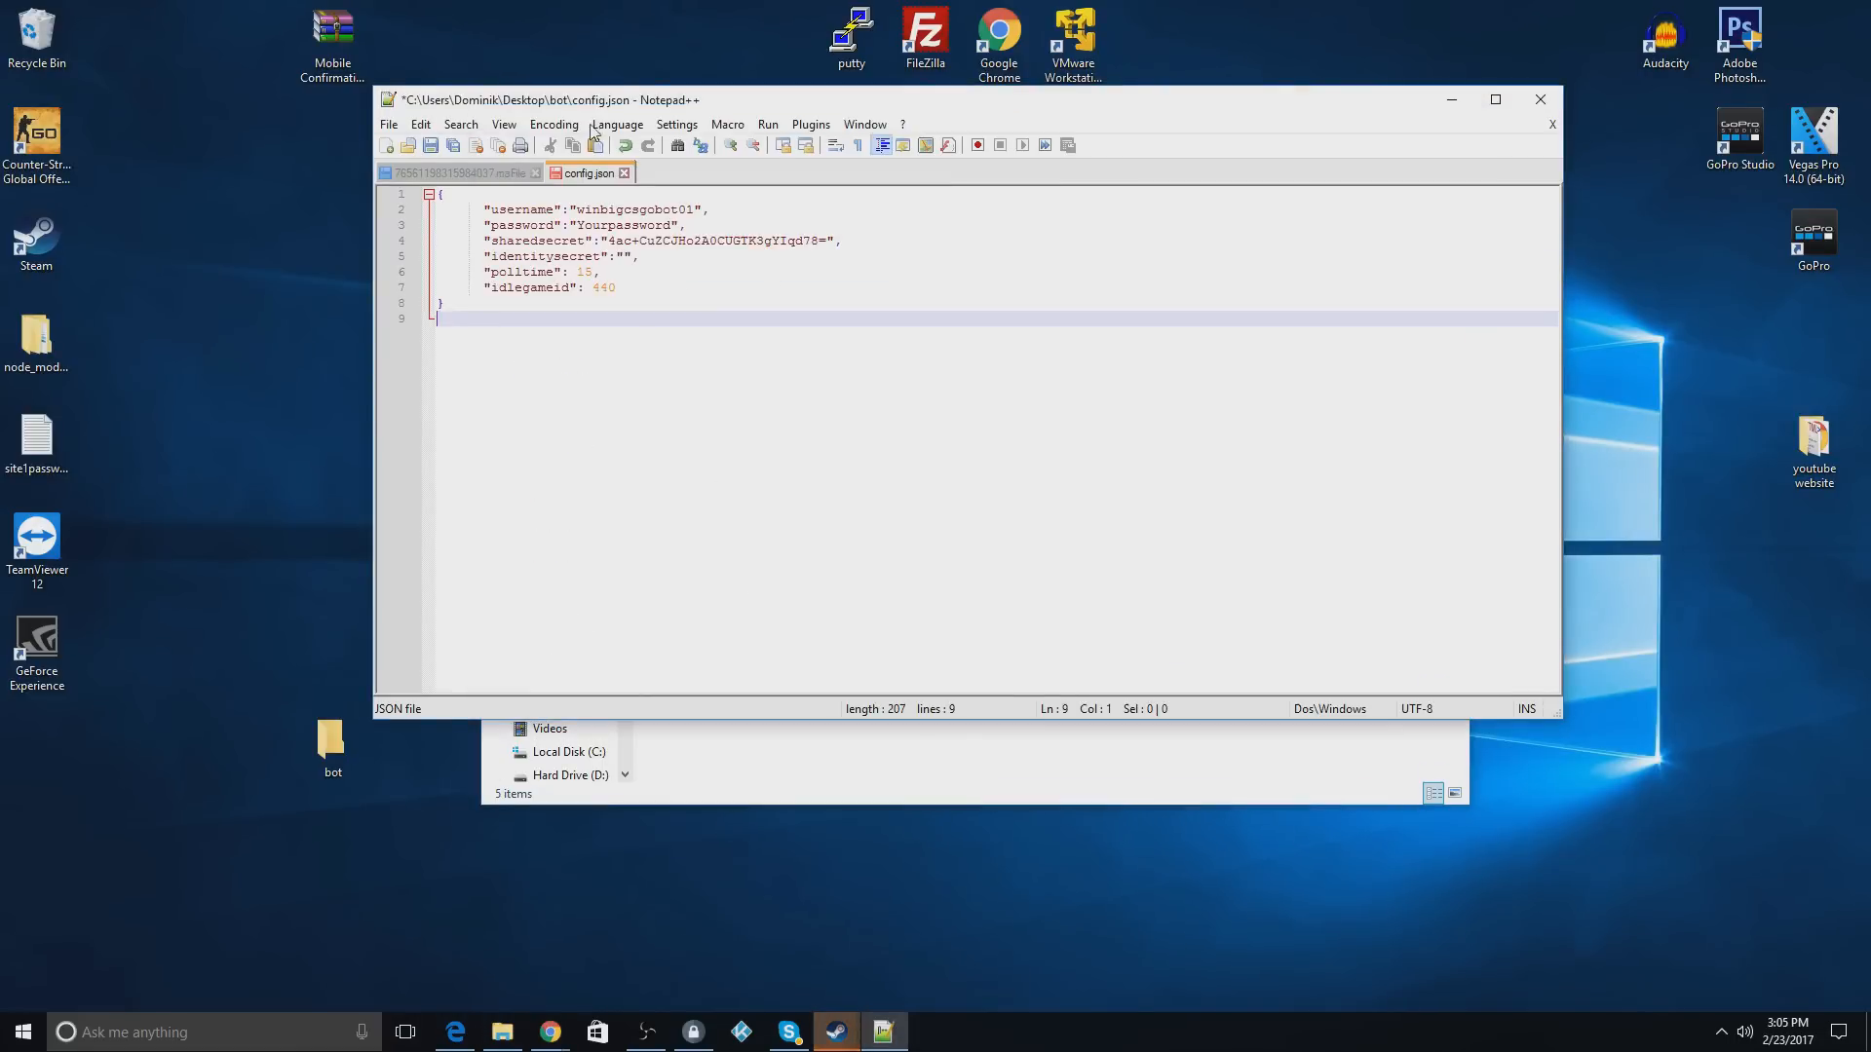
{"action": "left_click", "coordinate": [460, 173]}
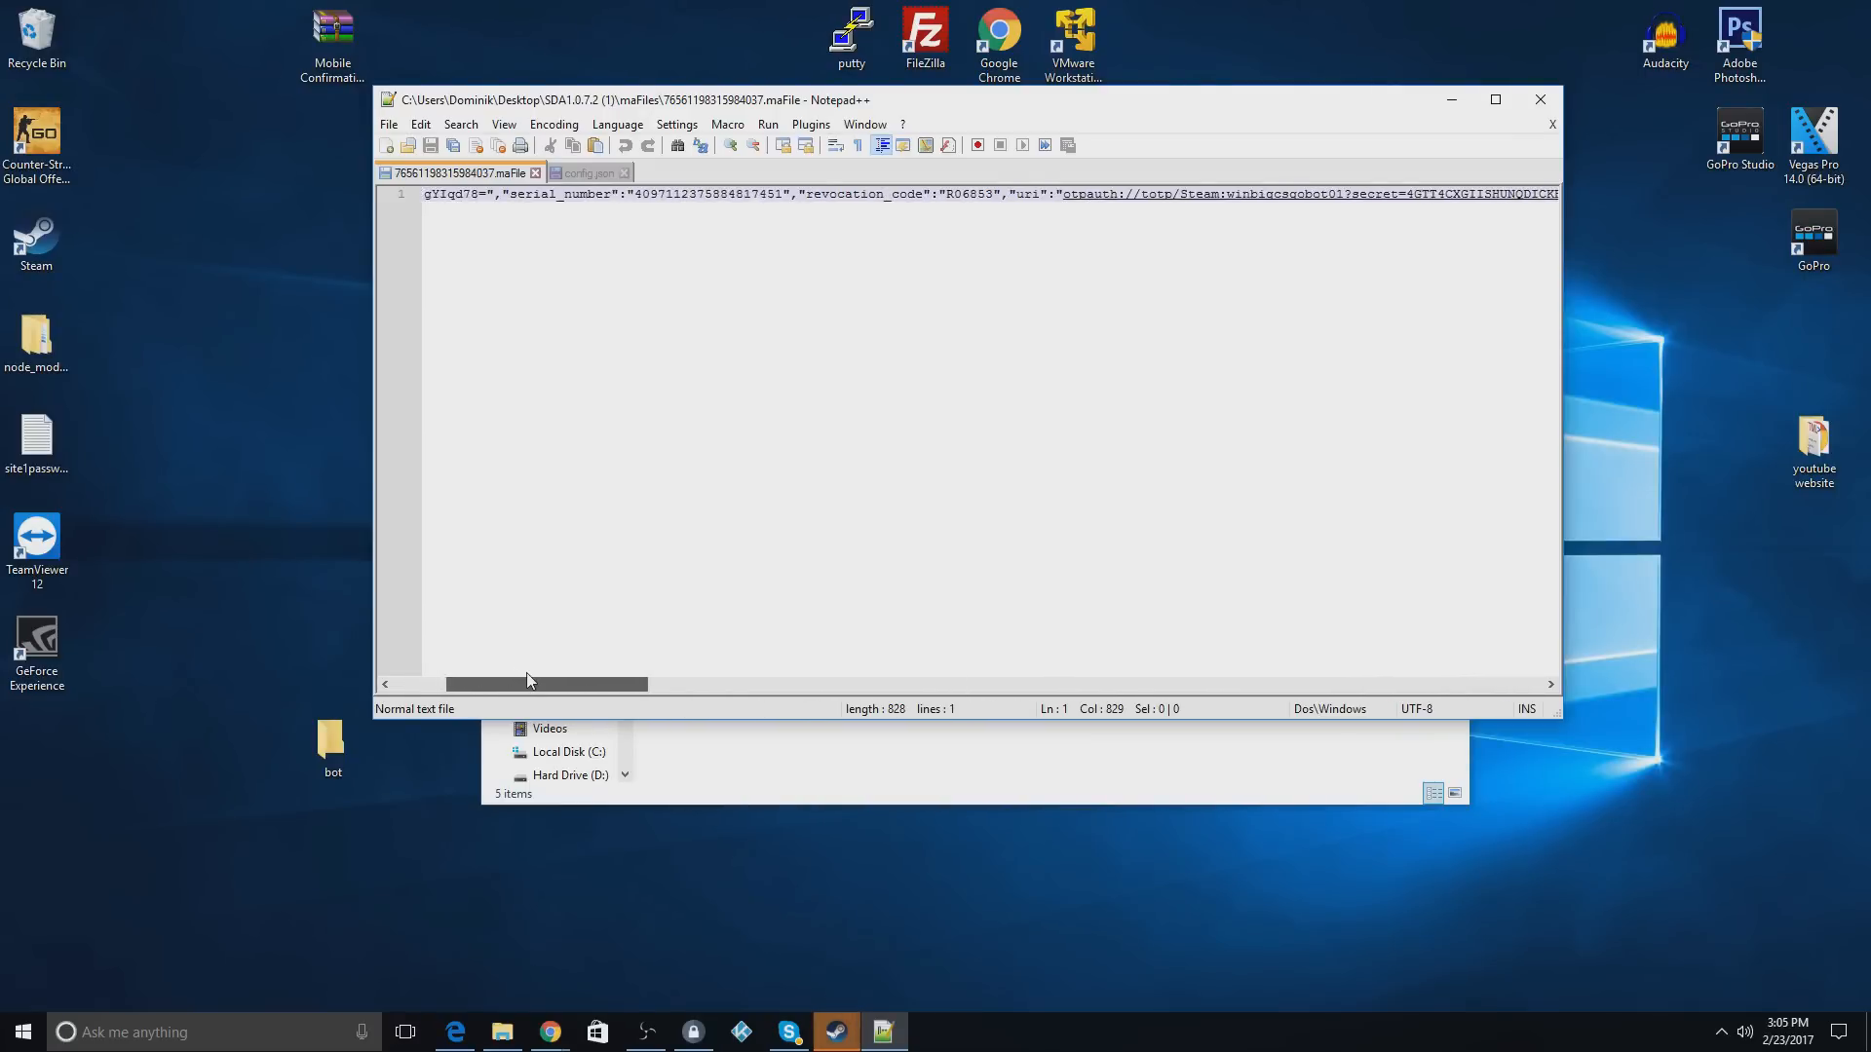
Copy the identity_secret value from the maFile into config.json's identitysecret field.
{"action": "left_click_drag", "start_coordinate": [545, 682], "coordinate": [686, 682]}
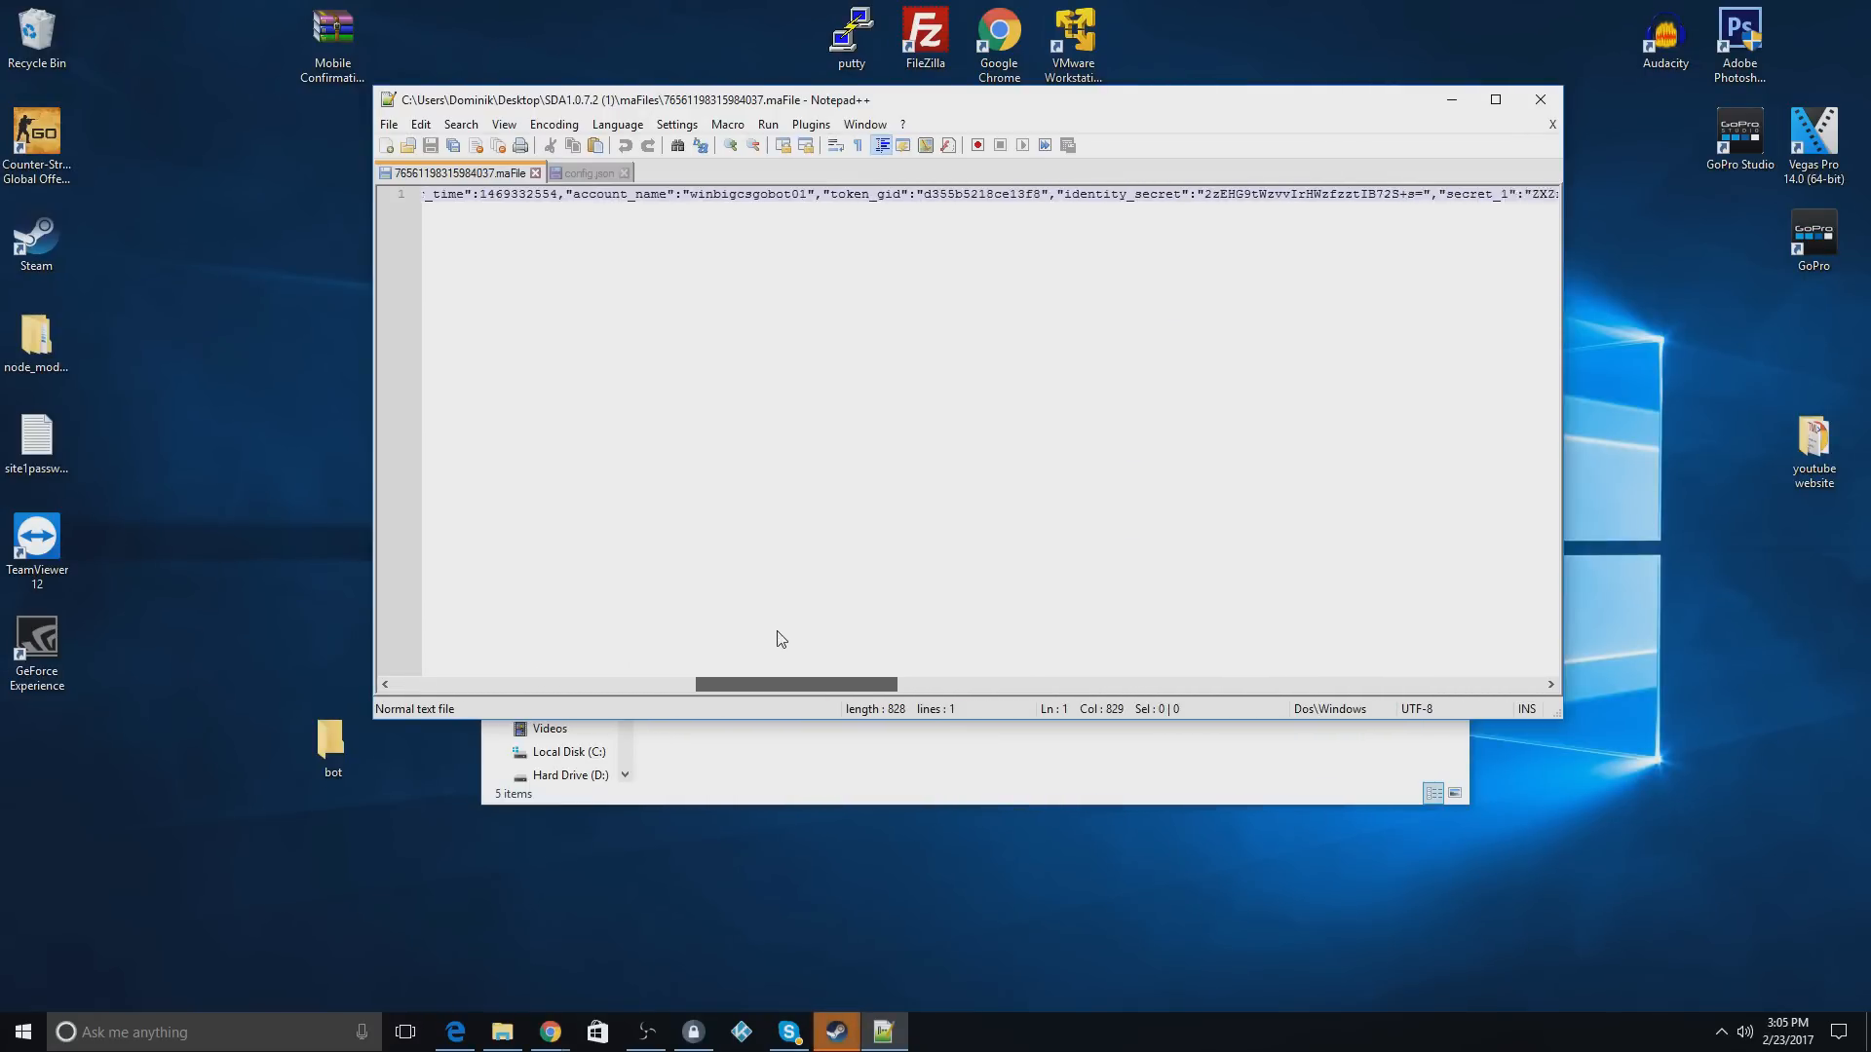
{"action": "scroll", "scroll_direction": "right", "scroll_amount": 3}
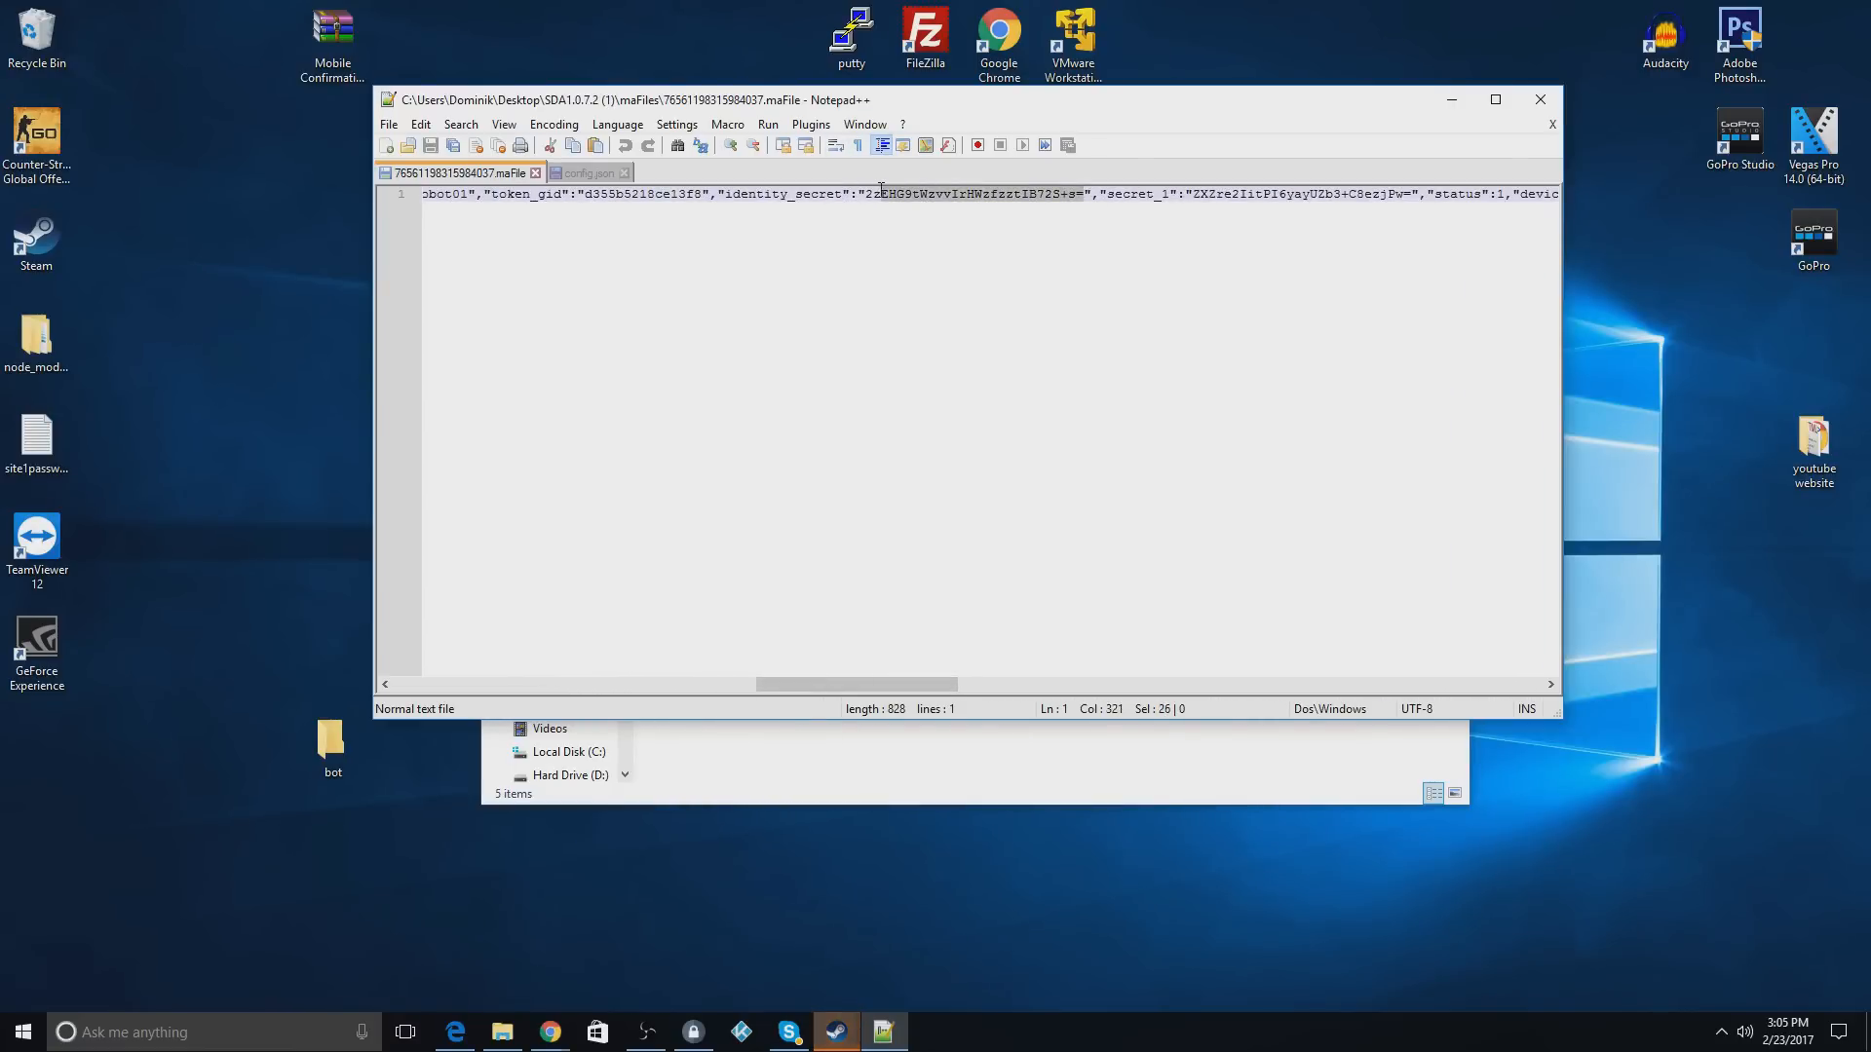
{"action": "left_click", "coordinate": [879, 193]}
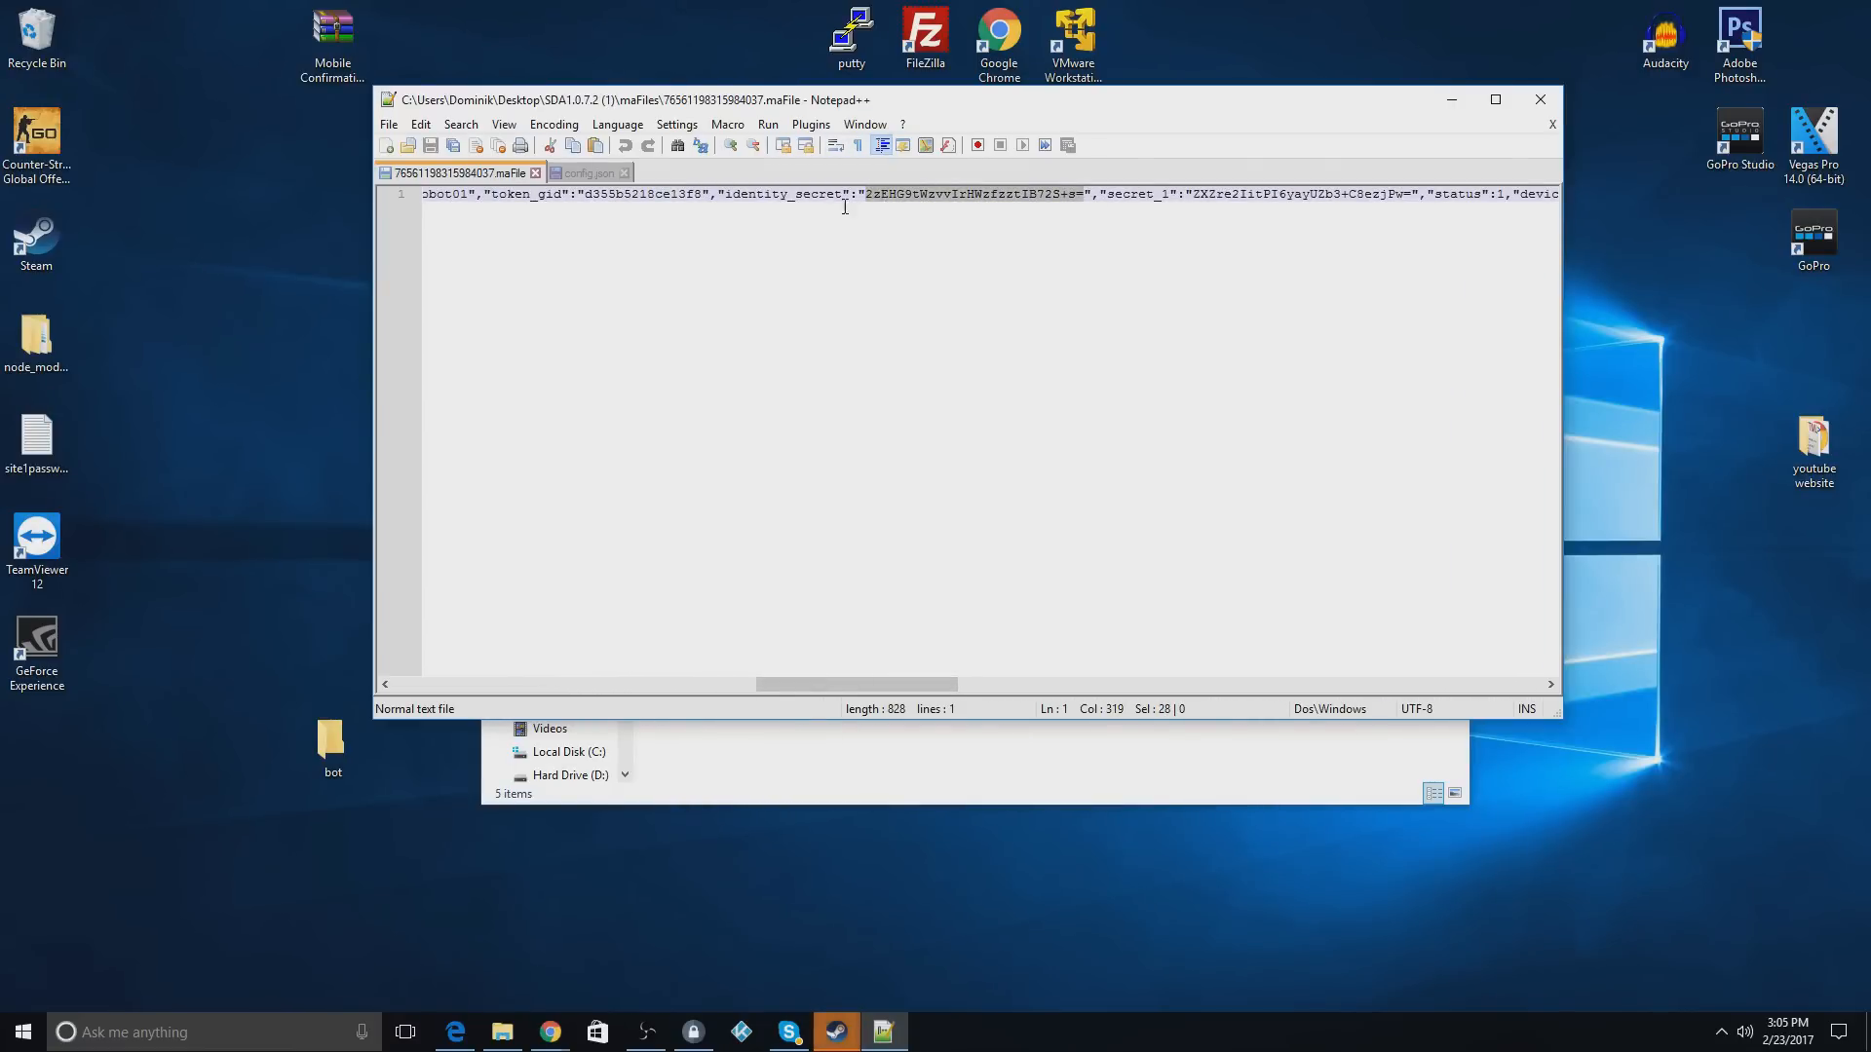
{"action": "left_click", "coordinate": [586, 171]}
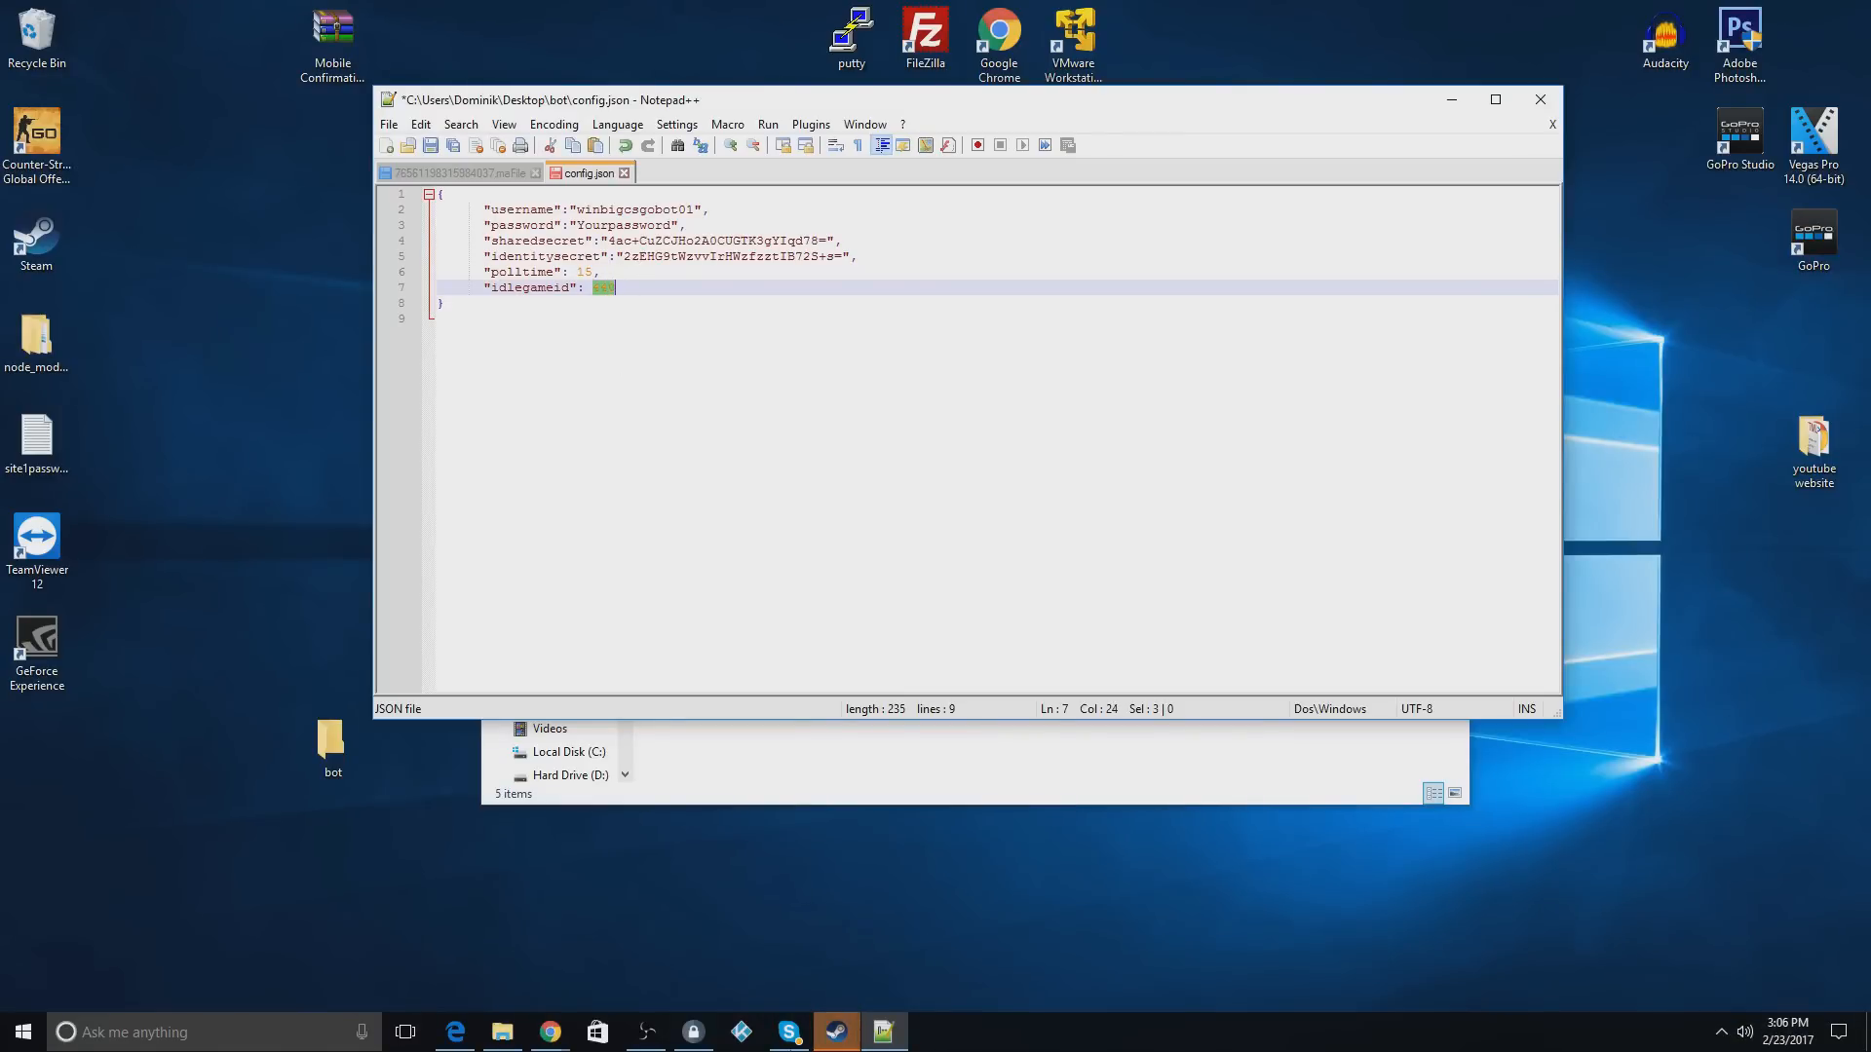
{"action": "mouse_move", "coordinate": [836, 1033]}
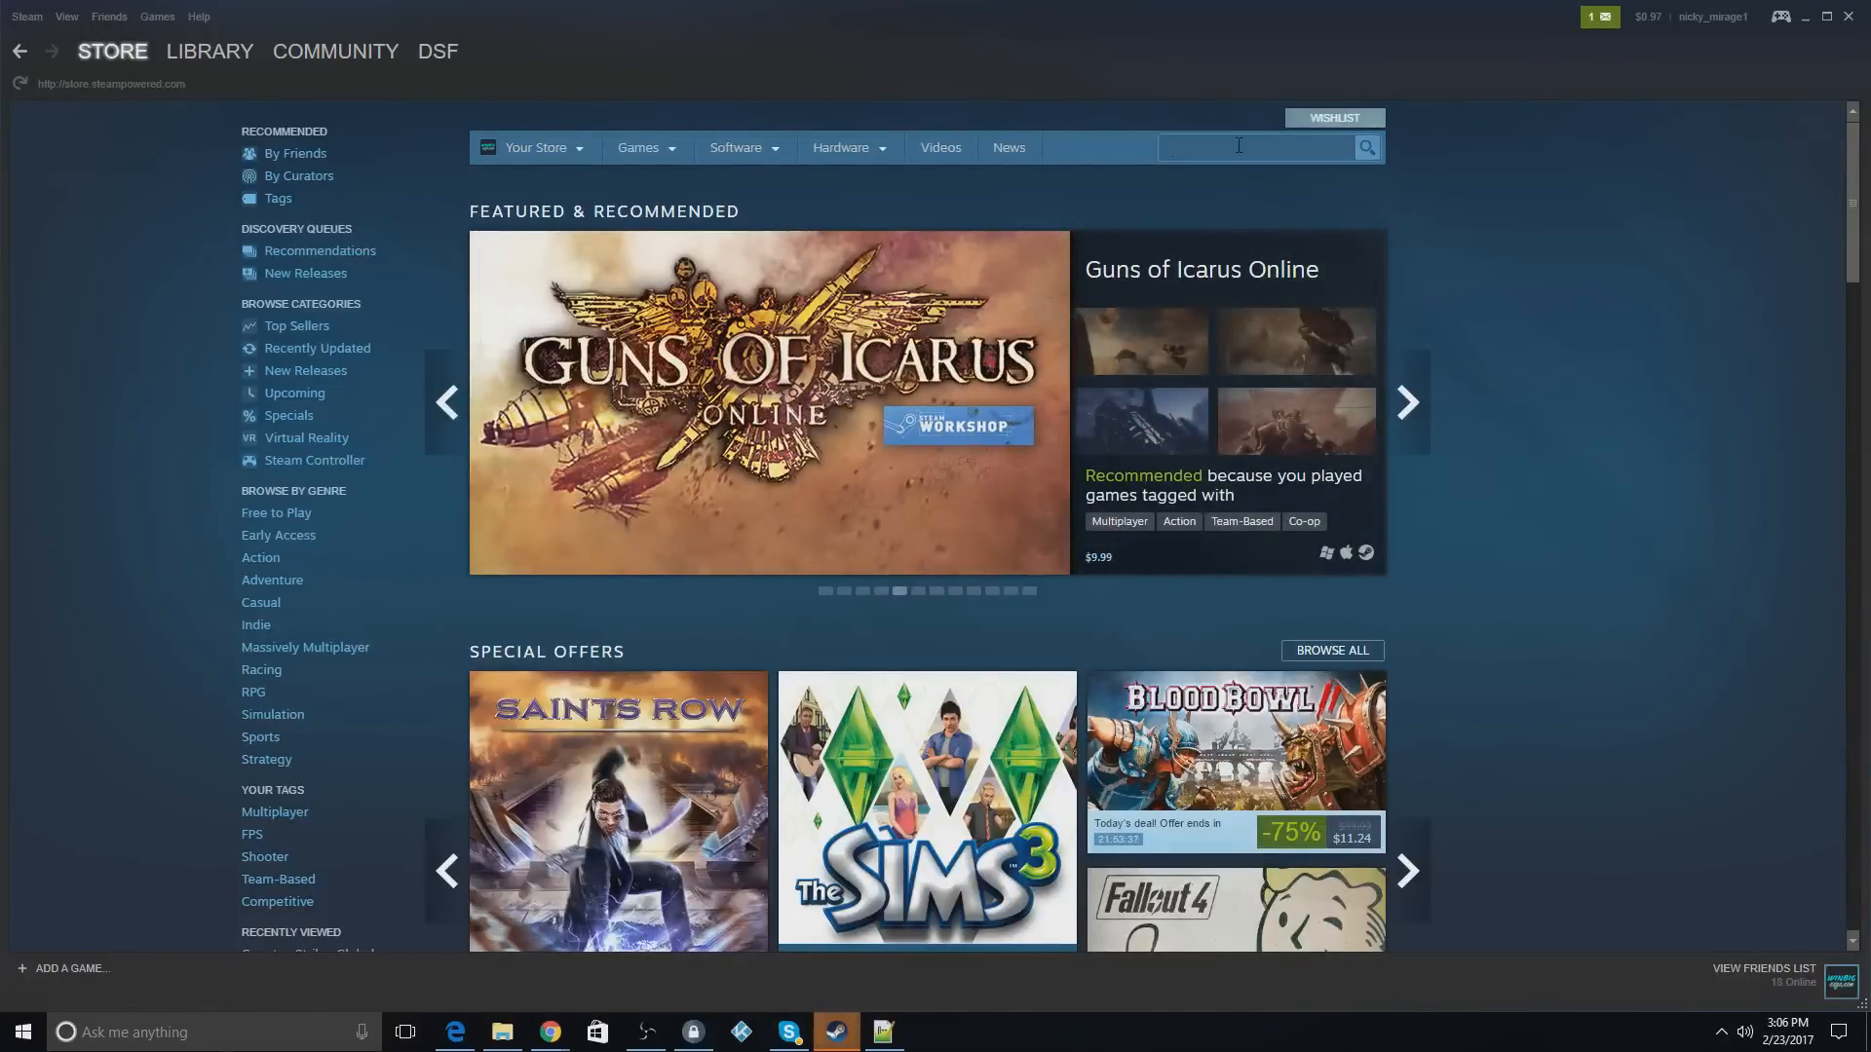
Search the Steam store for Counter-Strike to note app ID 730, then return to config.json.
{"action": "type", "text": "count"}
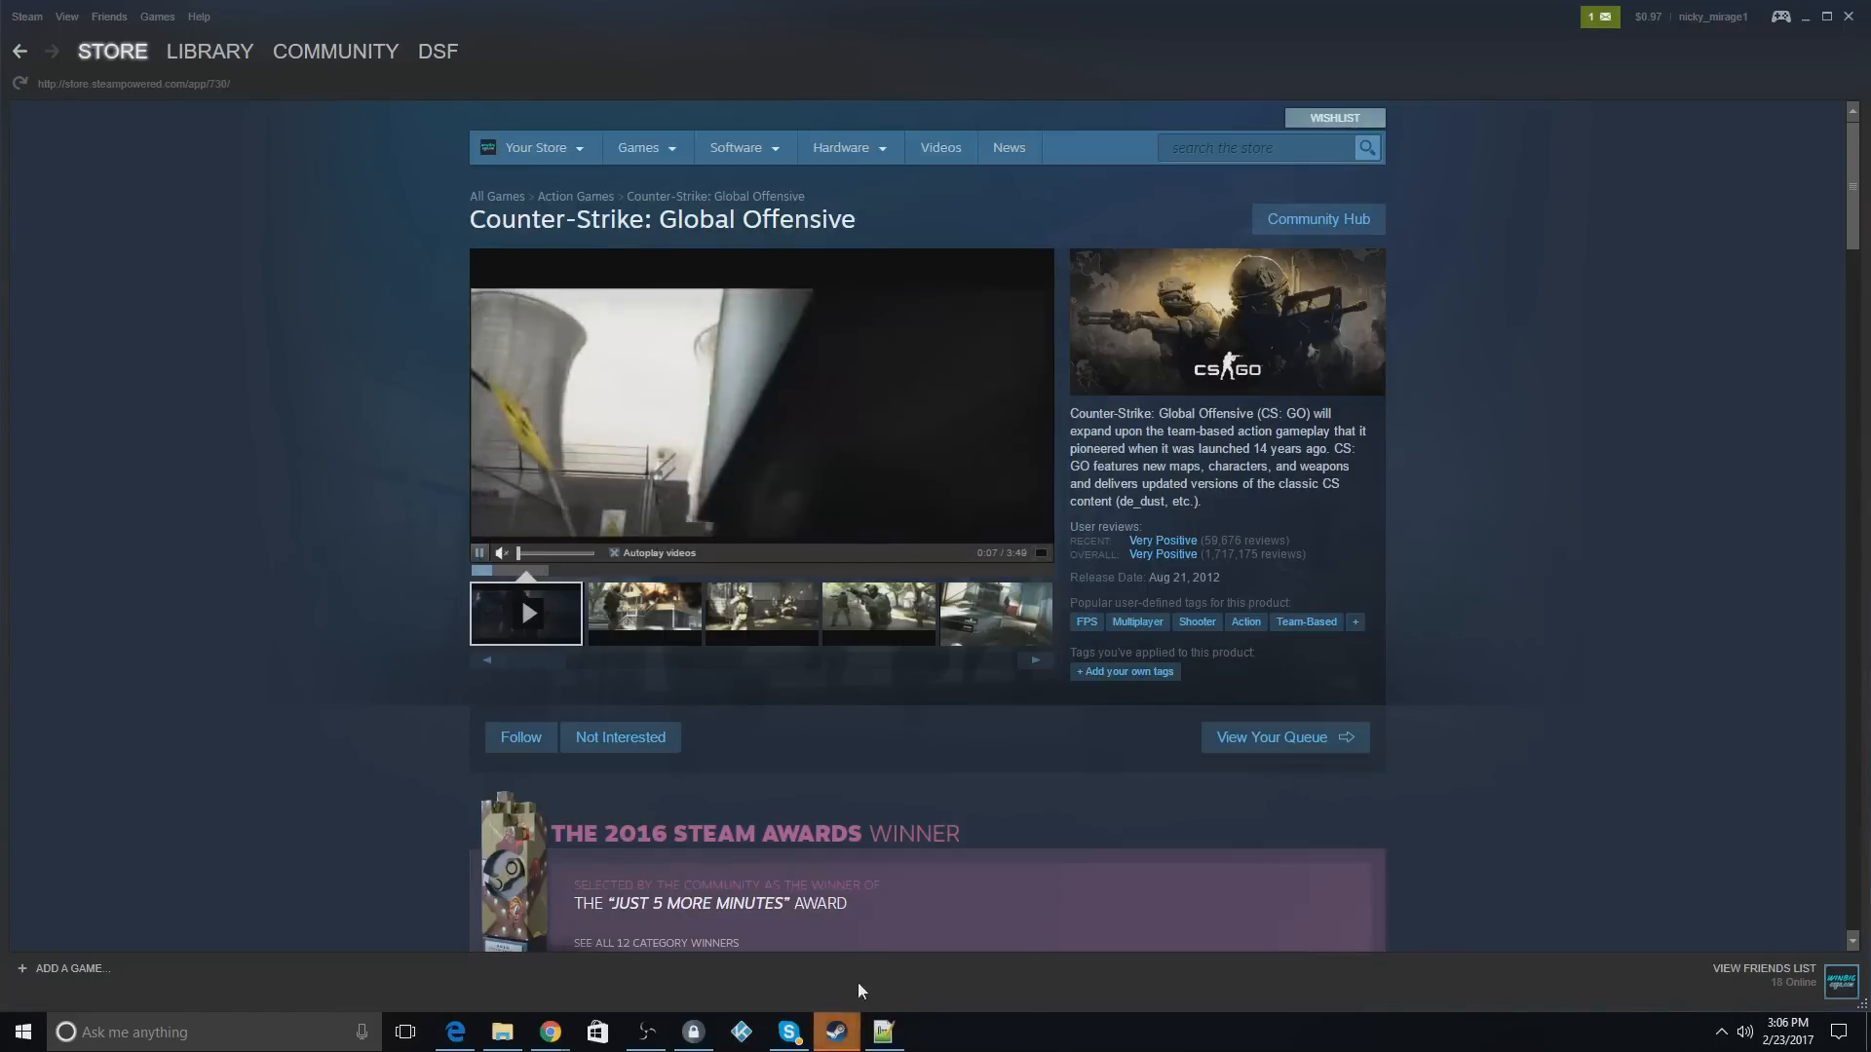
{"action": "left_click", "coordinate": [836, 1033]}
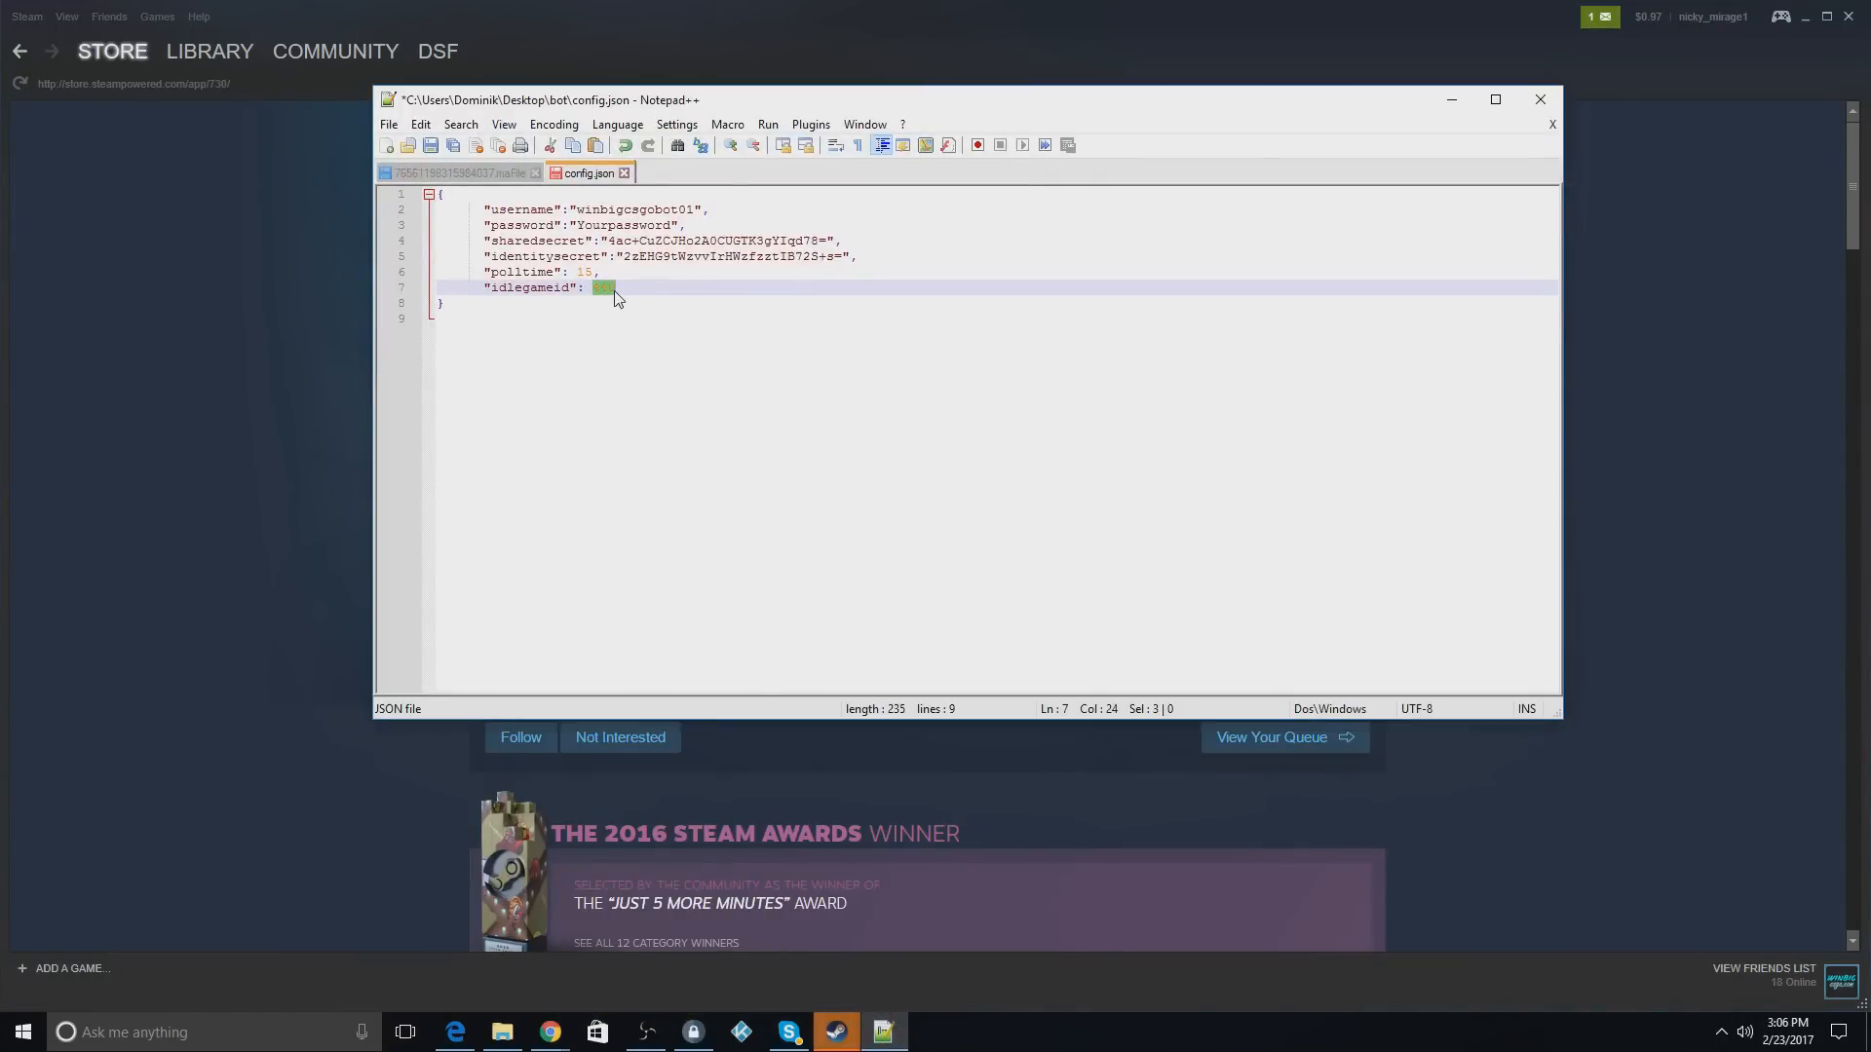
Set idlegameid in config.json (730, then 440) and save the file.
{"action": "type", "text": "730"}
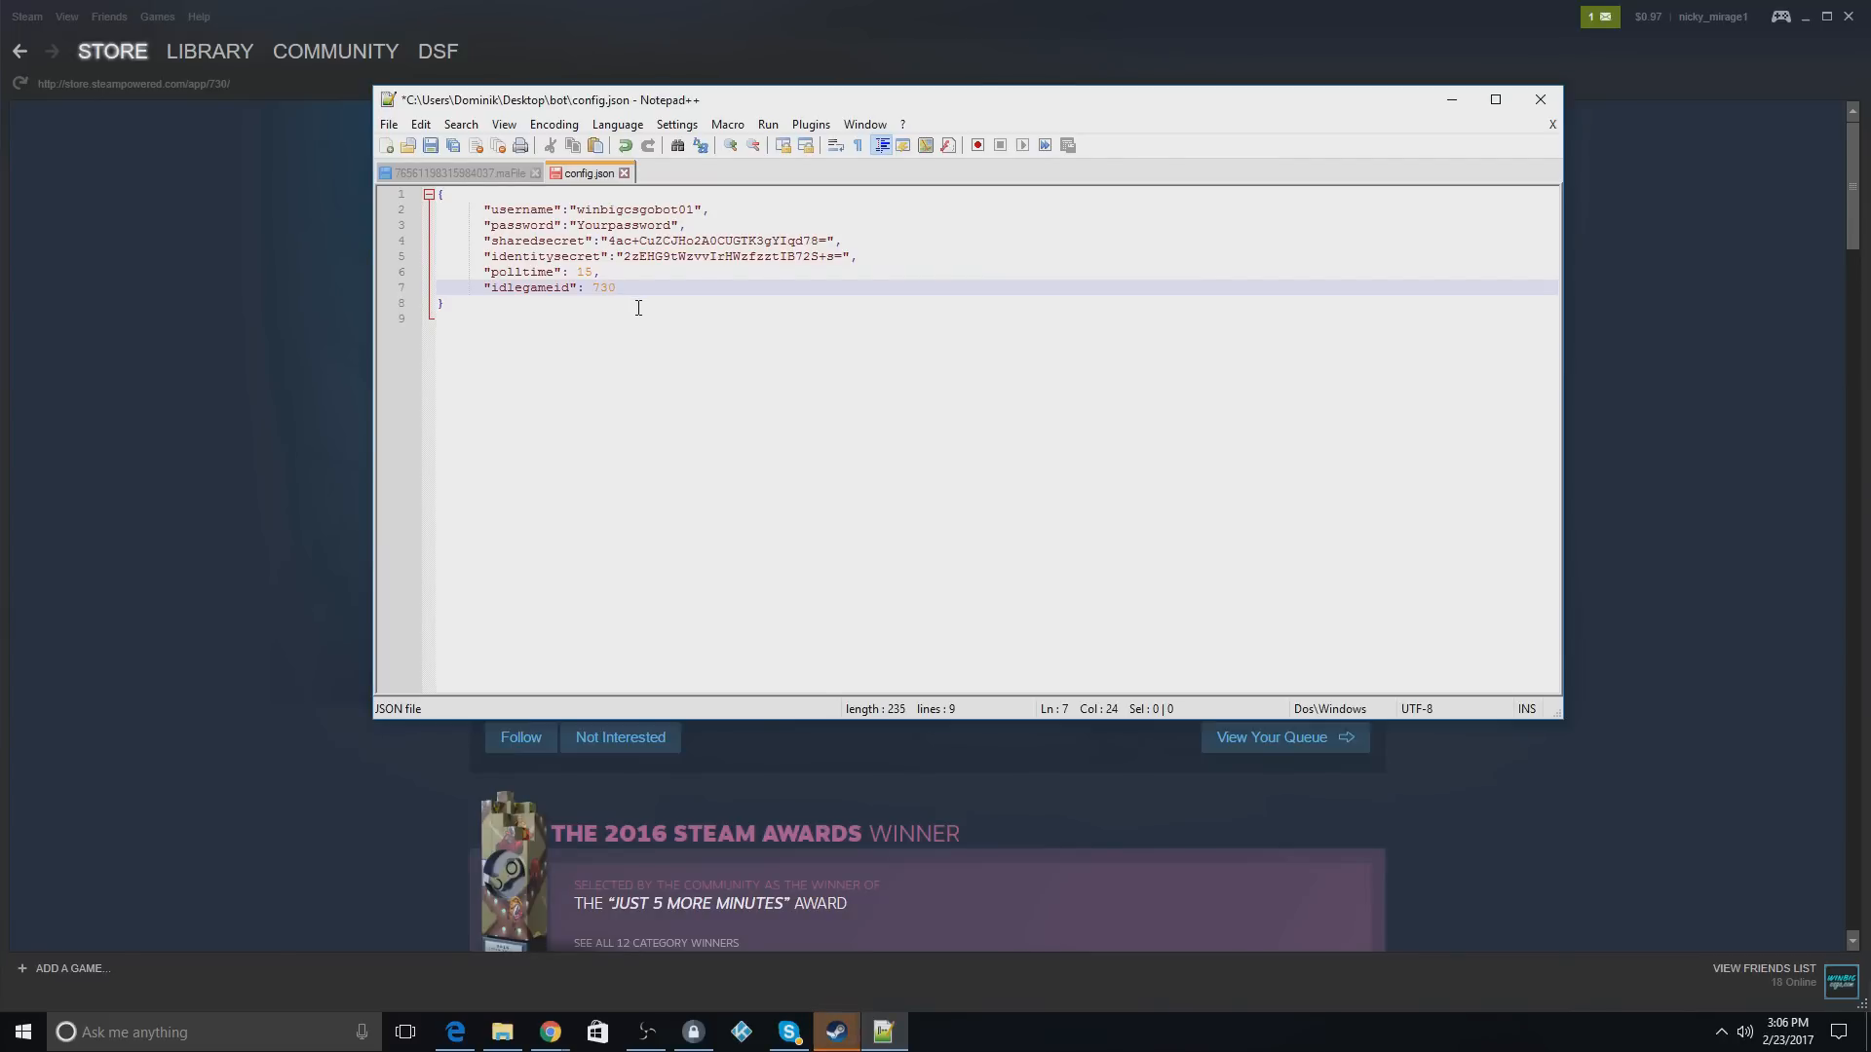
{"action": "type", "text": "440"}
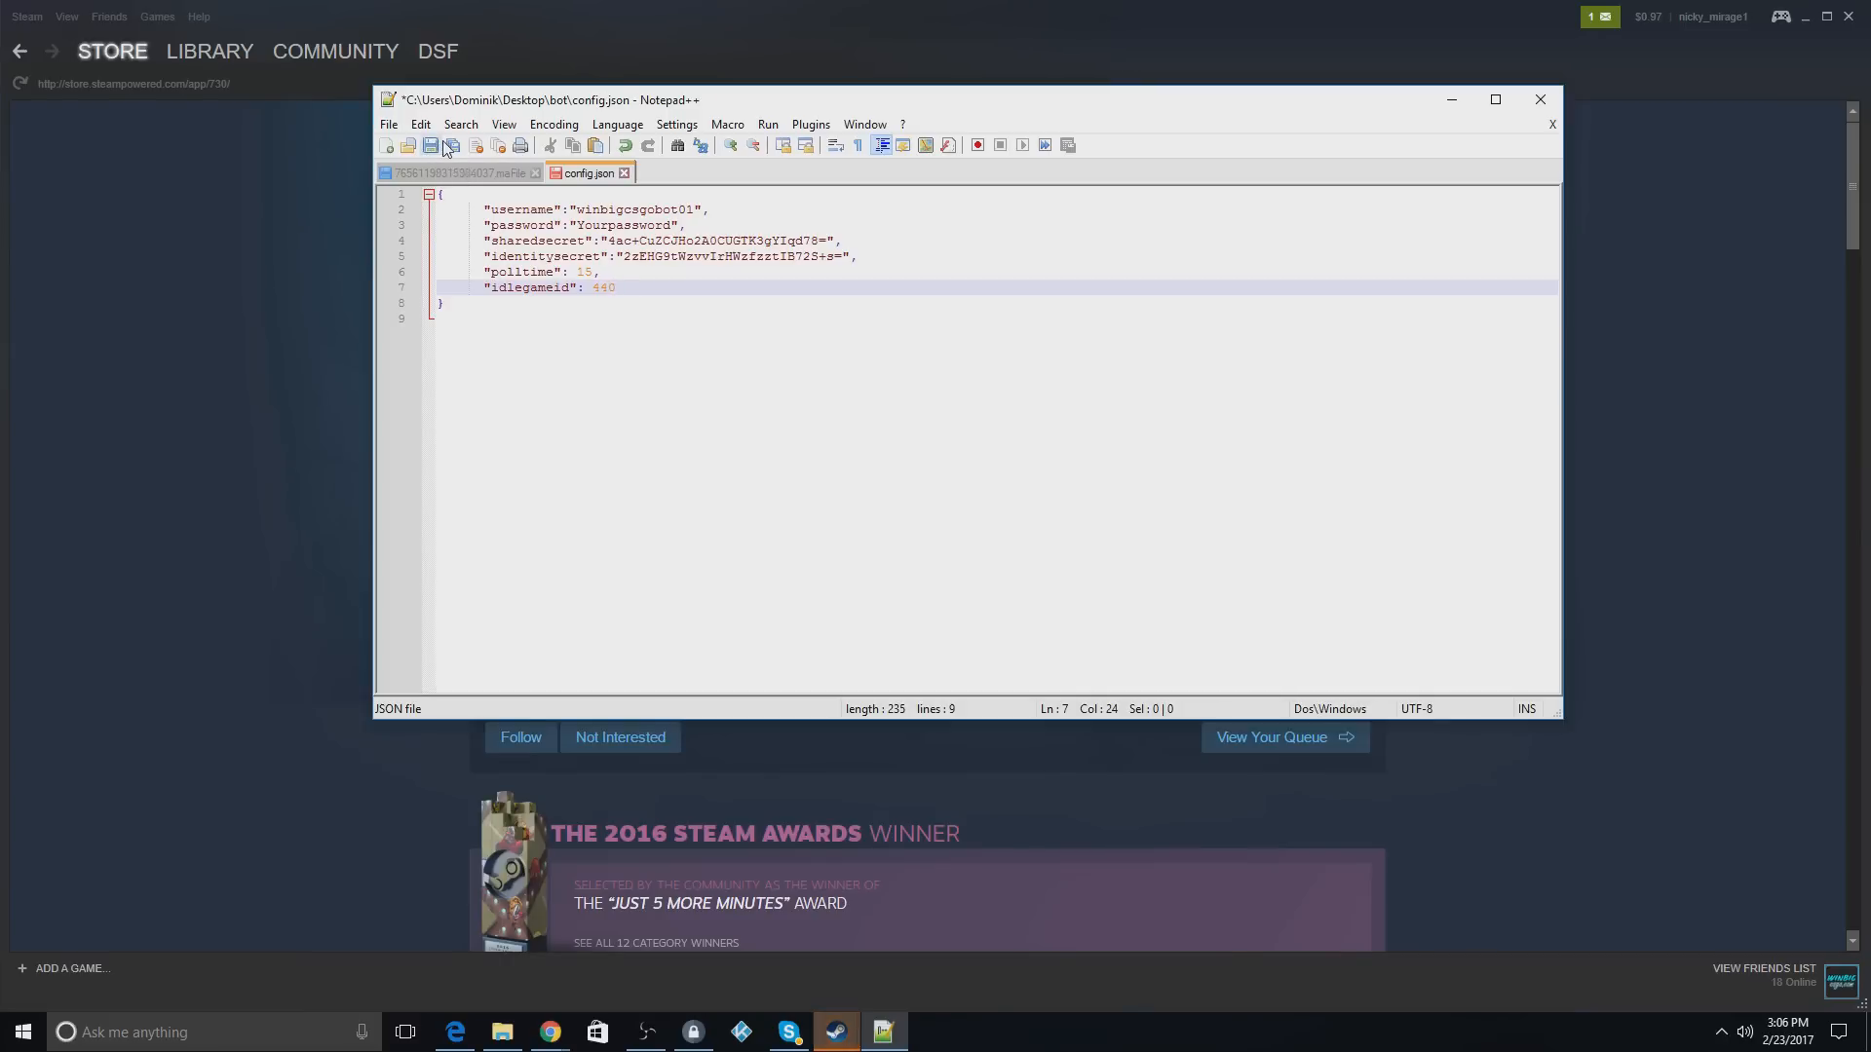
{"action": "left_click", "coordinate": [428, 144]}
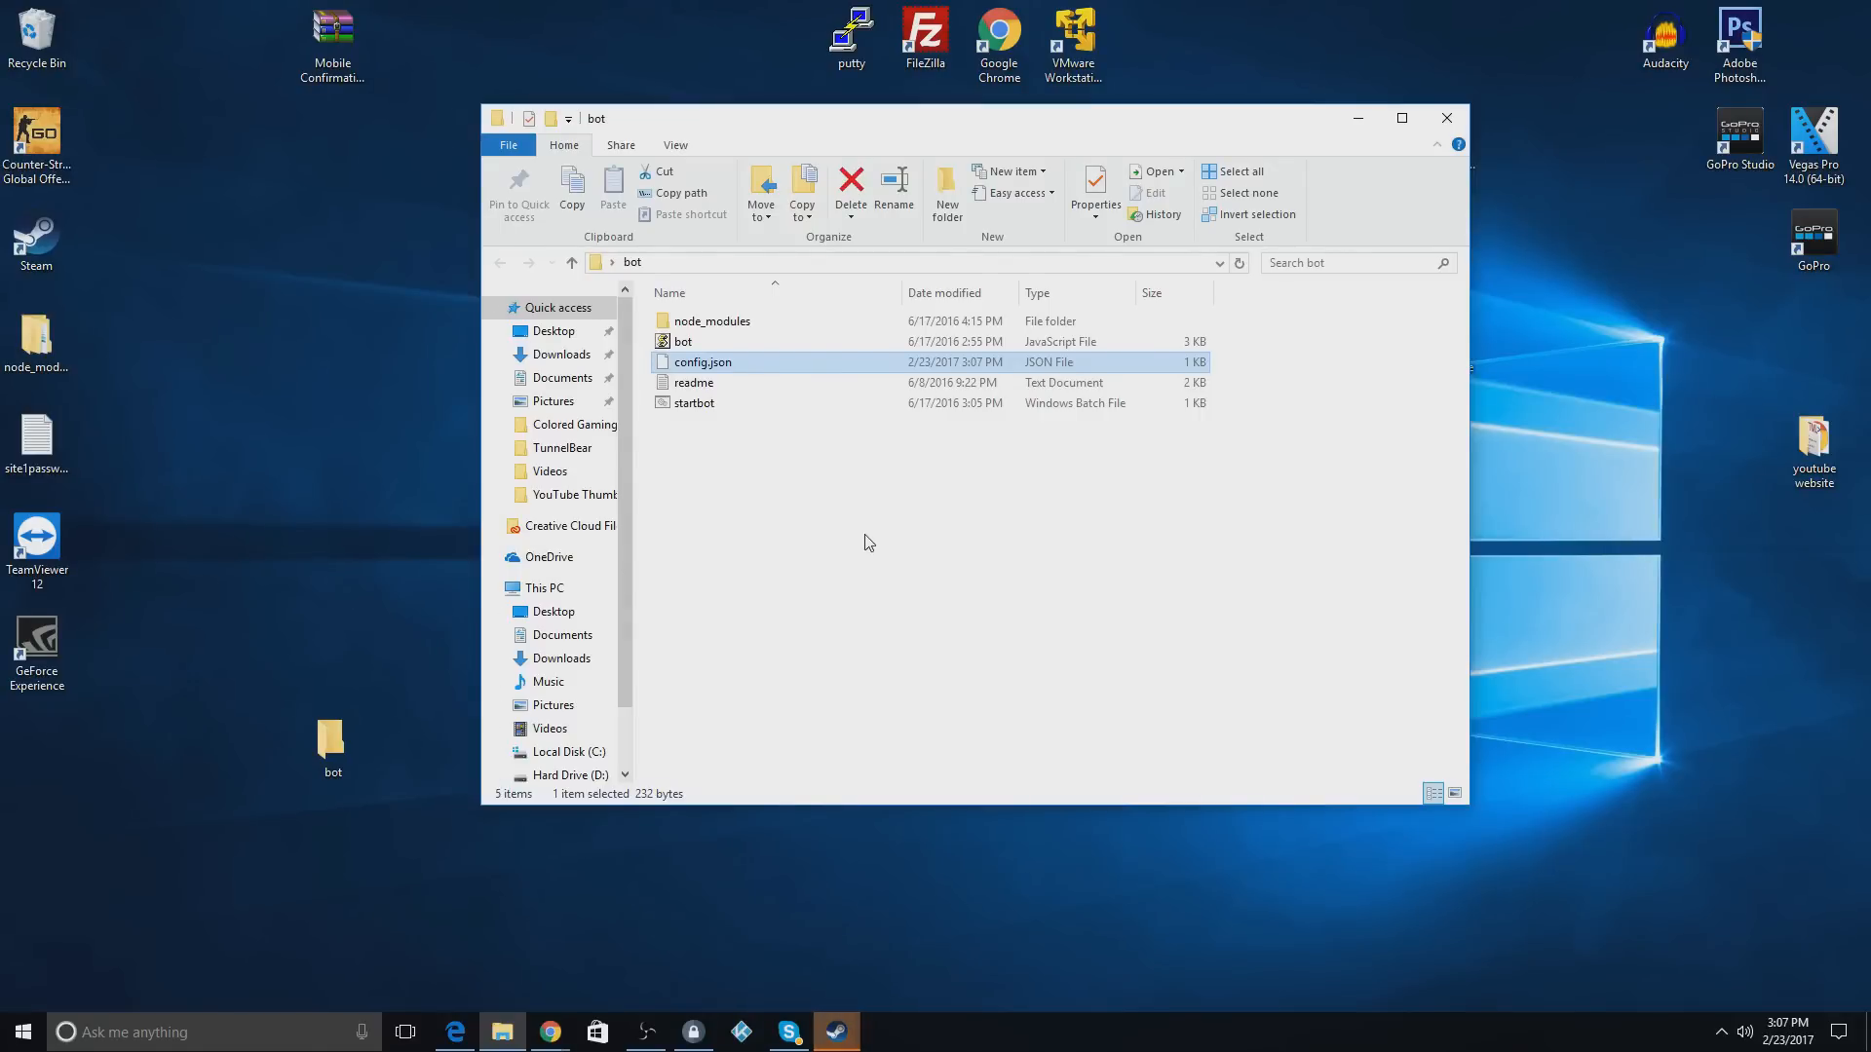
{"action": "mouse_move", "coordinate": [790, 485]}
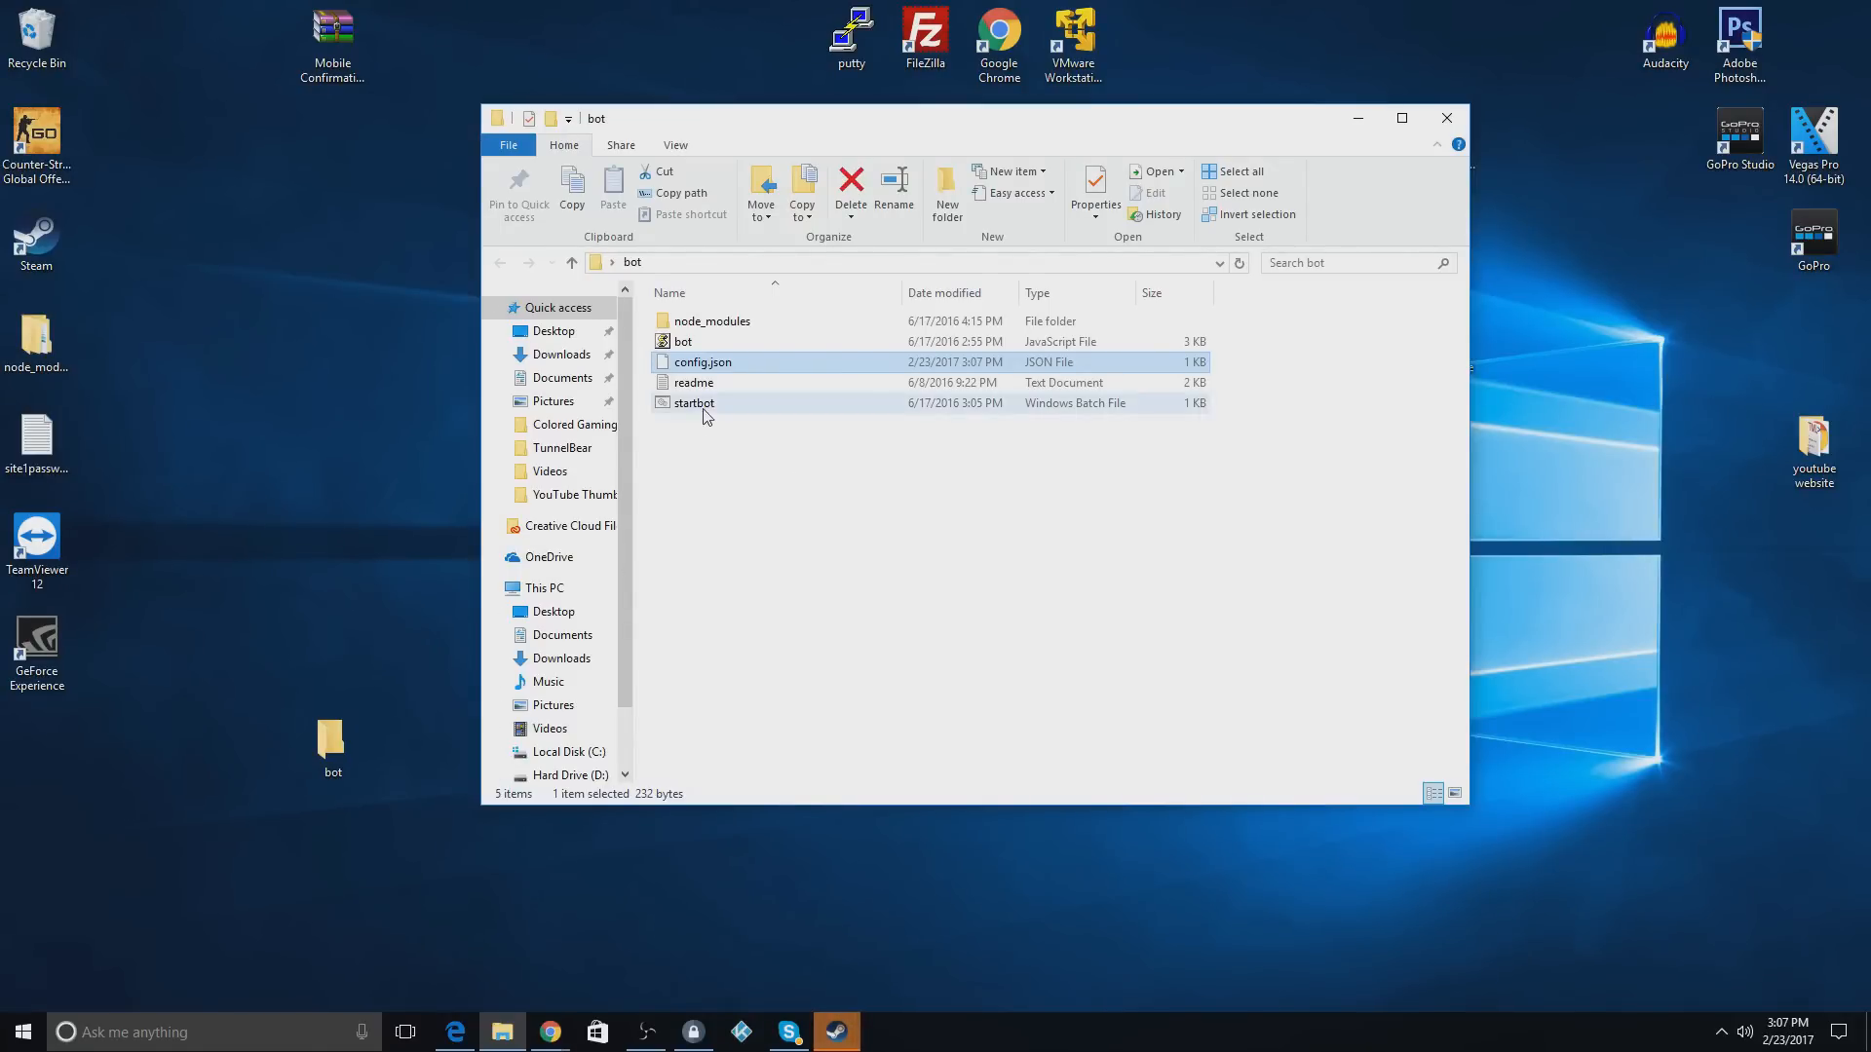
Run startbot.bat past the security warning so the Auto-Mobile Confirmator console starts.
{"action": "double_click", "coordinate": [694, 402]}
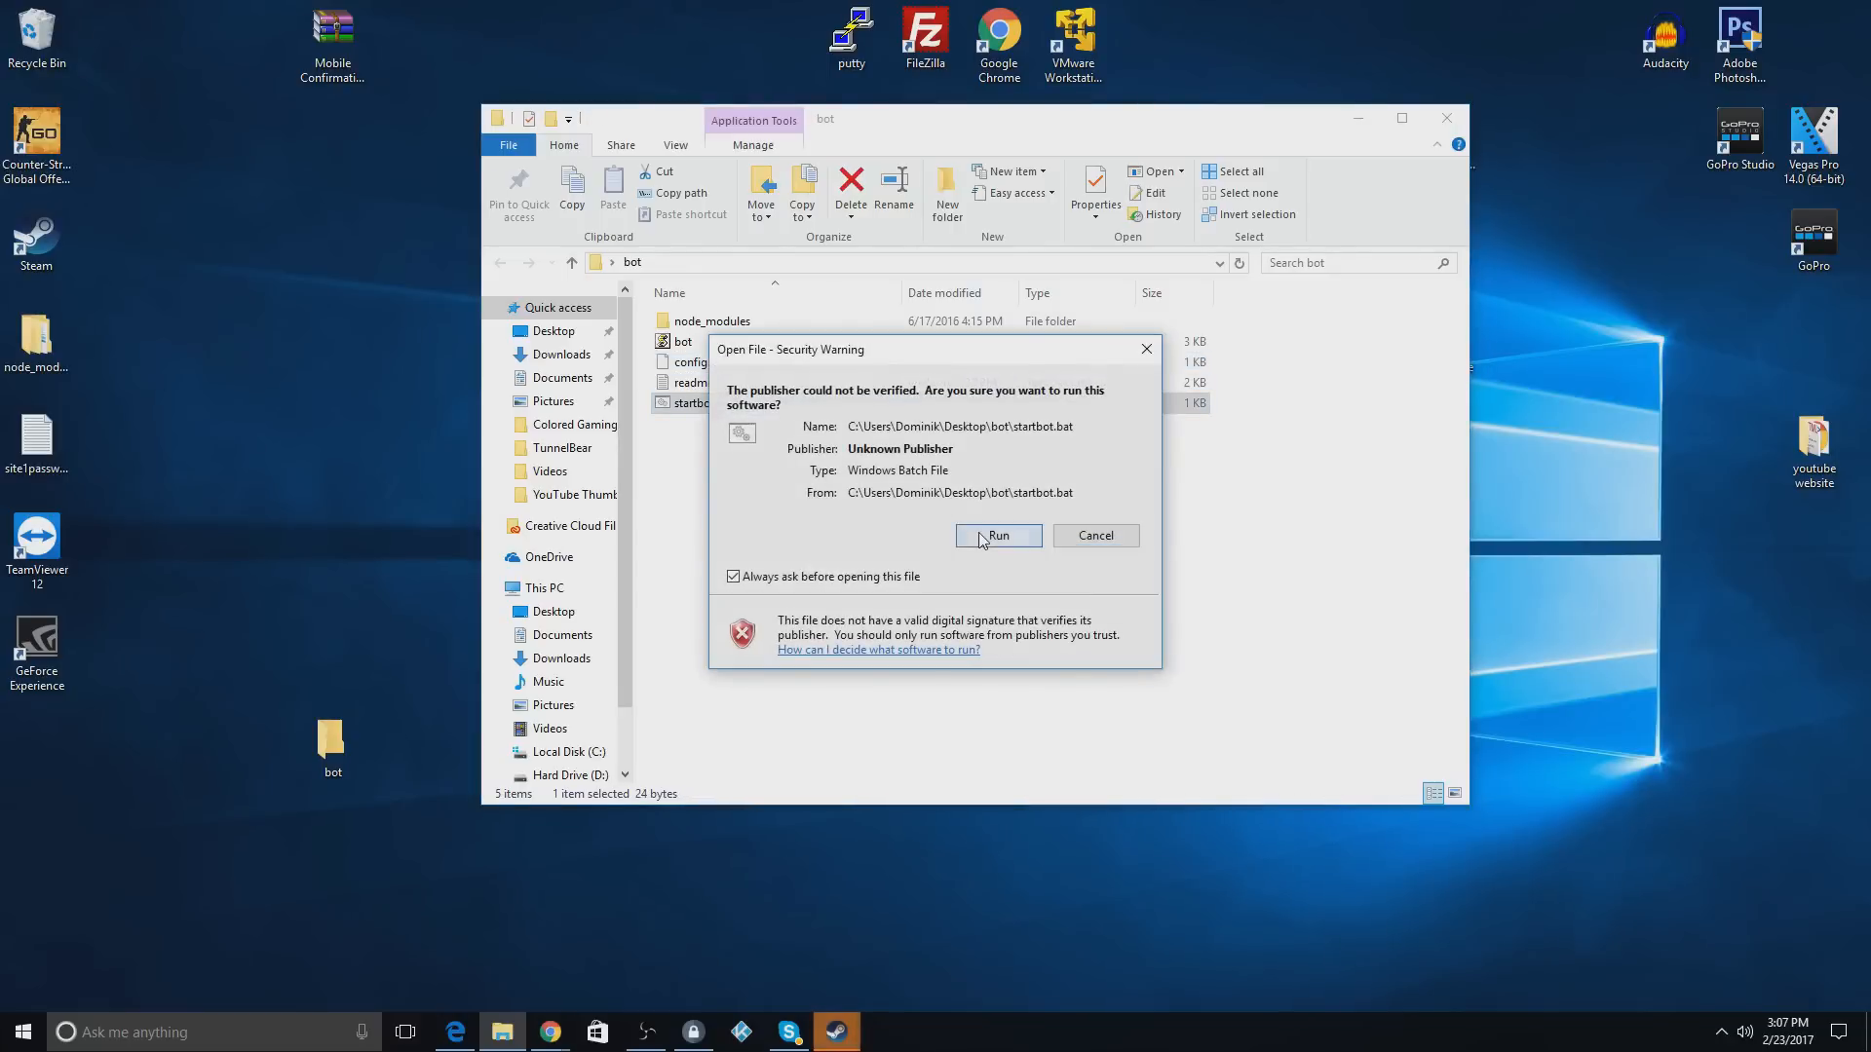
{"action": "left_click", "coordinate": [998, 534]}
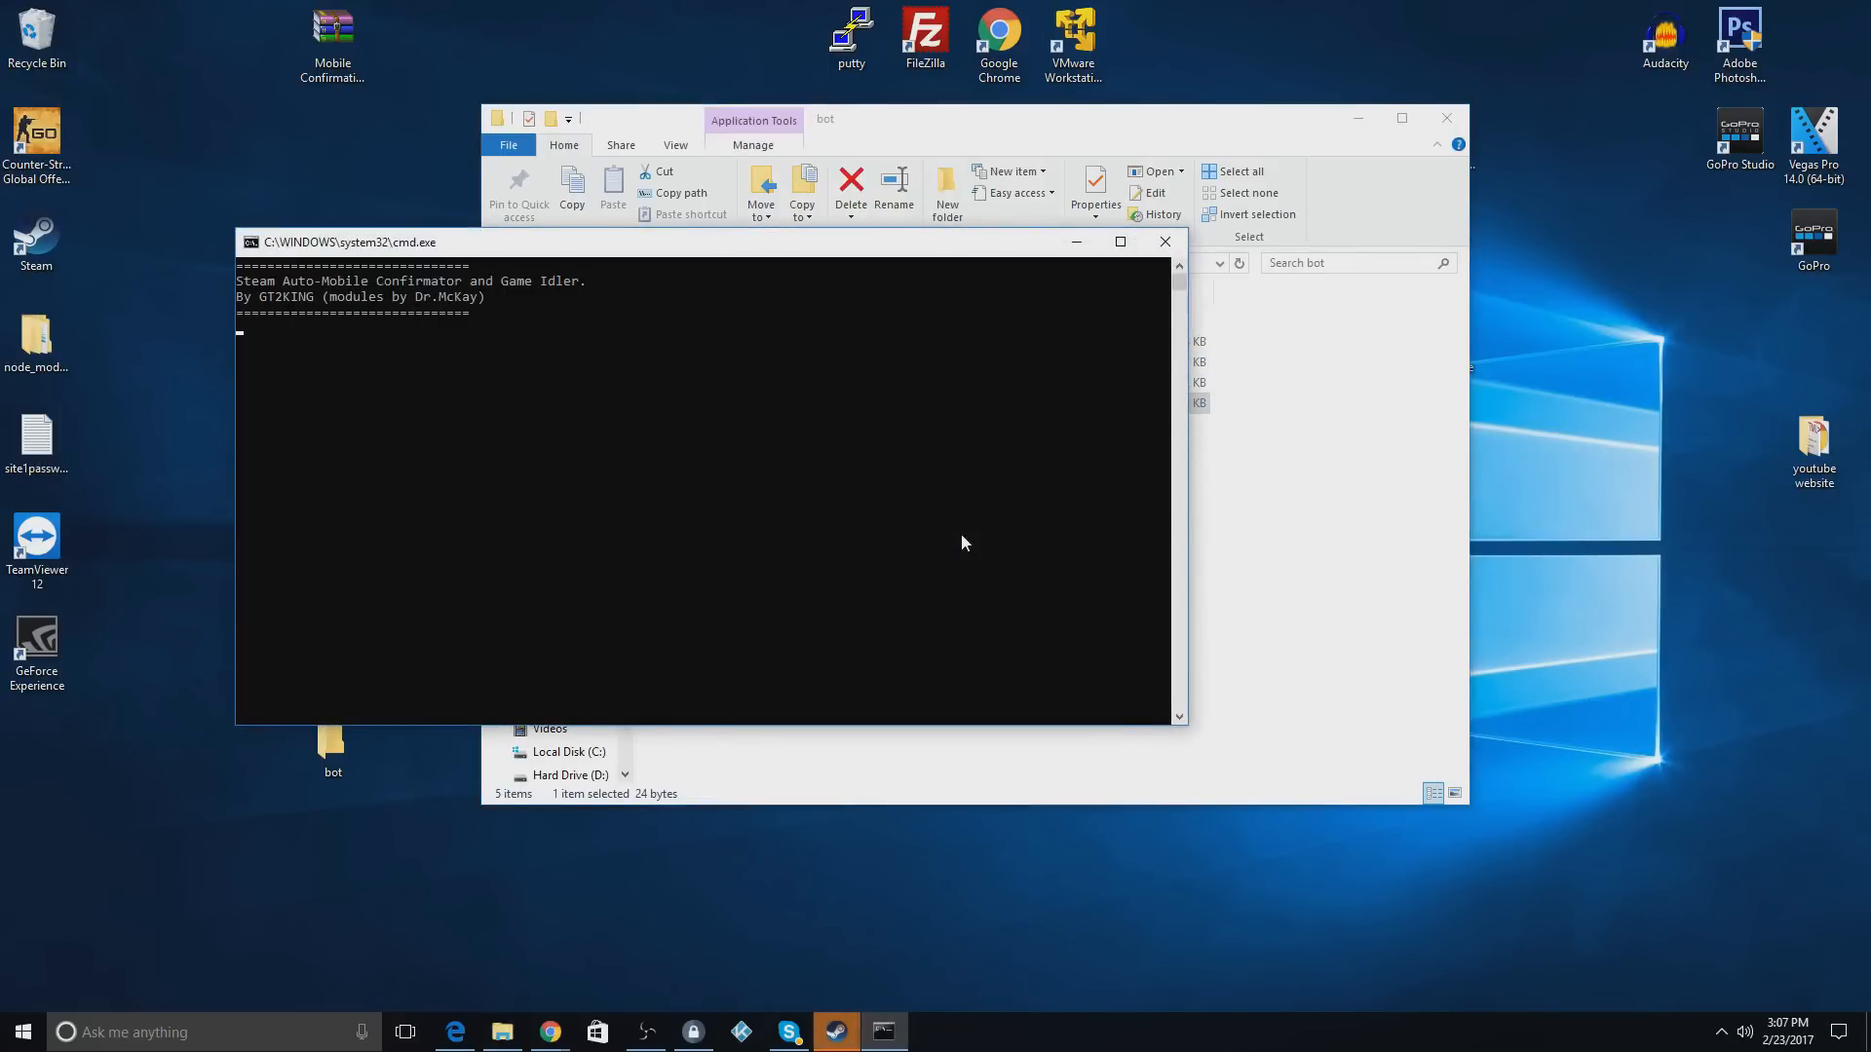